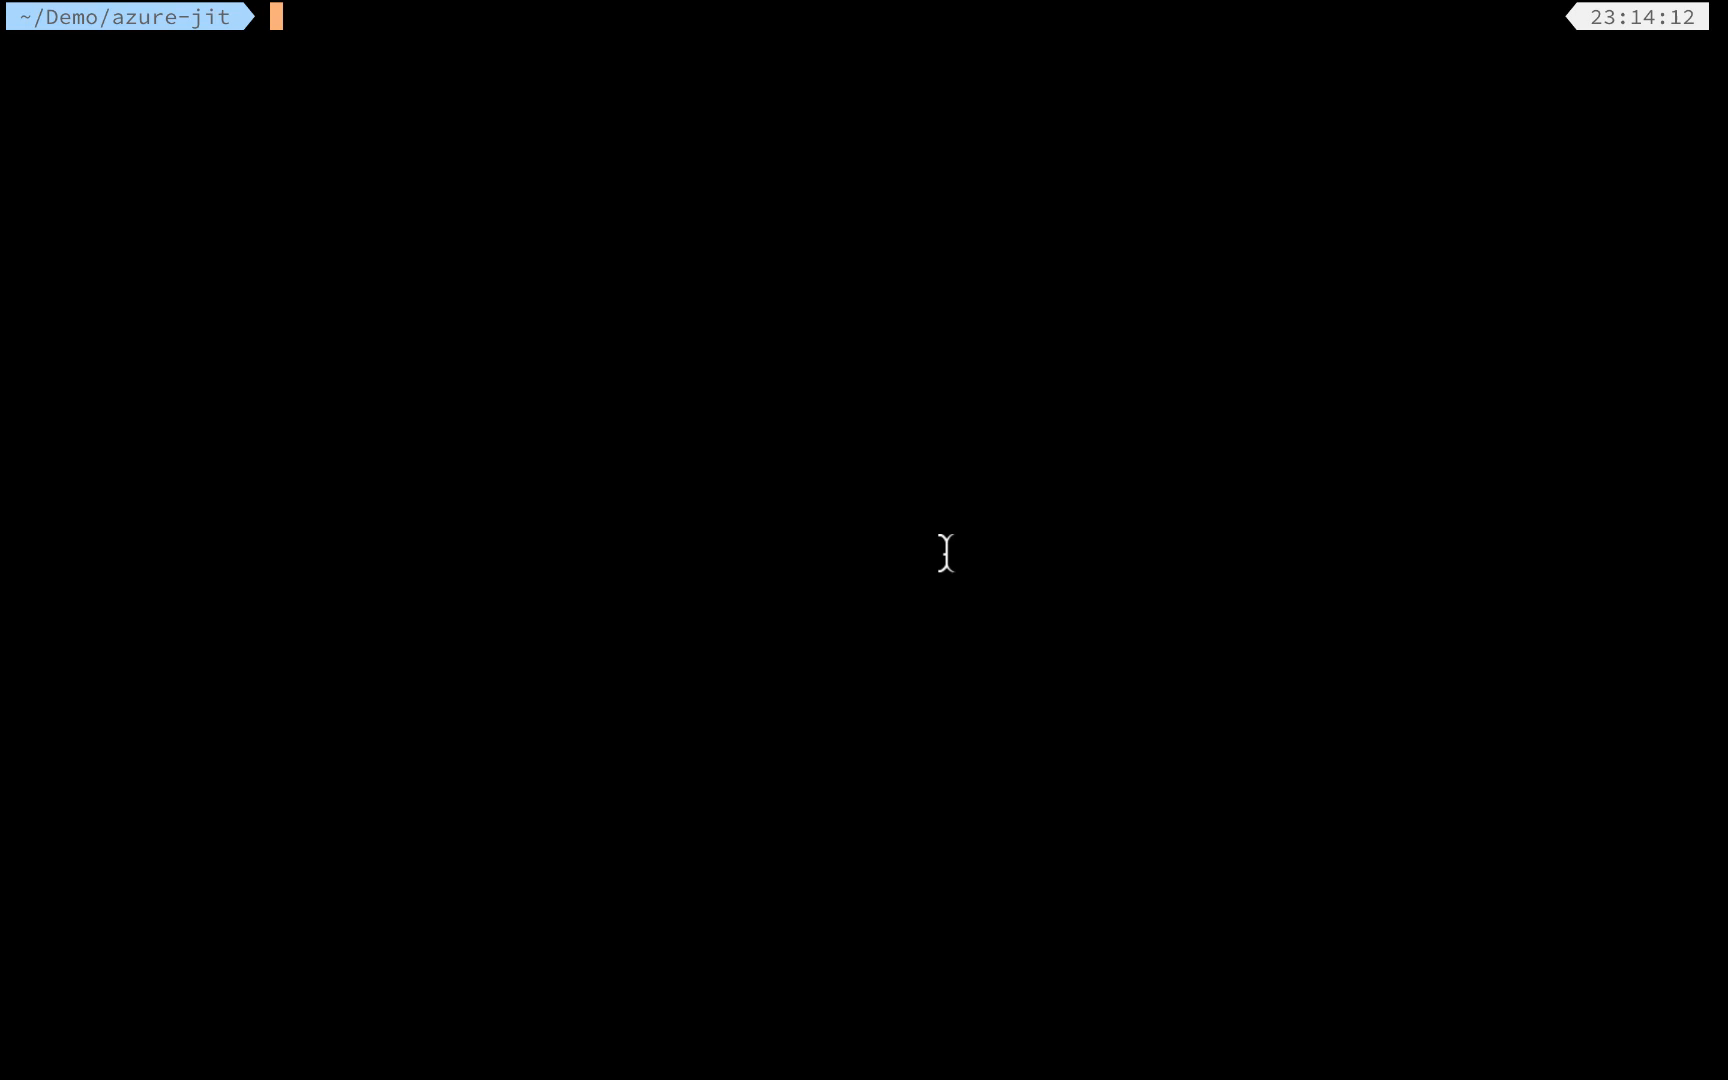
# Run conjur to list its commands and mark jit (Just in time secrets) in the help output
pyautogui.write('conjur')
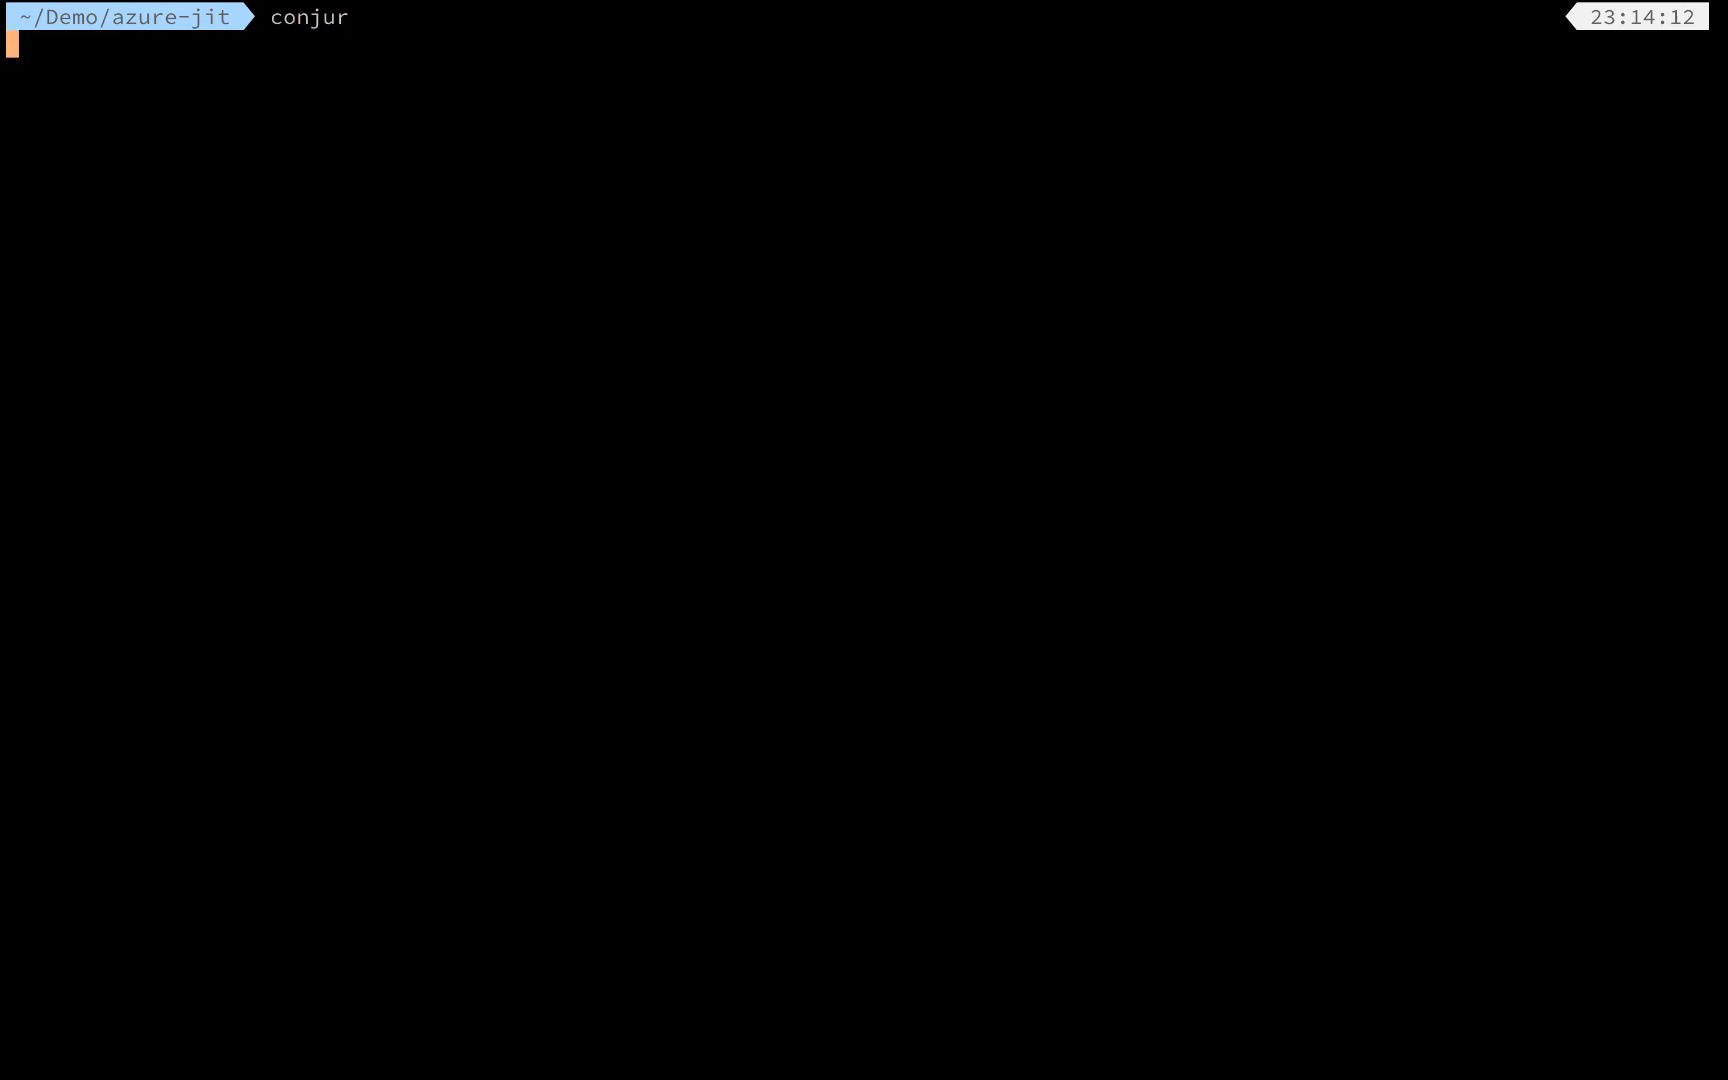
pyautogui.press('Return')
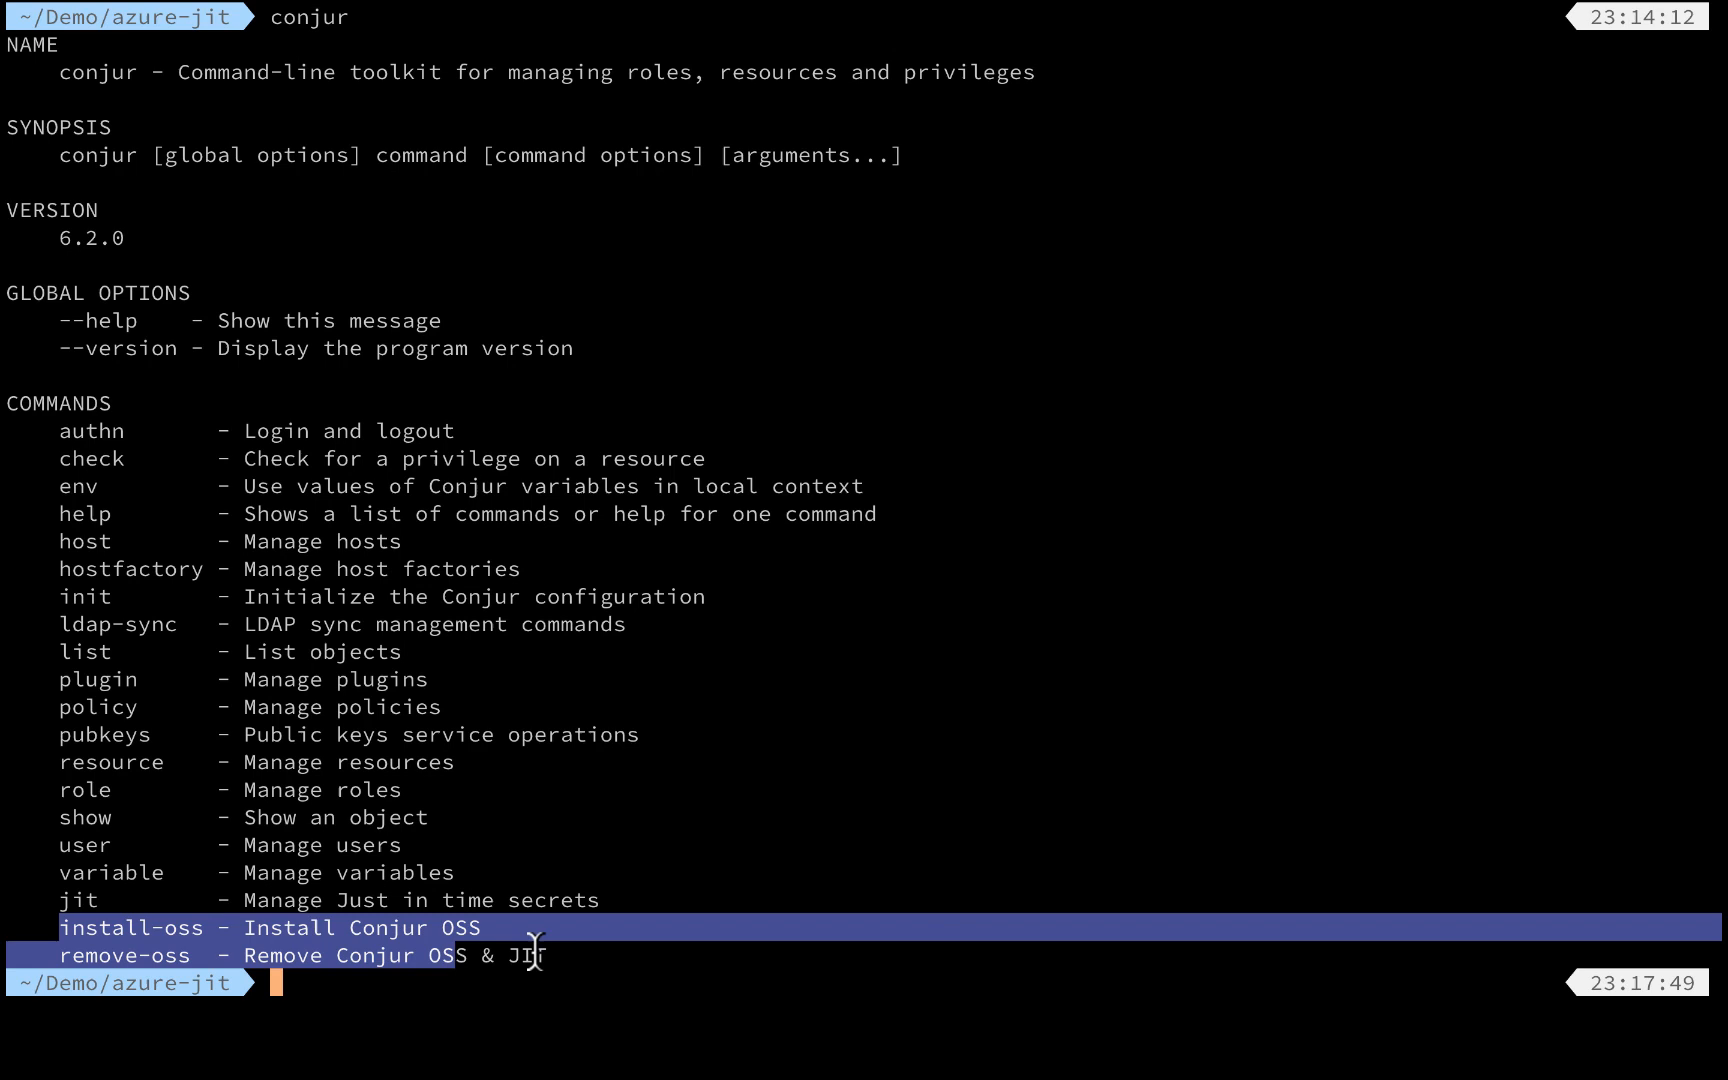
pyautogui.moveTo(606, 944)
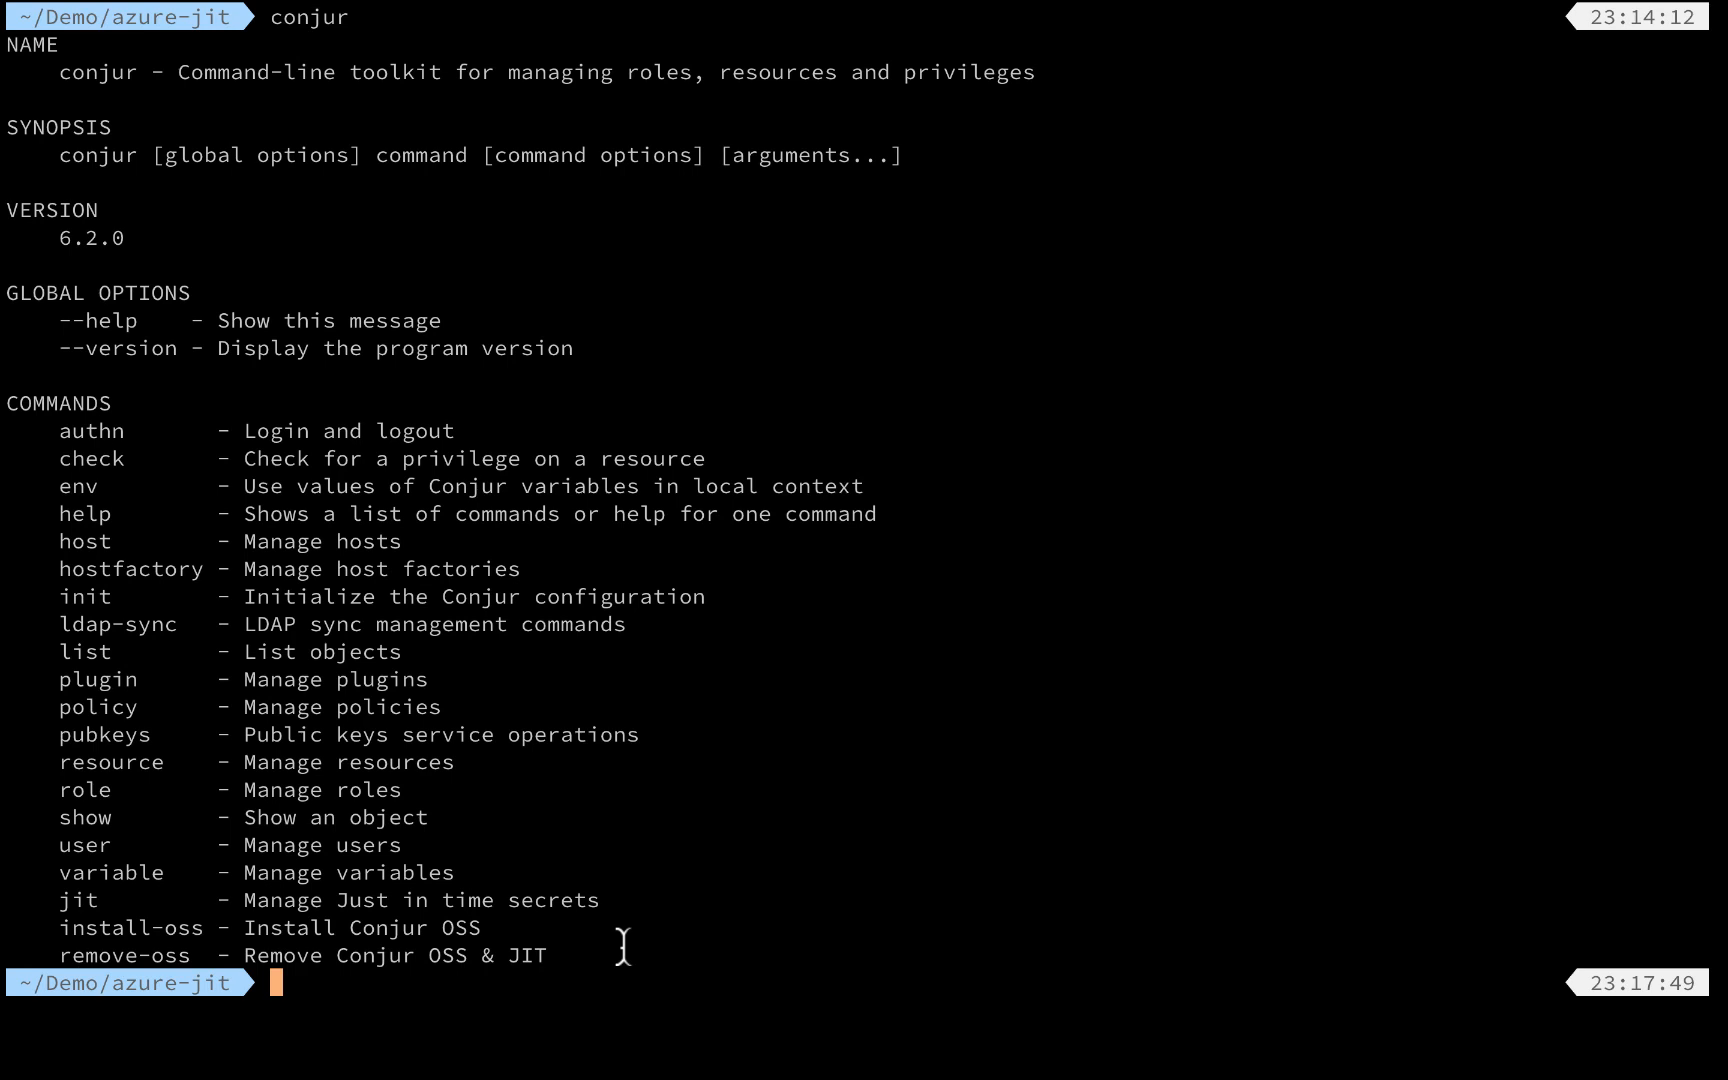
pyautogui.moveTo(404, 892)
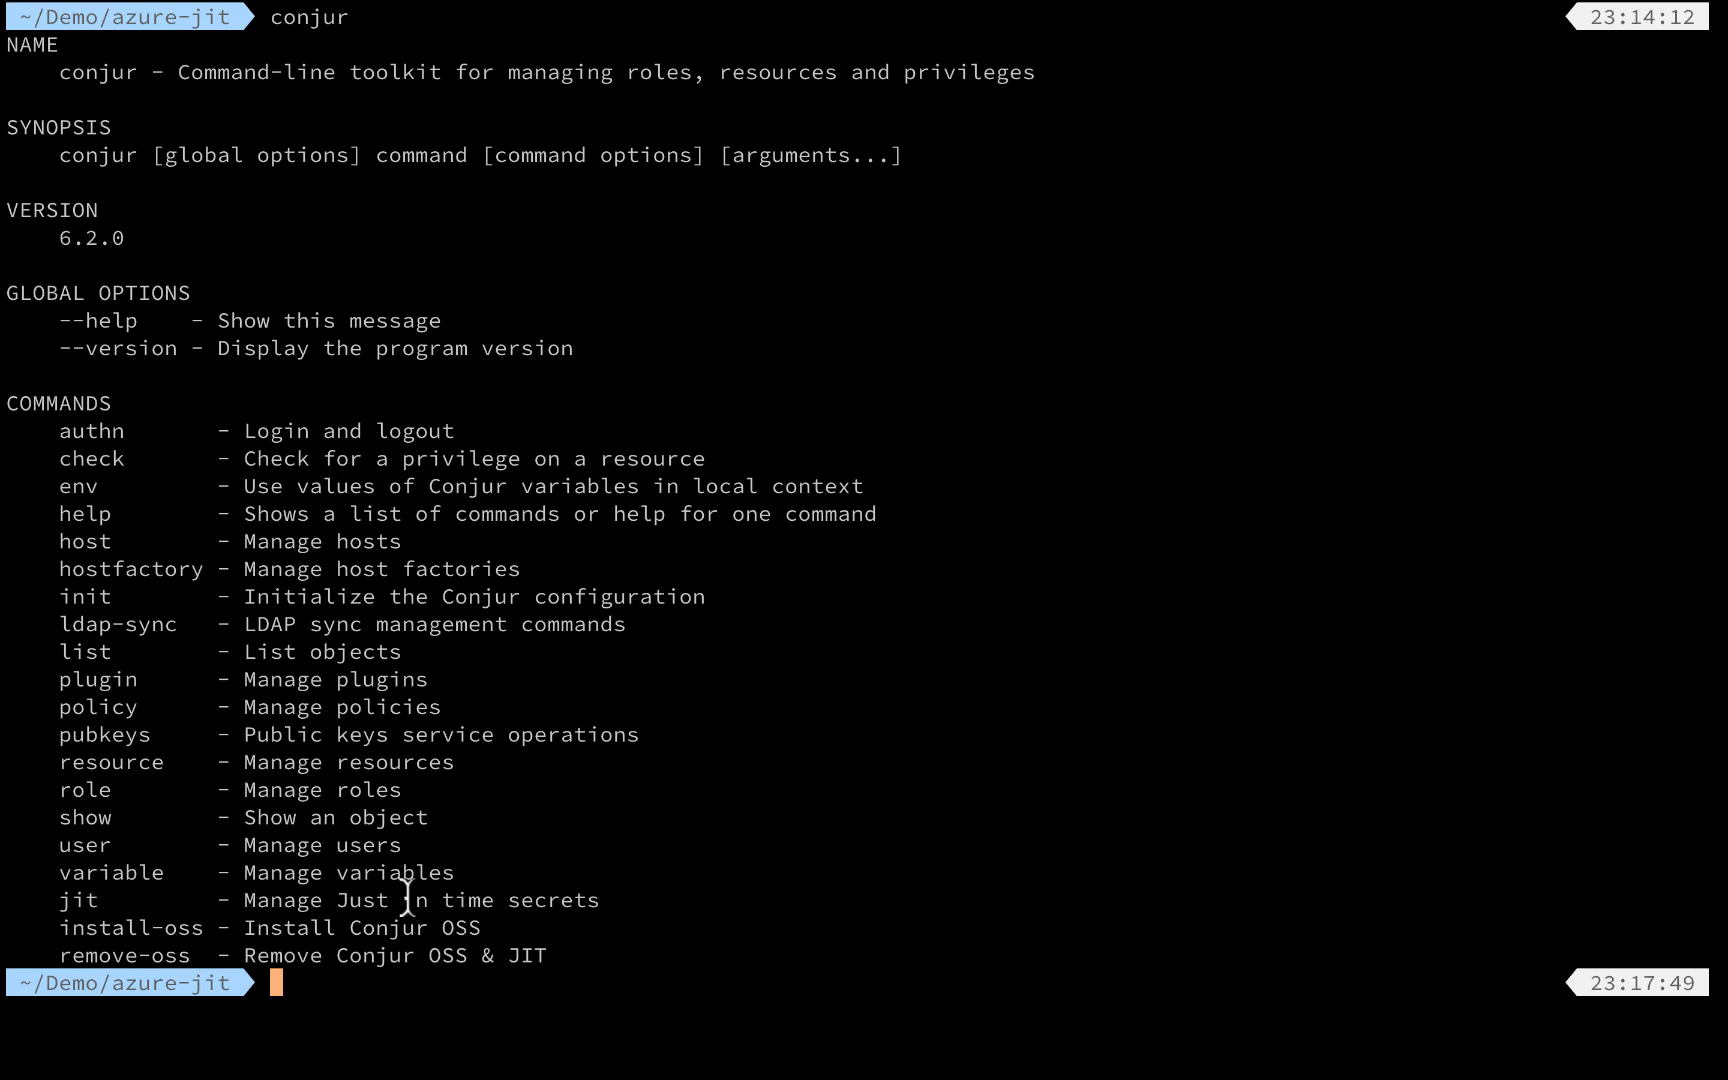
pyautogui.doubleClick(78, 900)
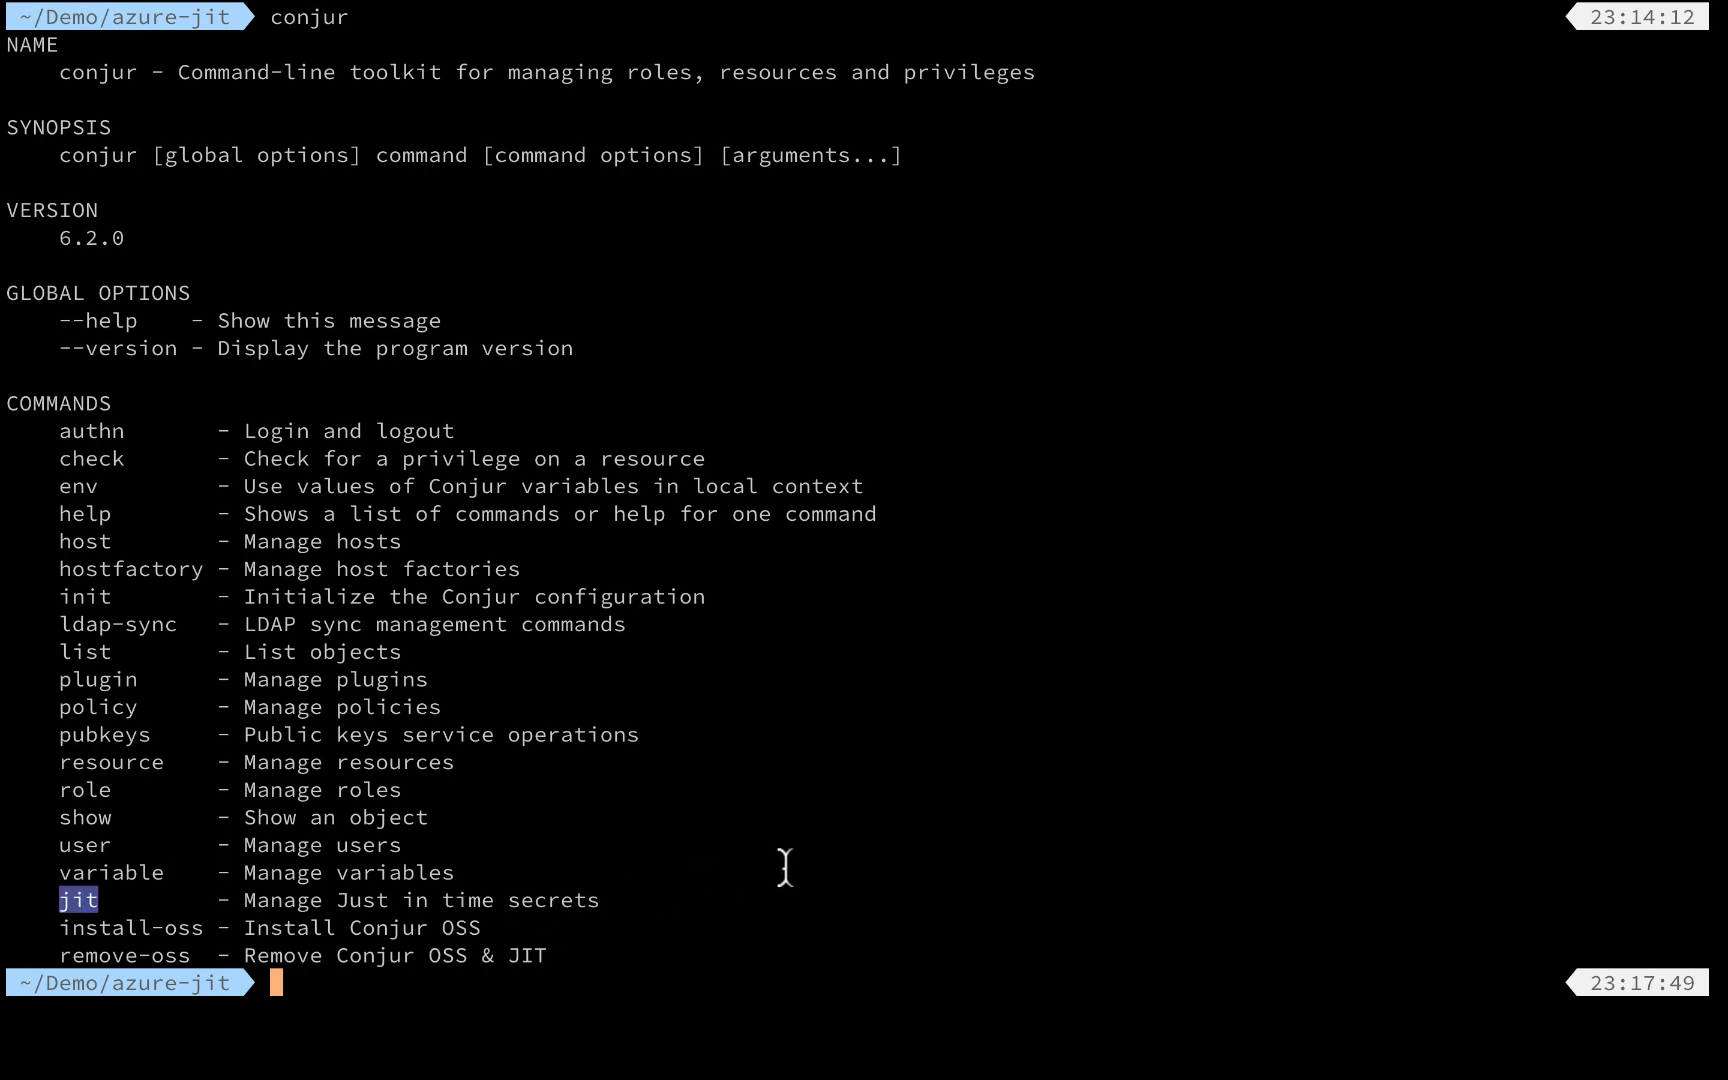
pyautogui.write('con')
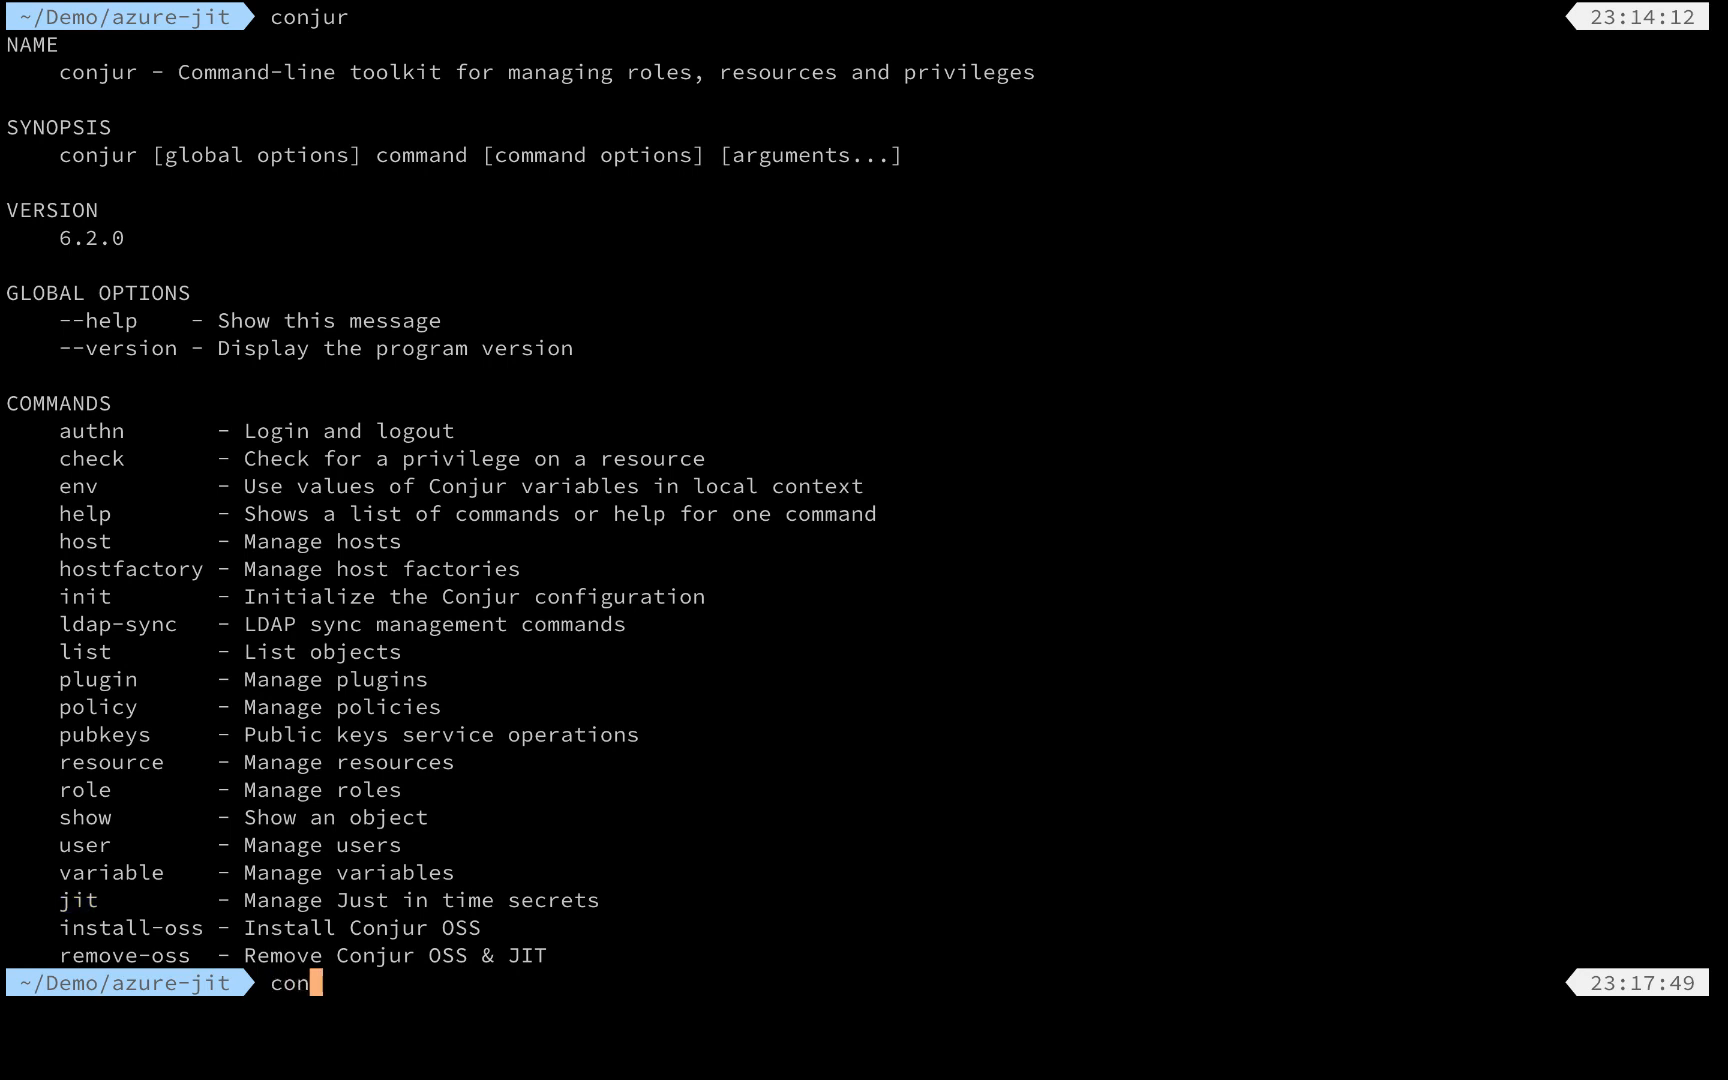
# Run conjur jit to show its enable and azure operations, then begin the next jit command
pyautogui.write('jur jit')
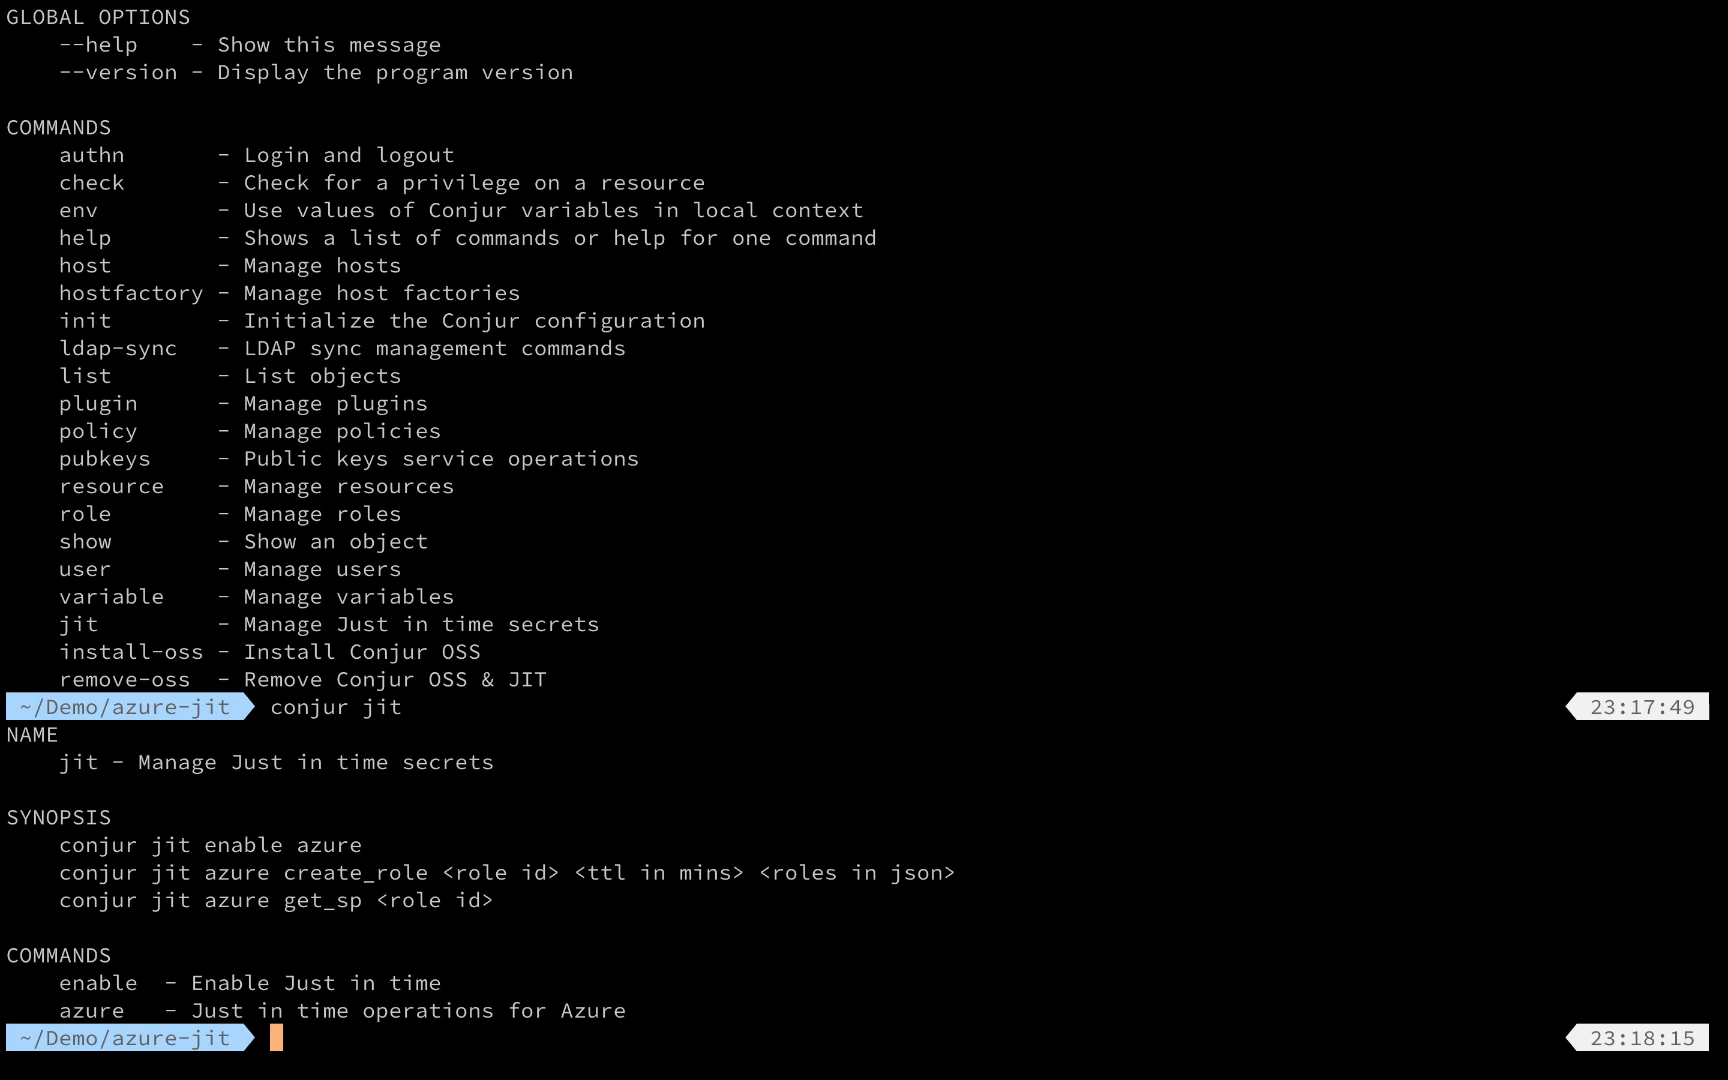
pyautogui.write('conjur jit')
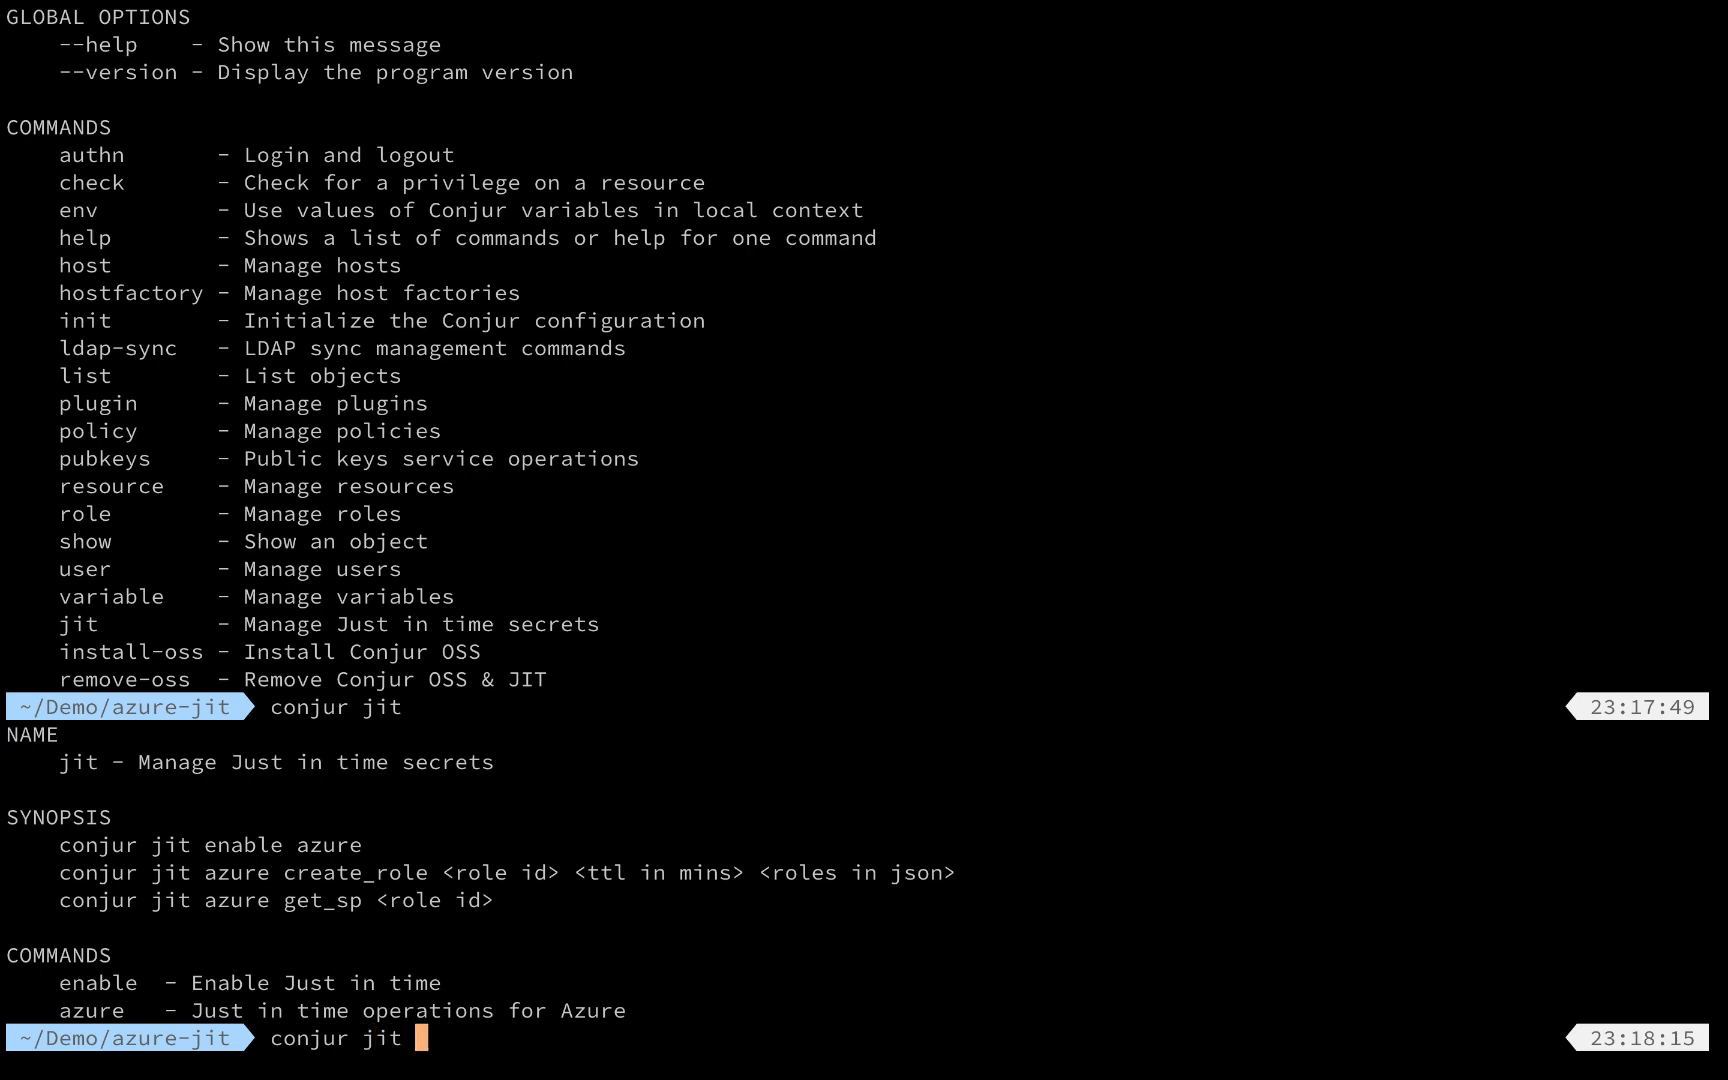
# Run conjur jit enable azure and supply the Subscription ID, Tenant ID, Client ID and Client Secret at the prompts
pyautogui.write('enable zu')
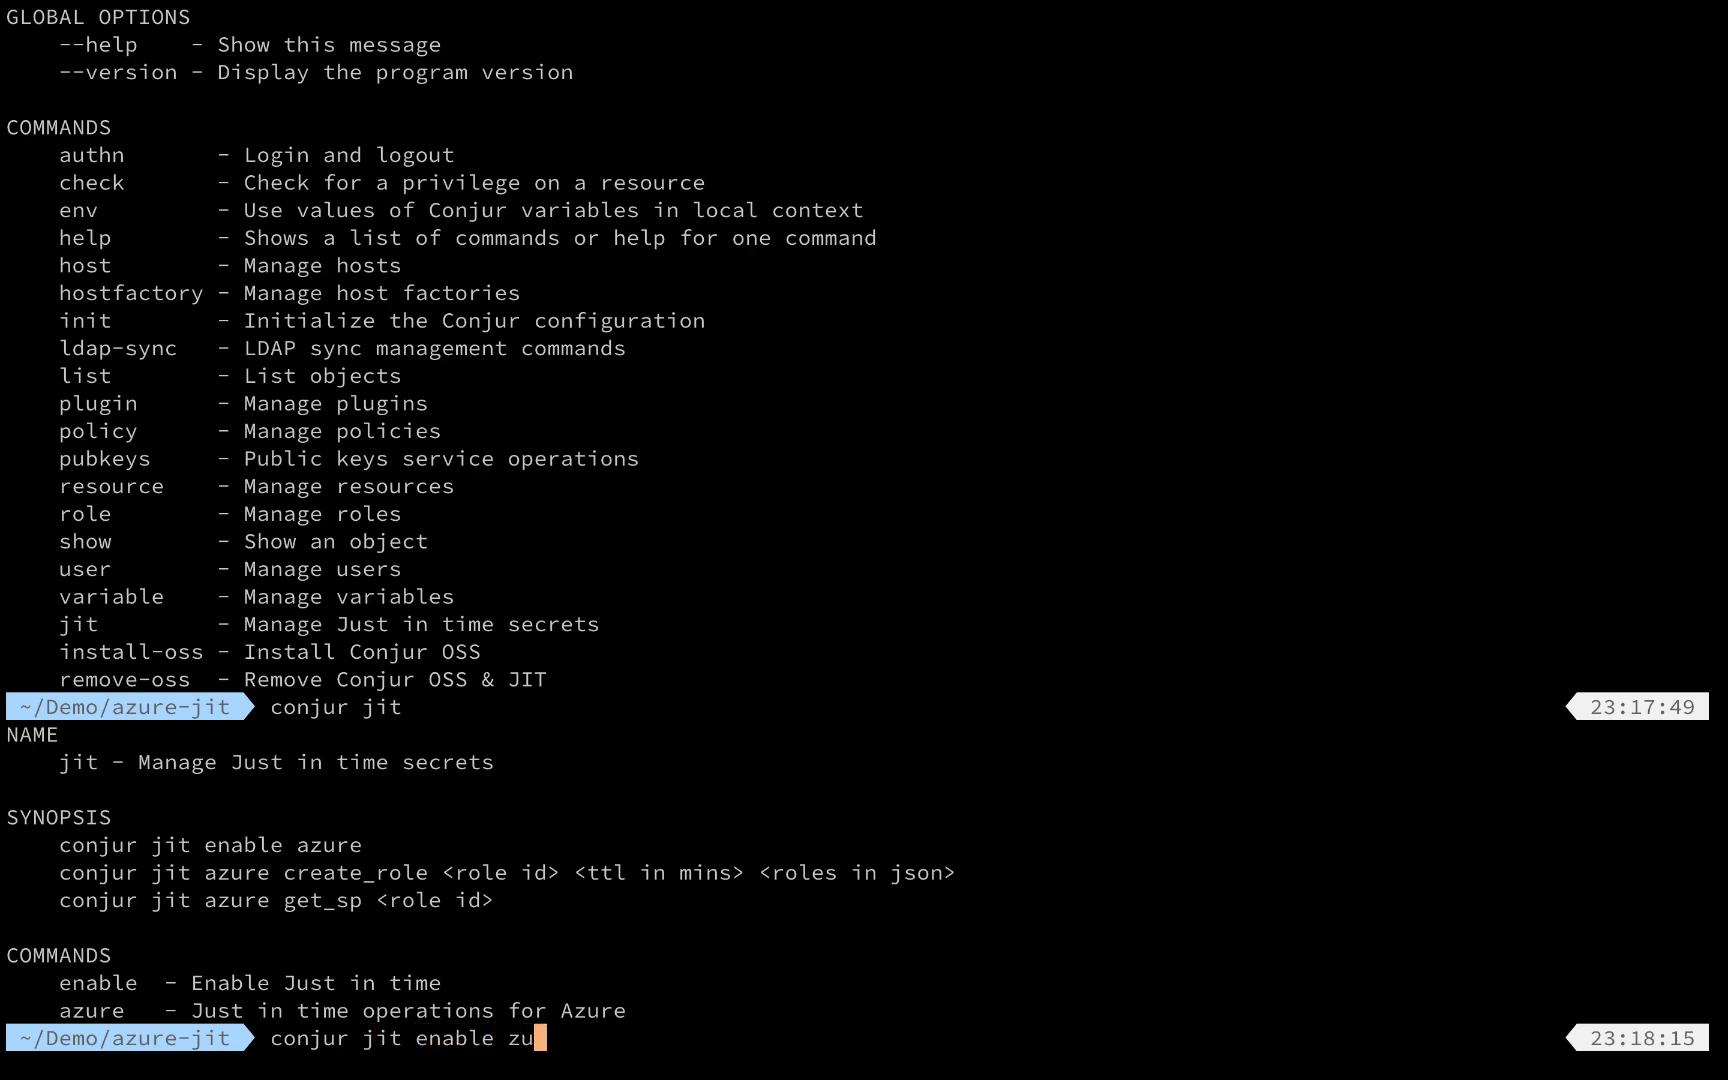
pyautogui.press('Return')
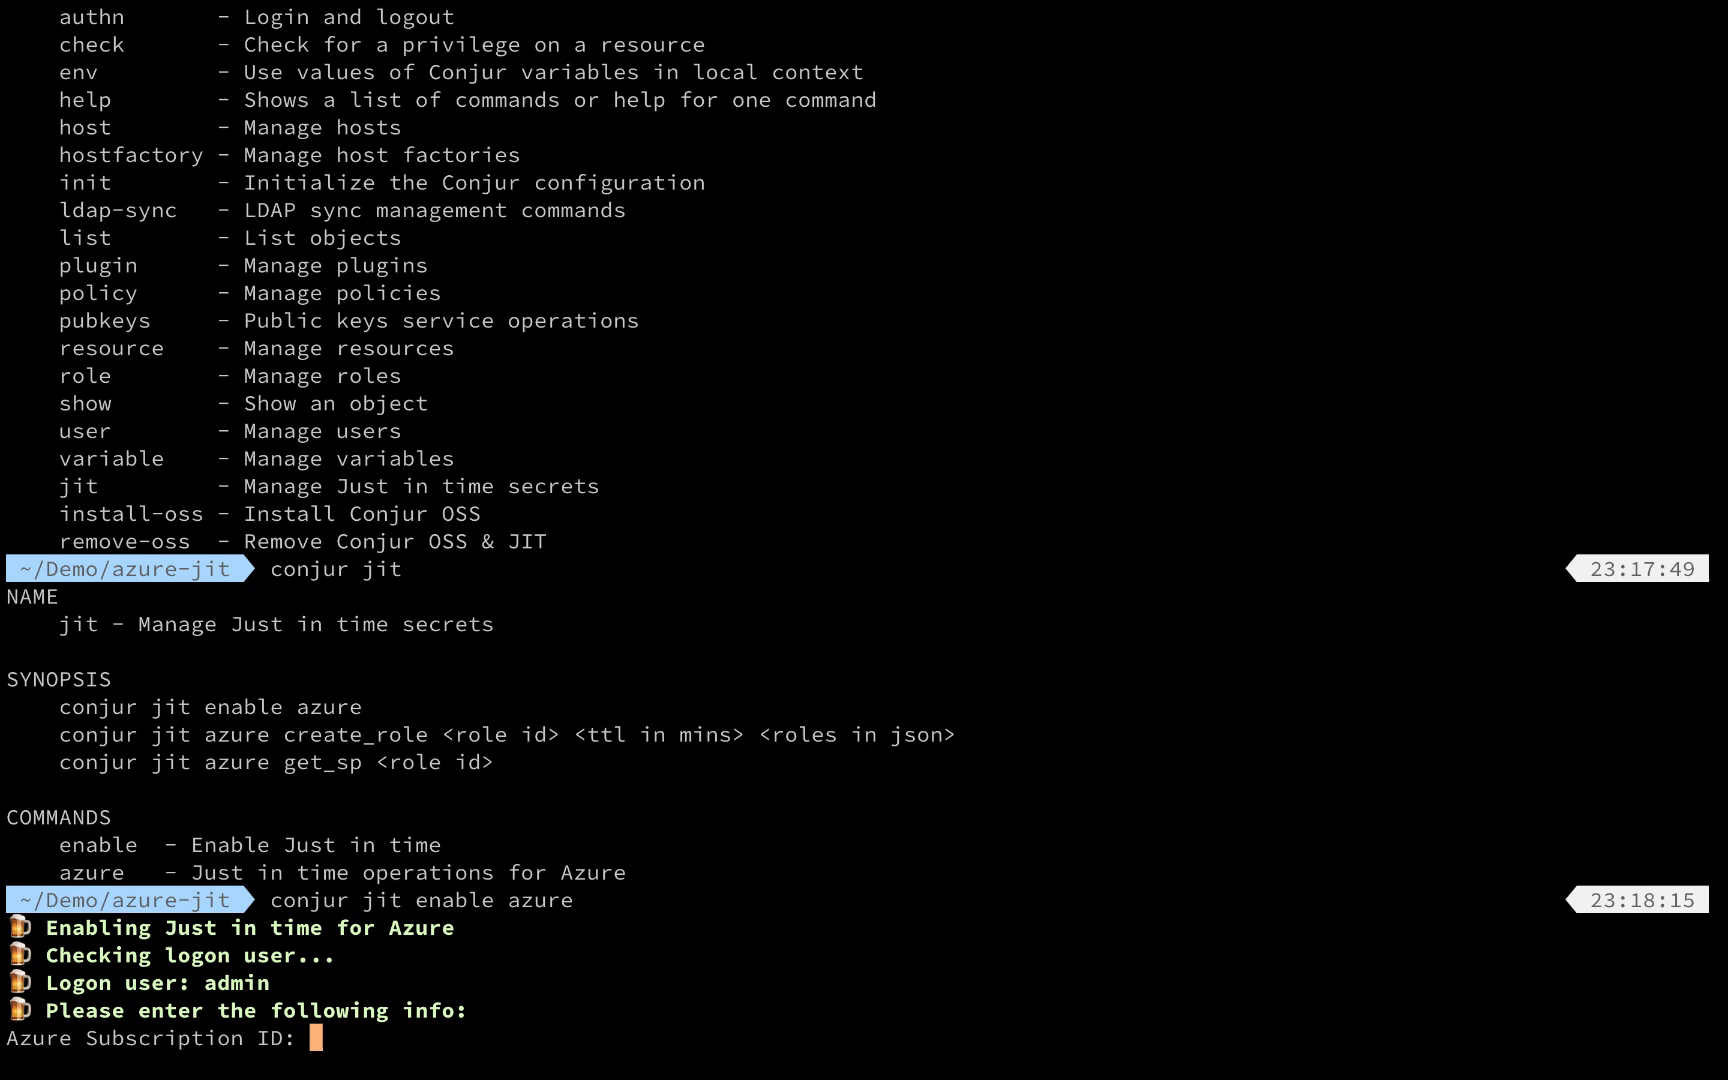
pyautogui.moveTo(782, 868)
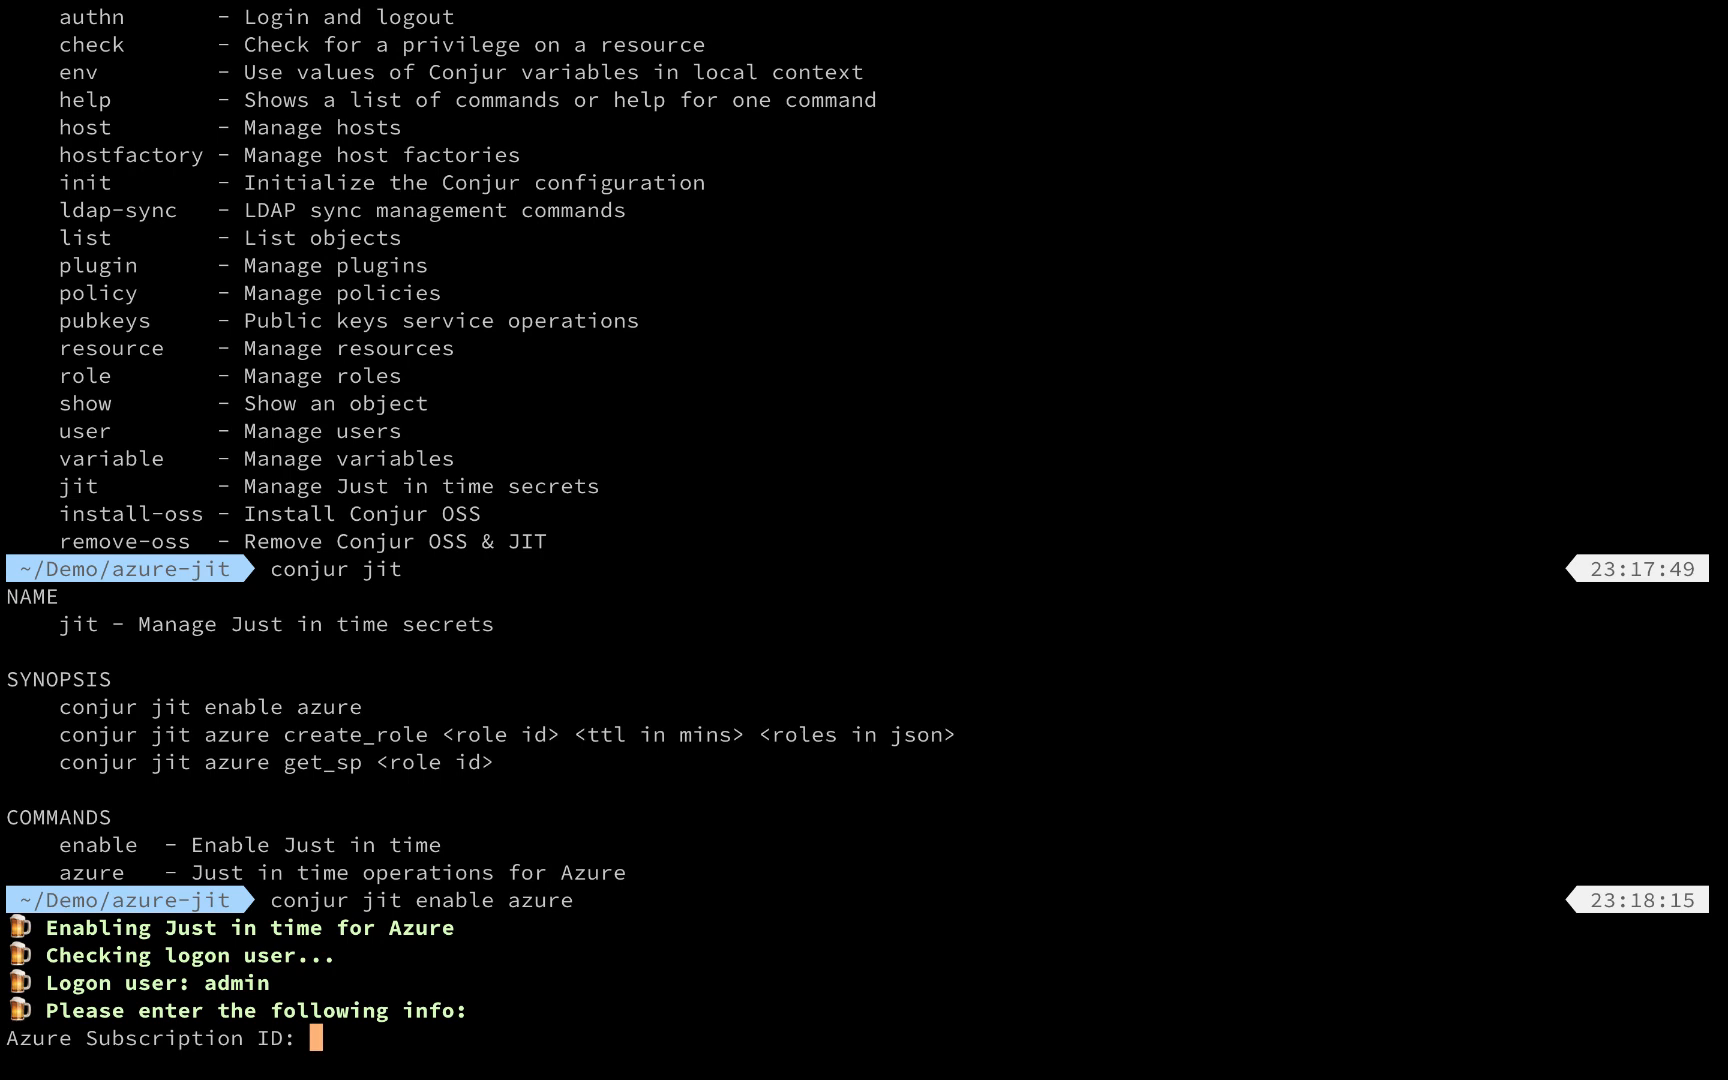
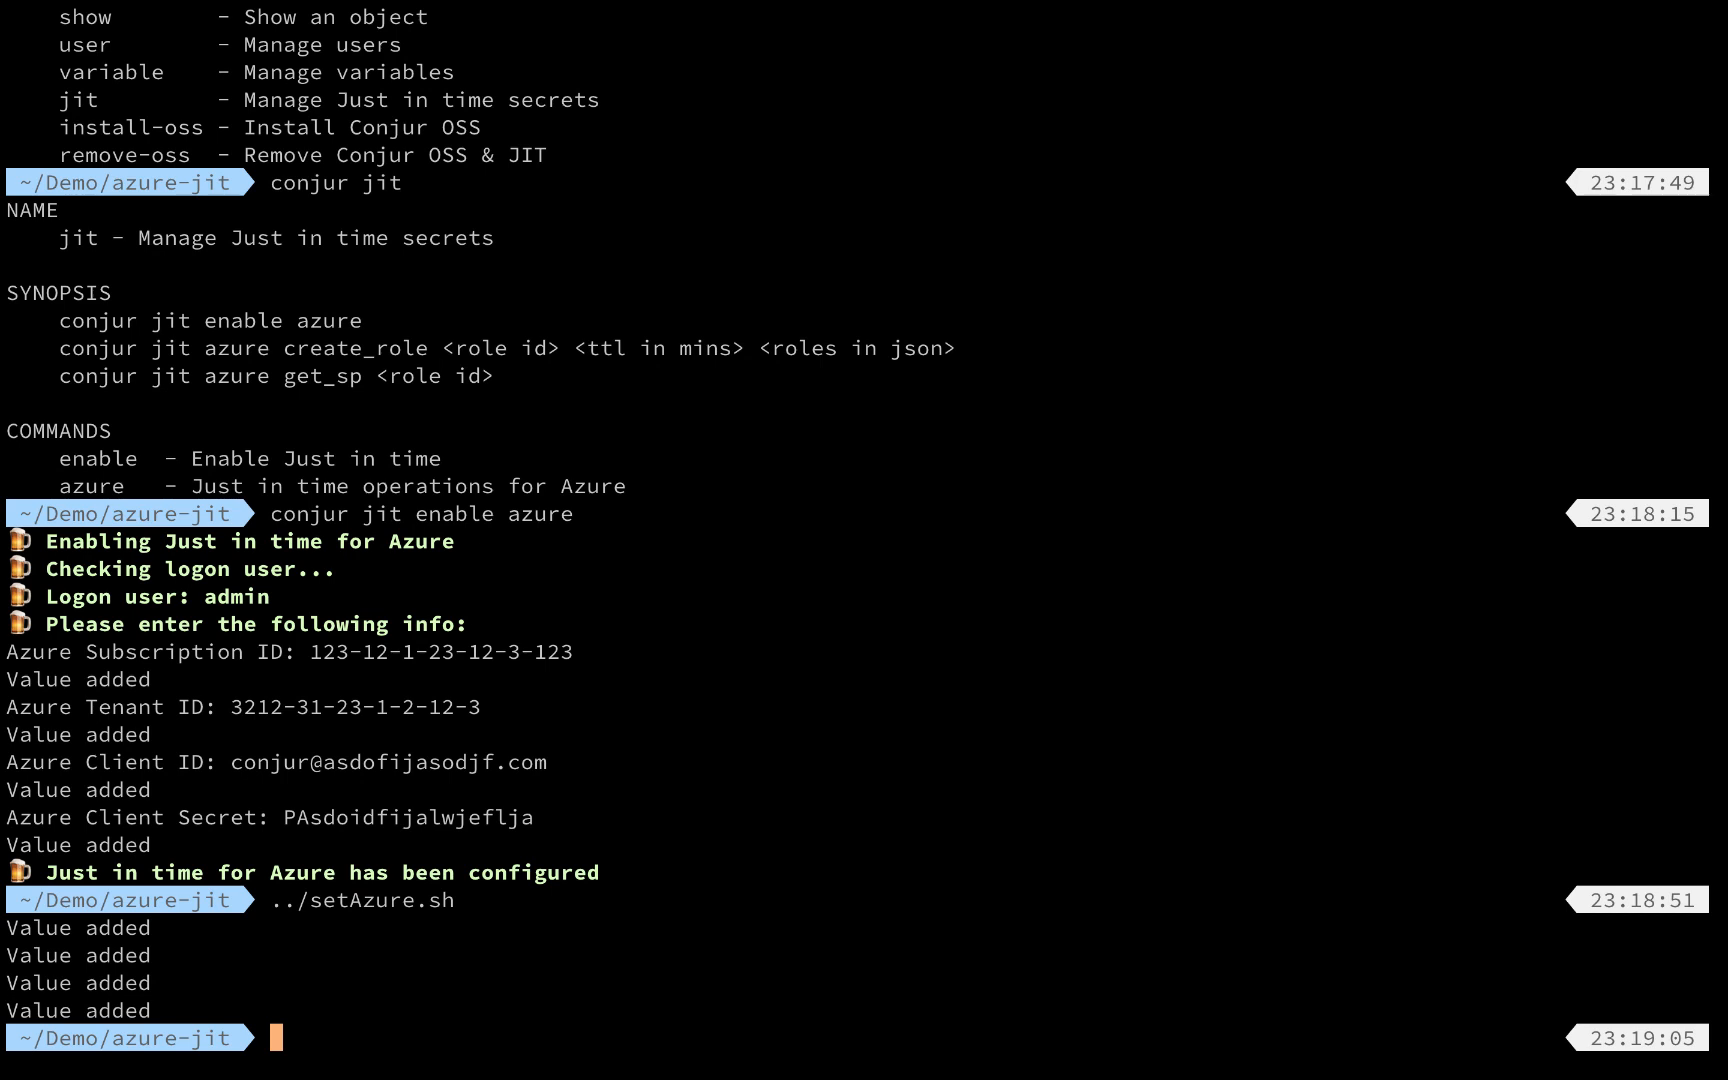
# After the setAzure script adds four values, begin the next conjur jit command
pyautogui.write('conjur jit')
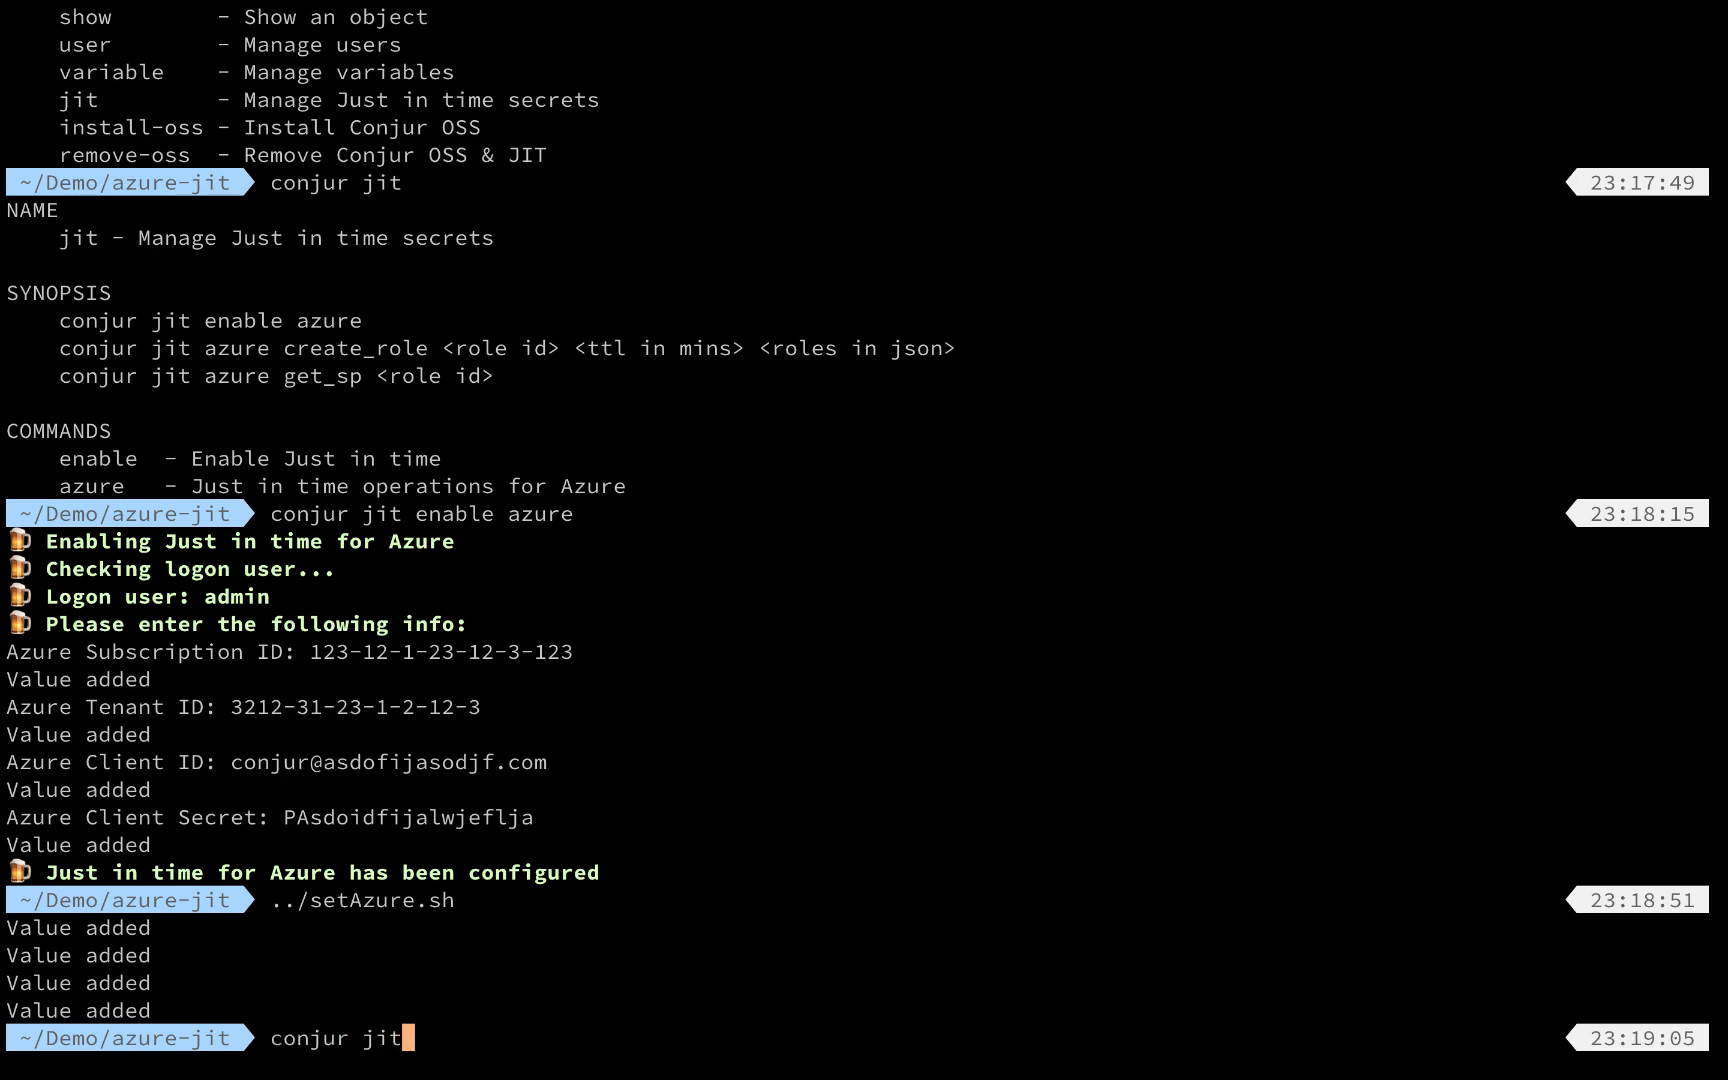
# Run conjur jit azure create_role myreaders 5 Reader, adding the 5-minute Reader role
pyautogui.write('azure crea')
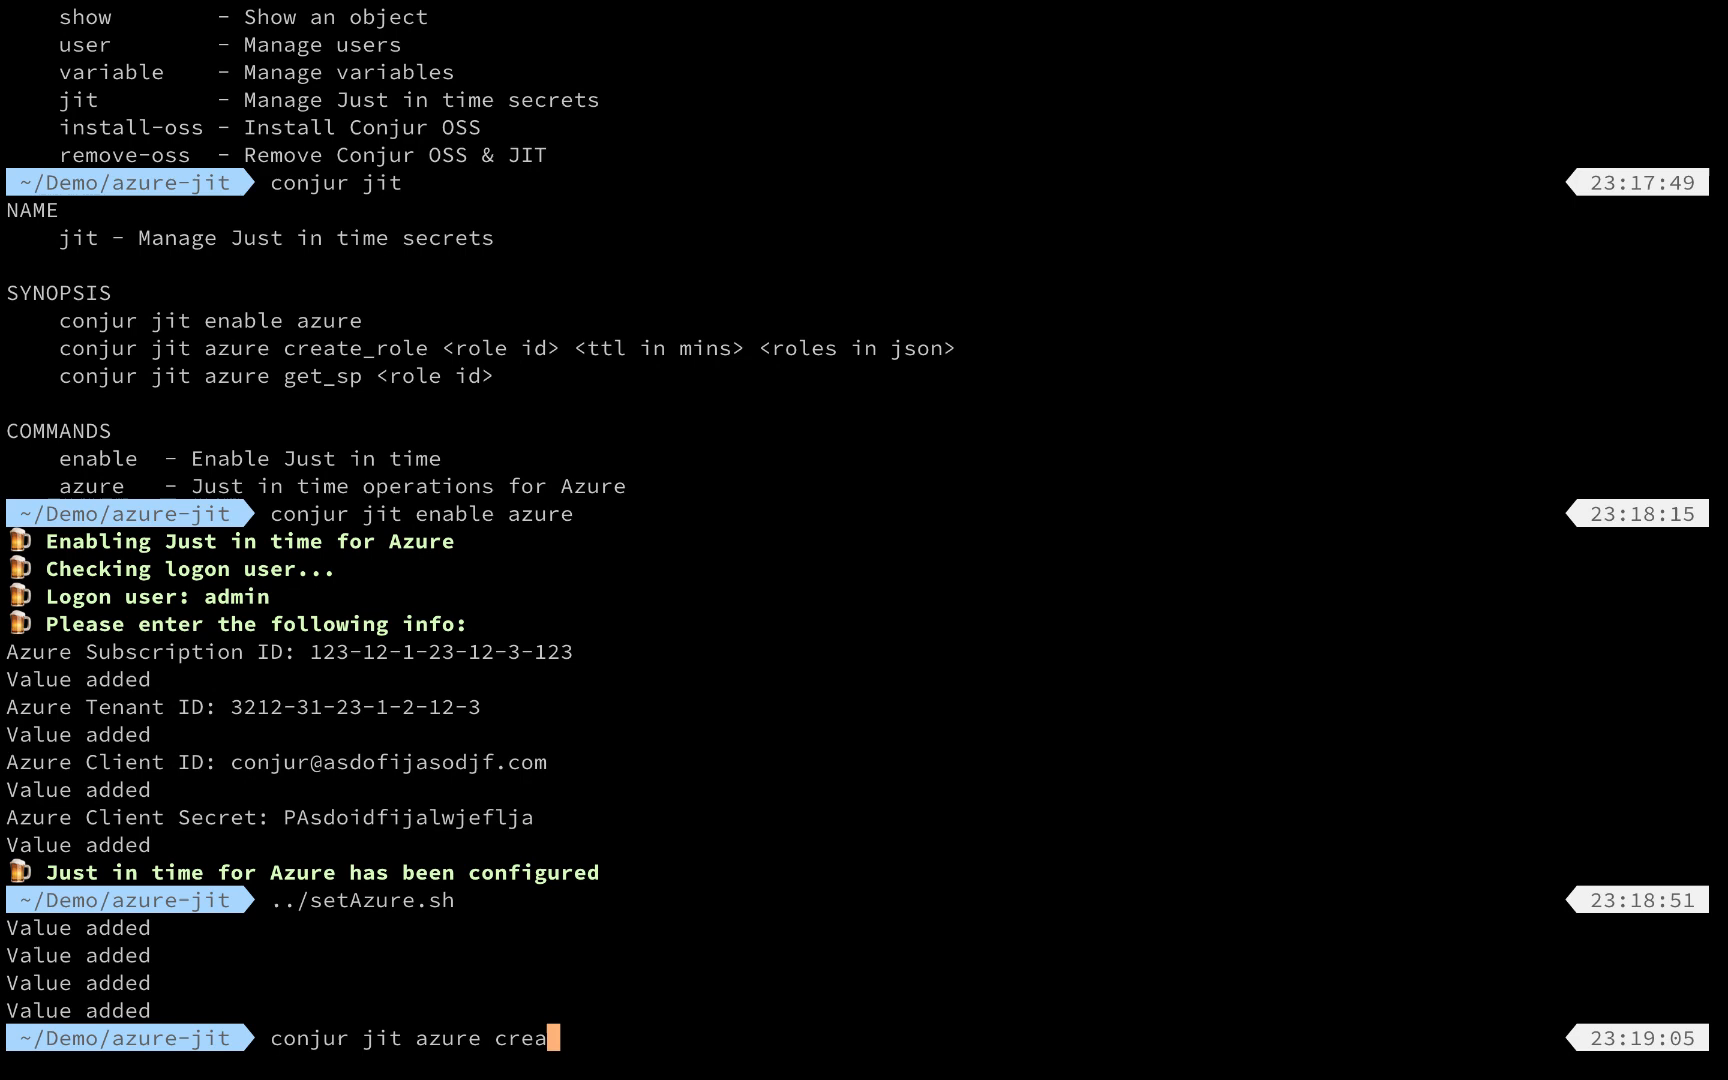
pyautogui.write('te_role')
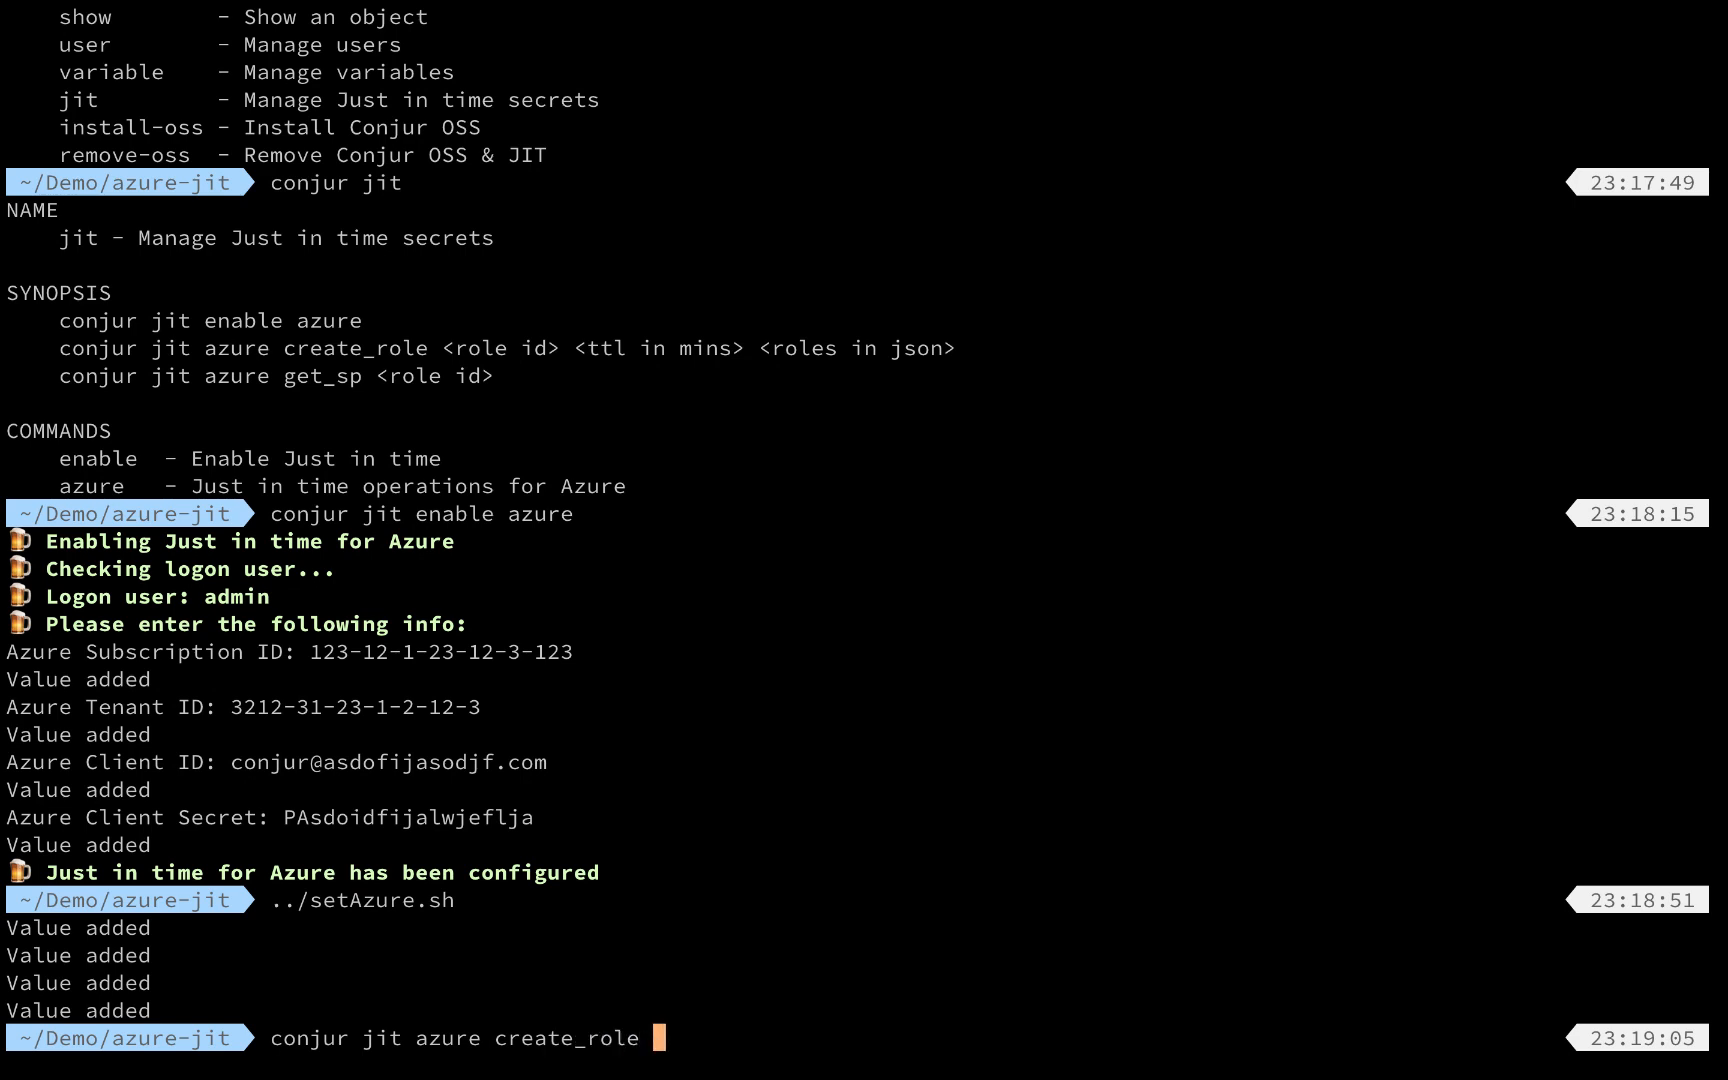
pyautogui.write('myreaders')
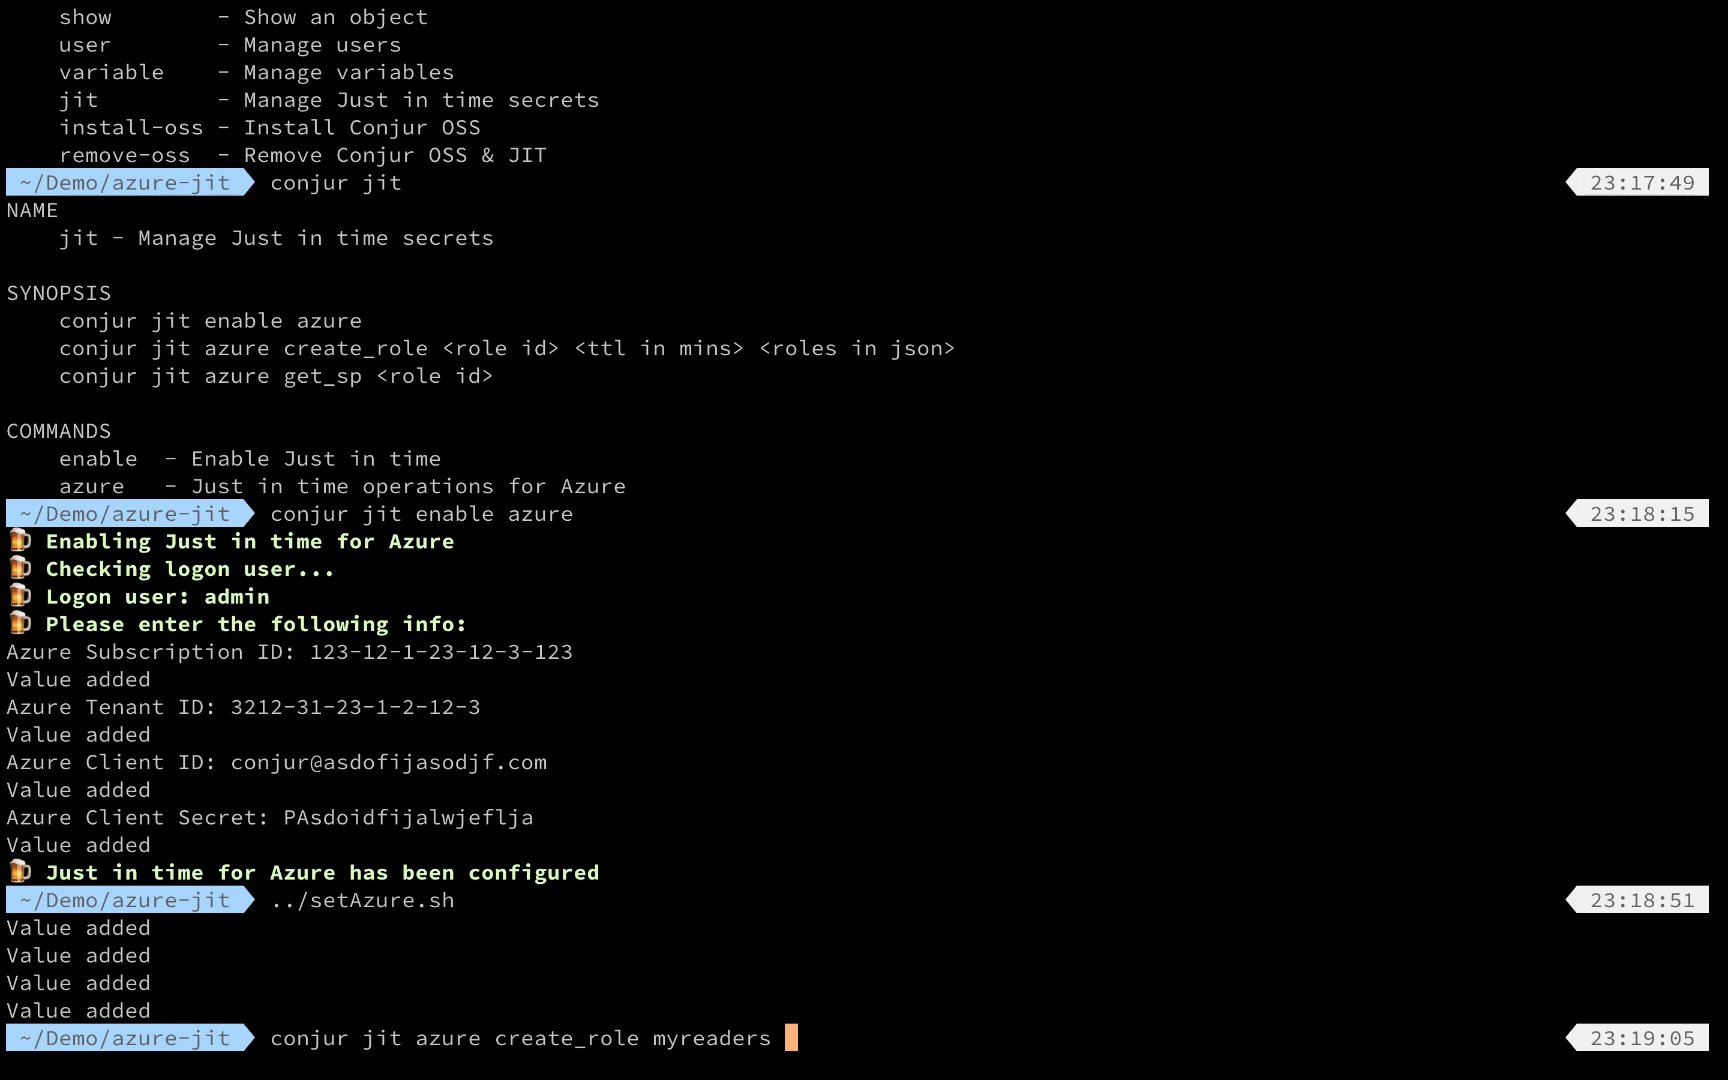
pyautogui.write('5')
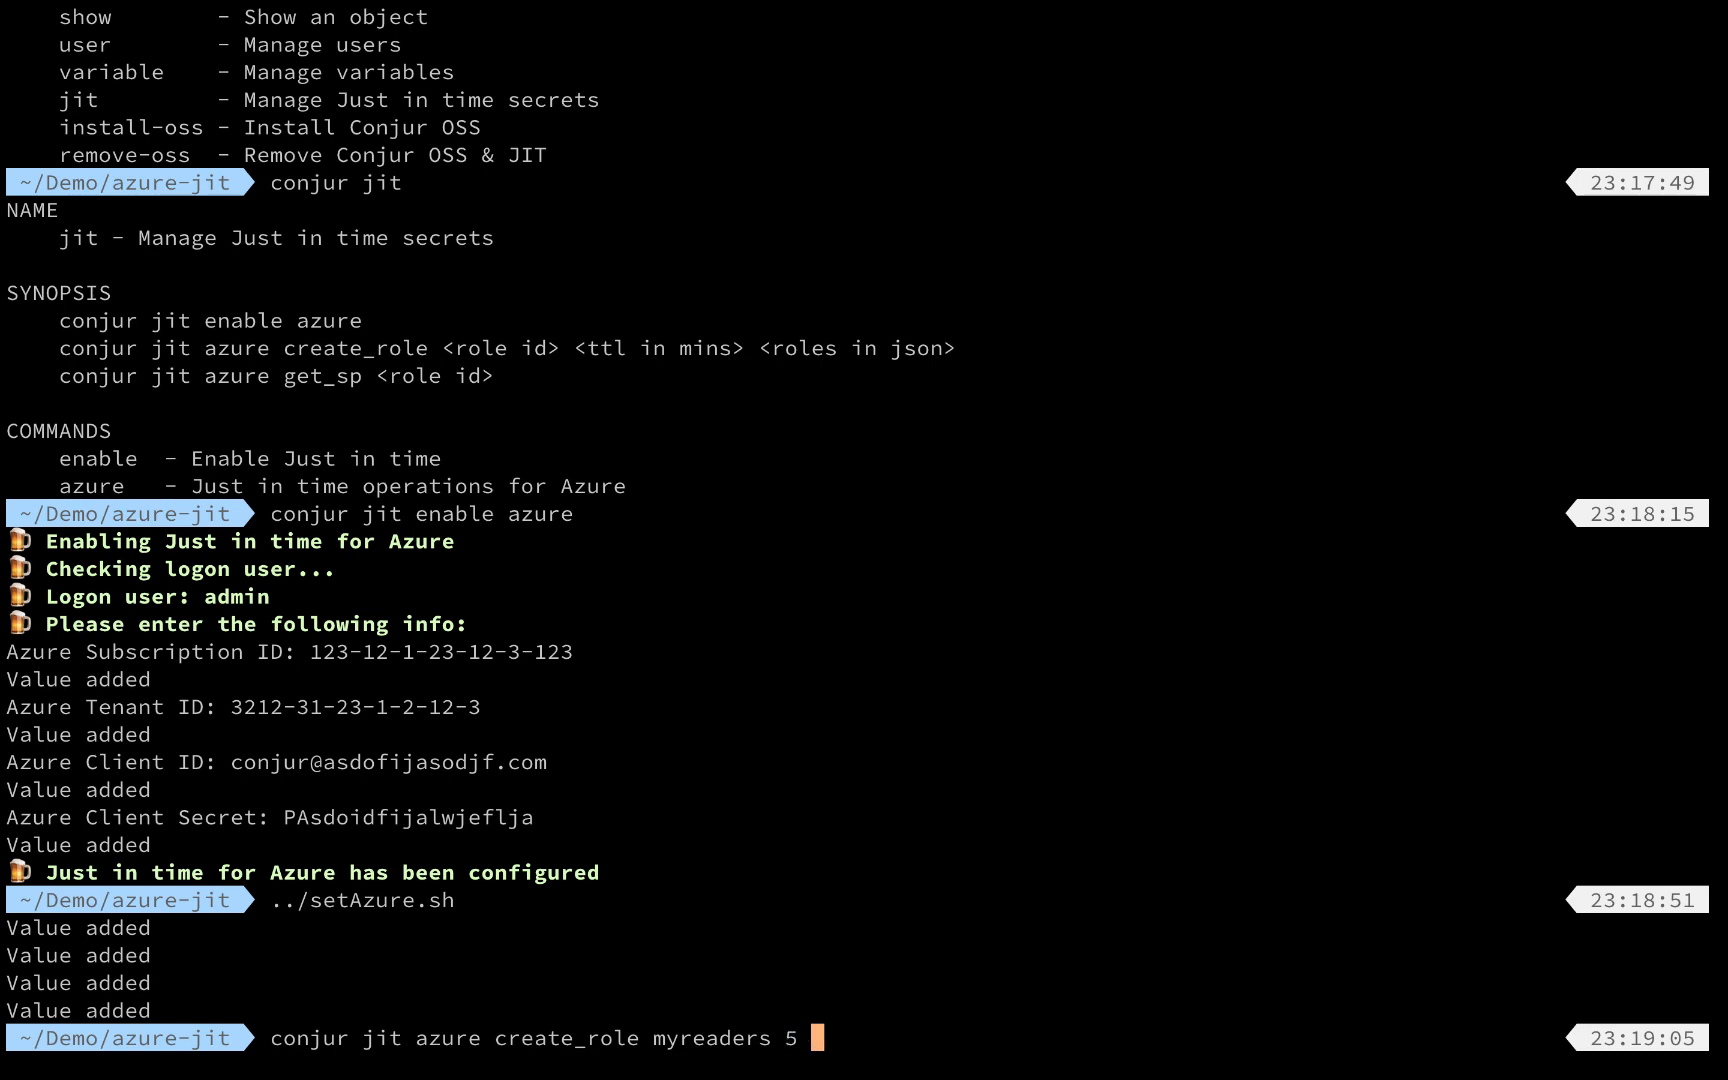
pyautogui.write('Reader')
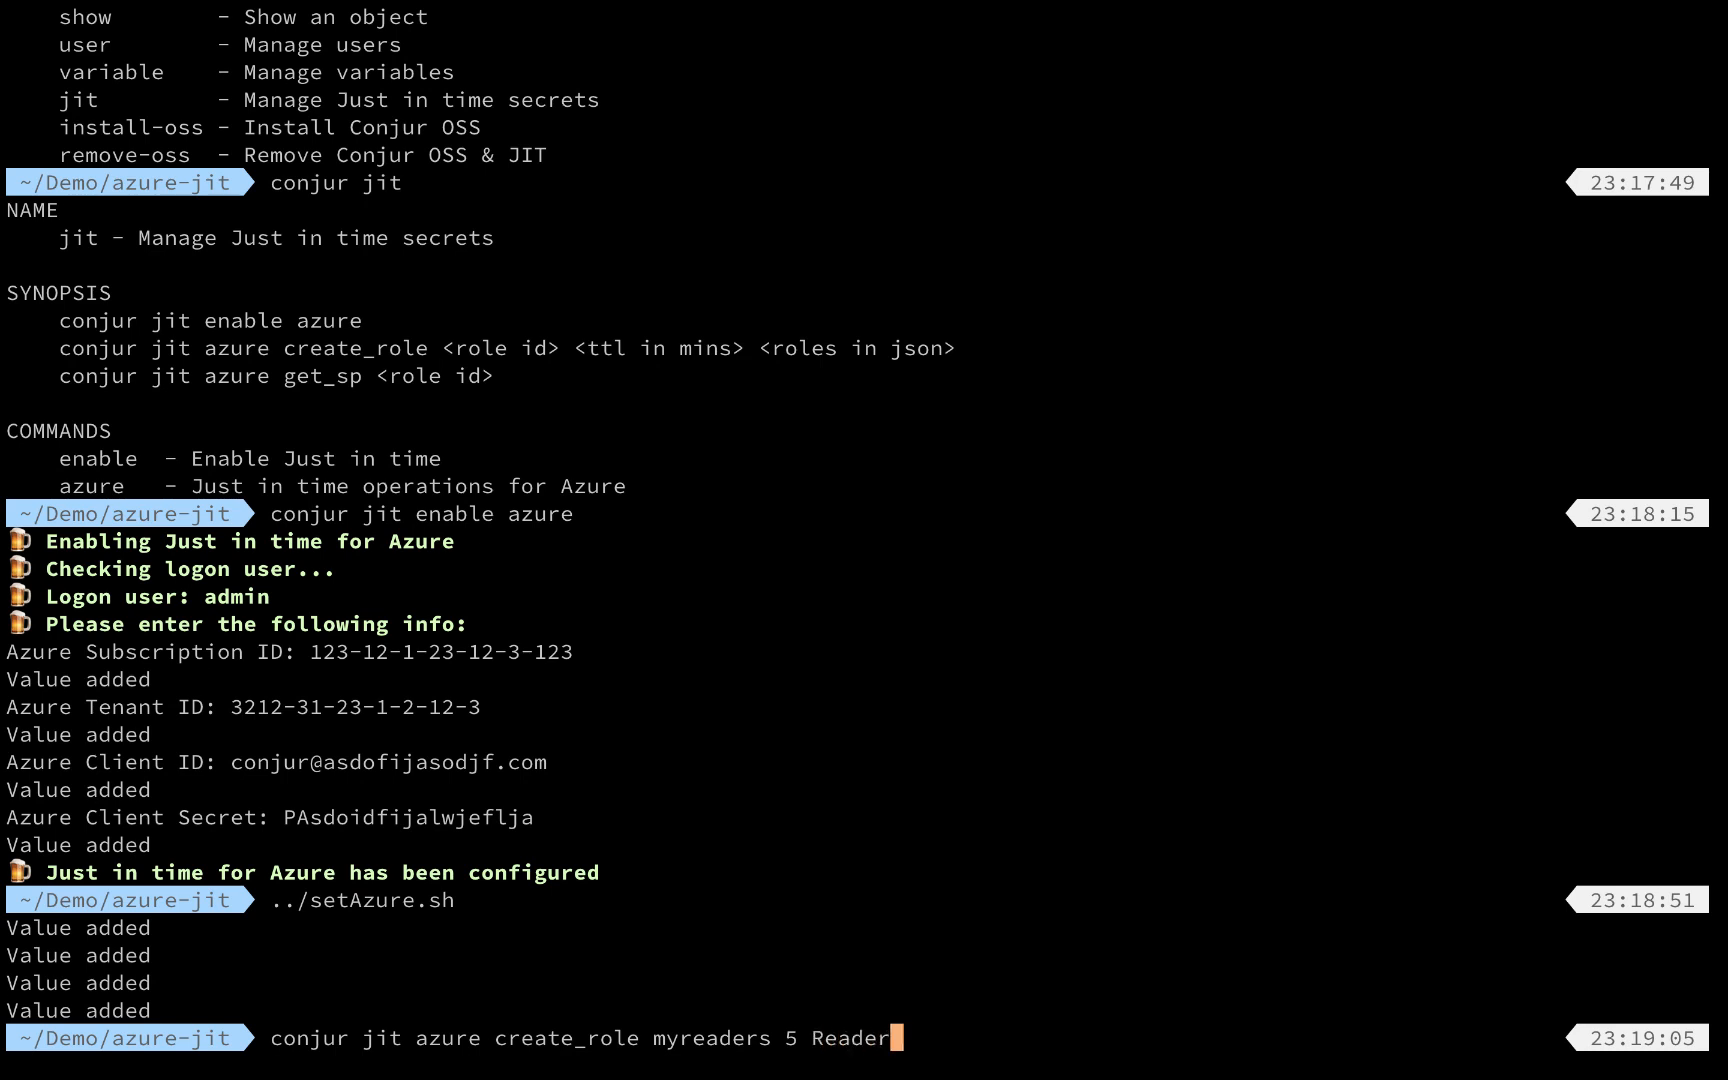
pyautogui.press('Return')
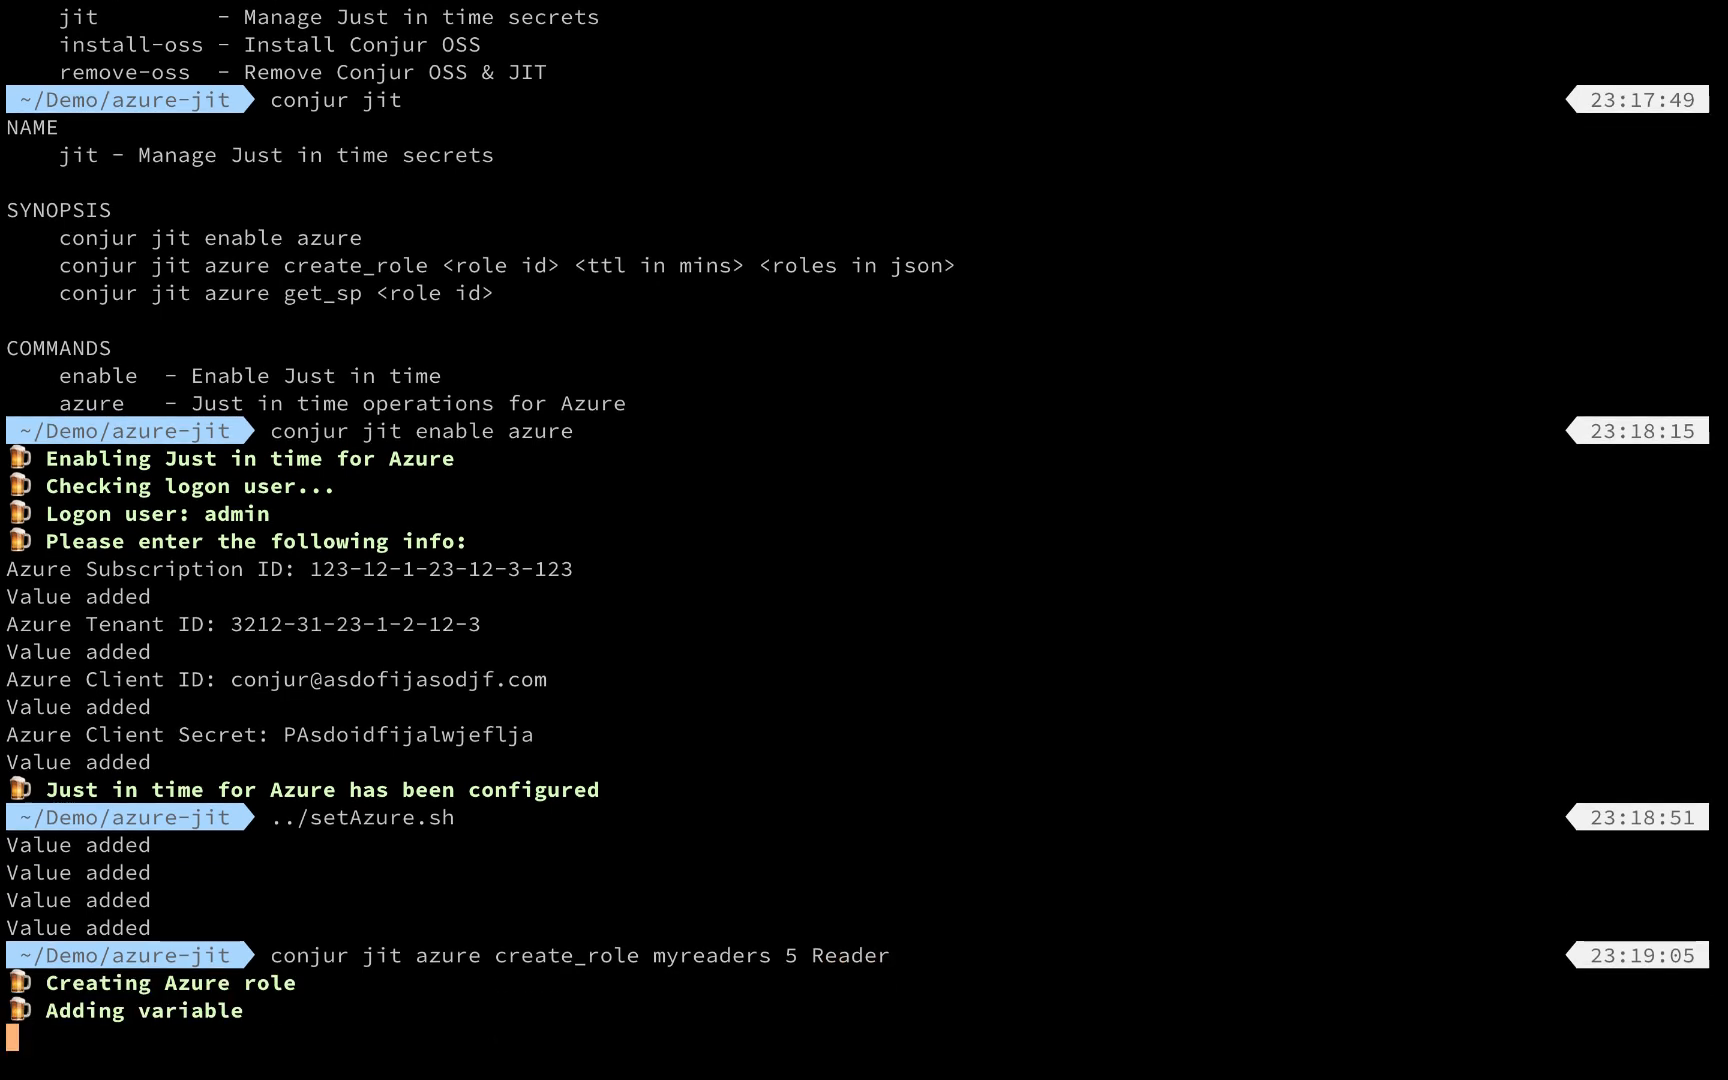
pyautogui.scroll(-3)
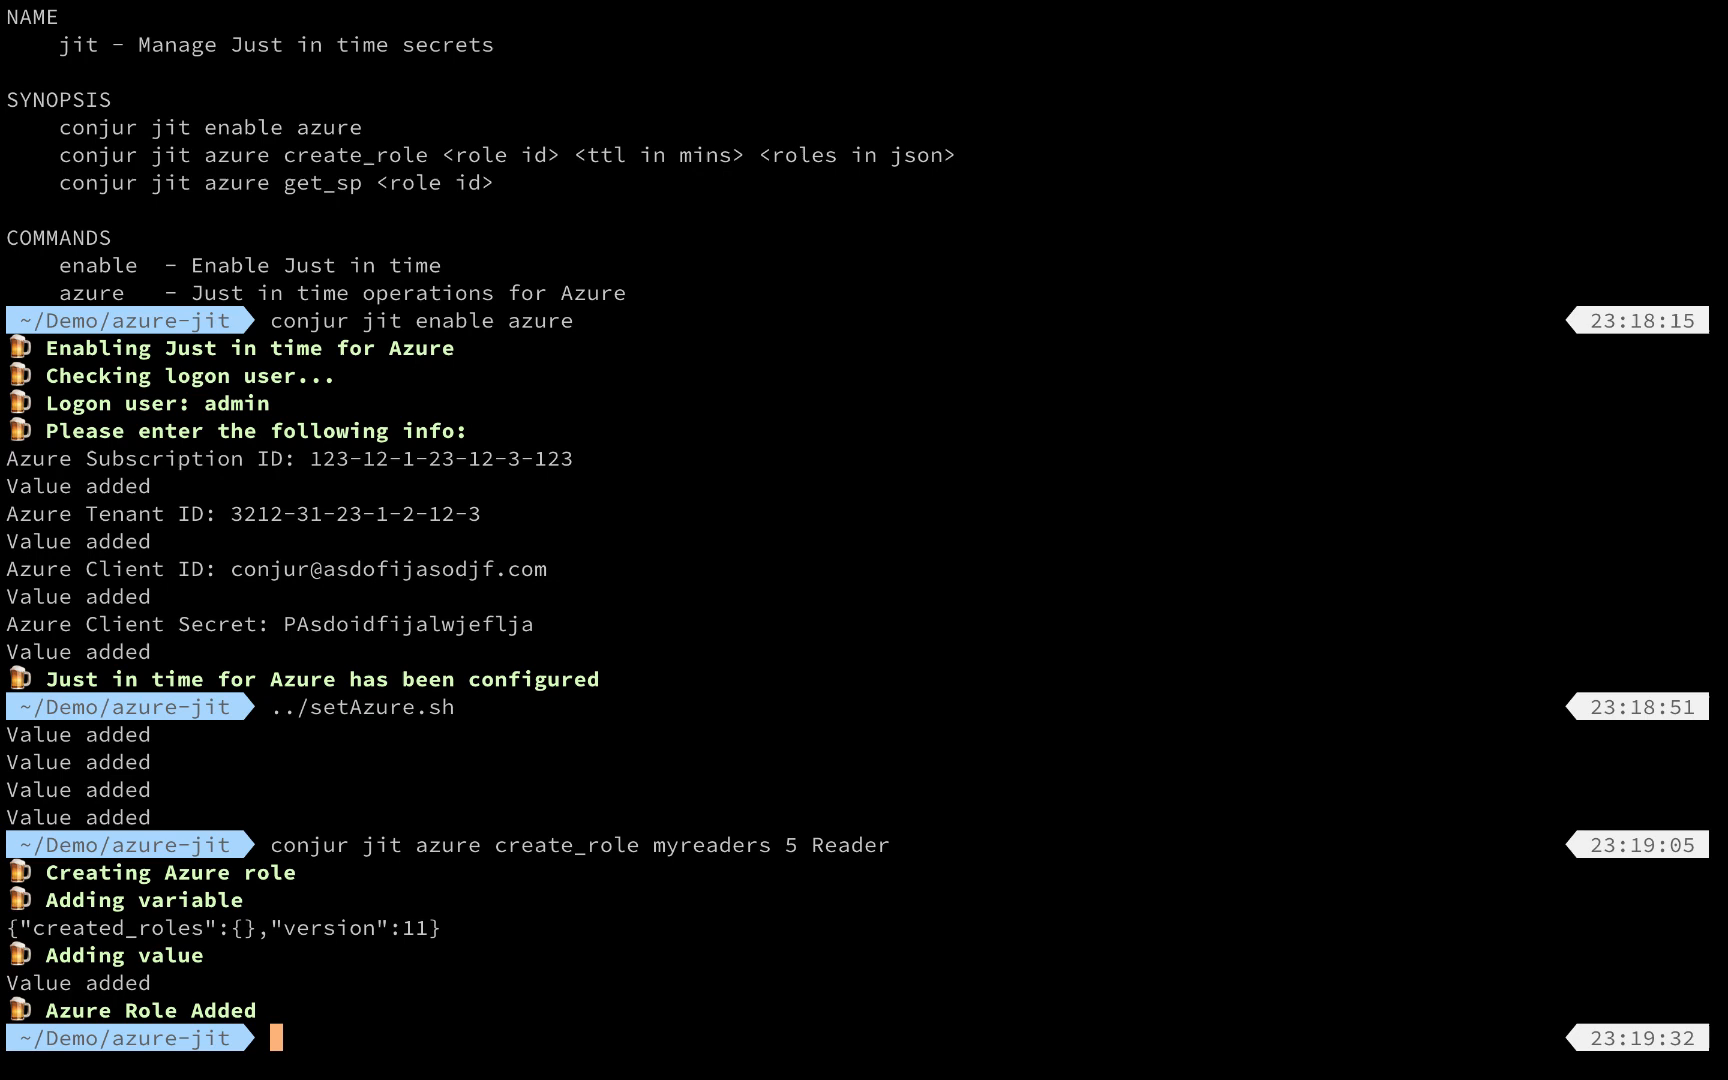
pyautogui.write('conjur')
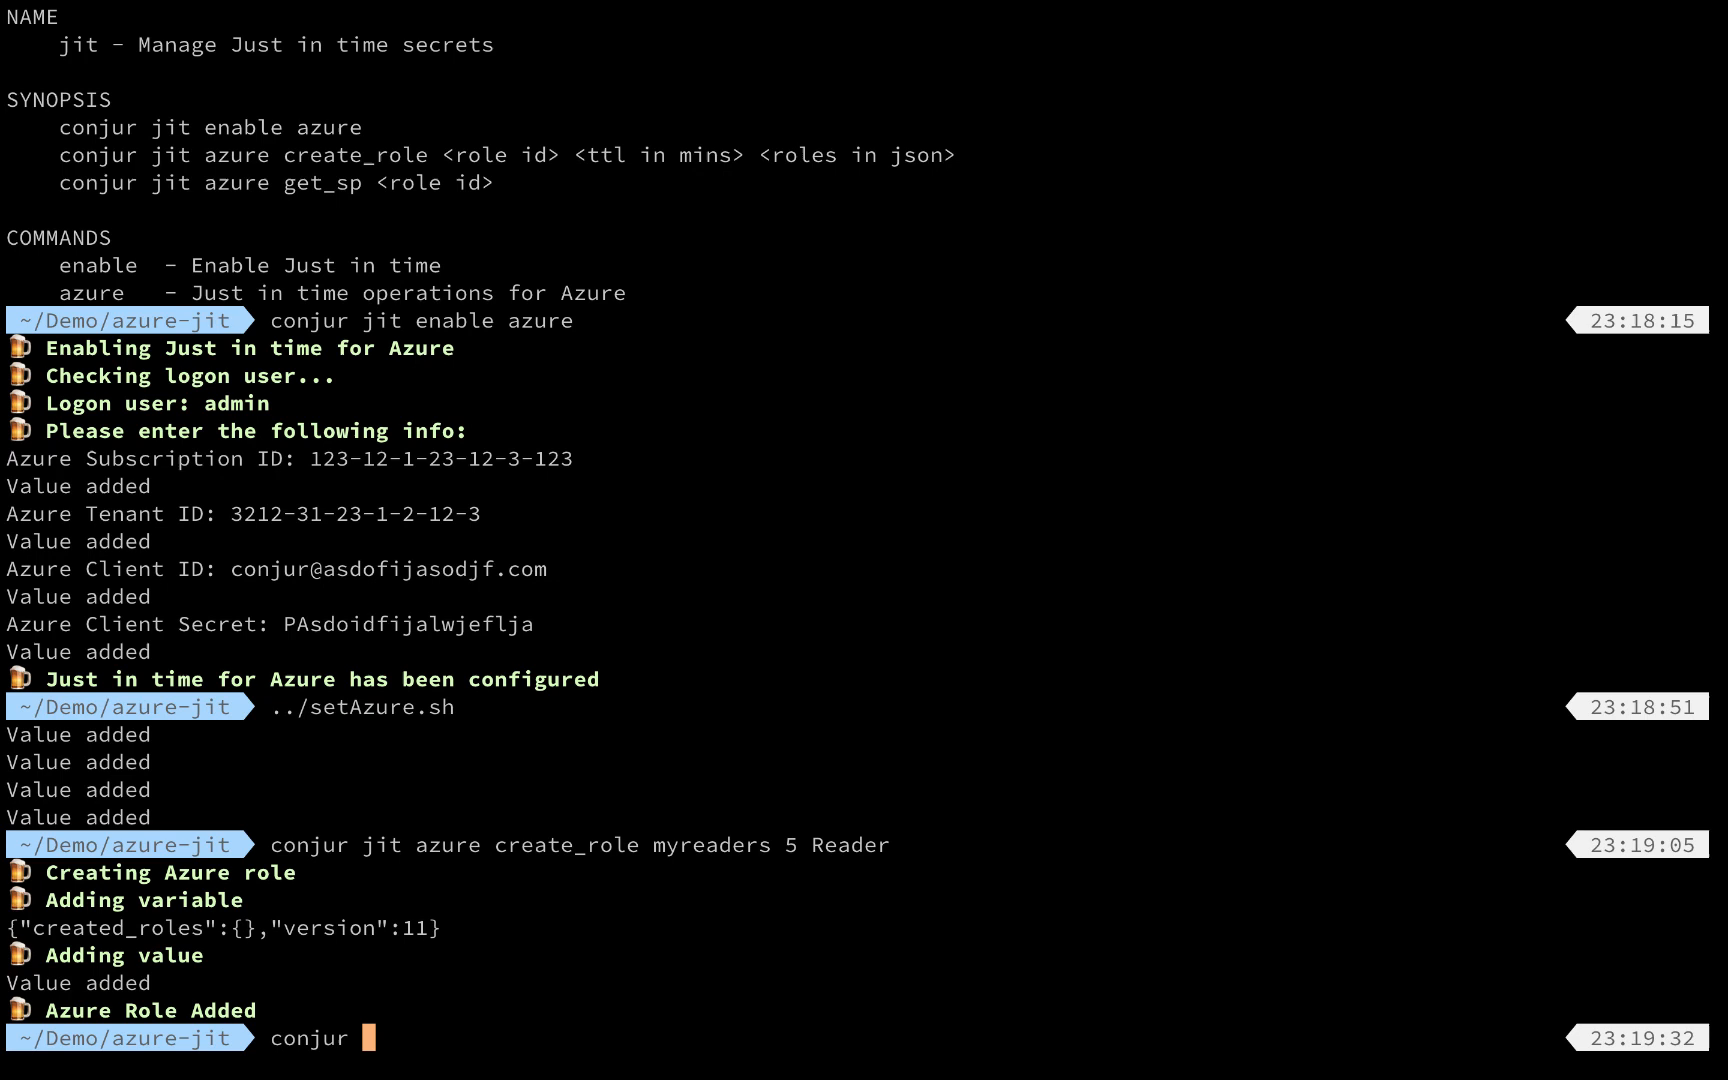
# Run conjur jit azure get_sp myreaders to retrieve the service principal with its appId, Reader role and ttl 5
pyautogui.write('git azure')
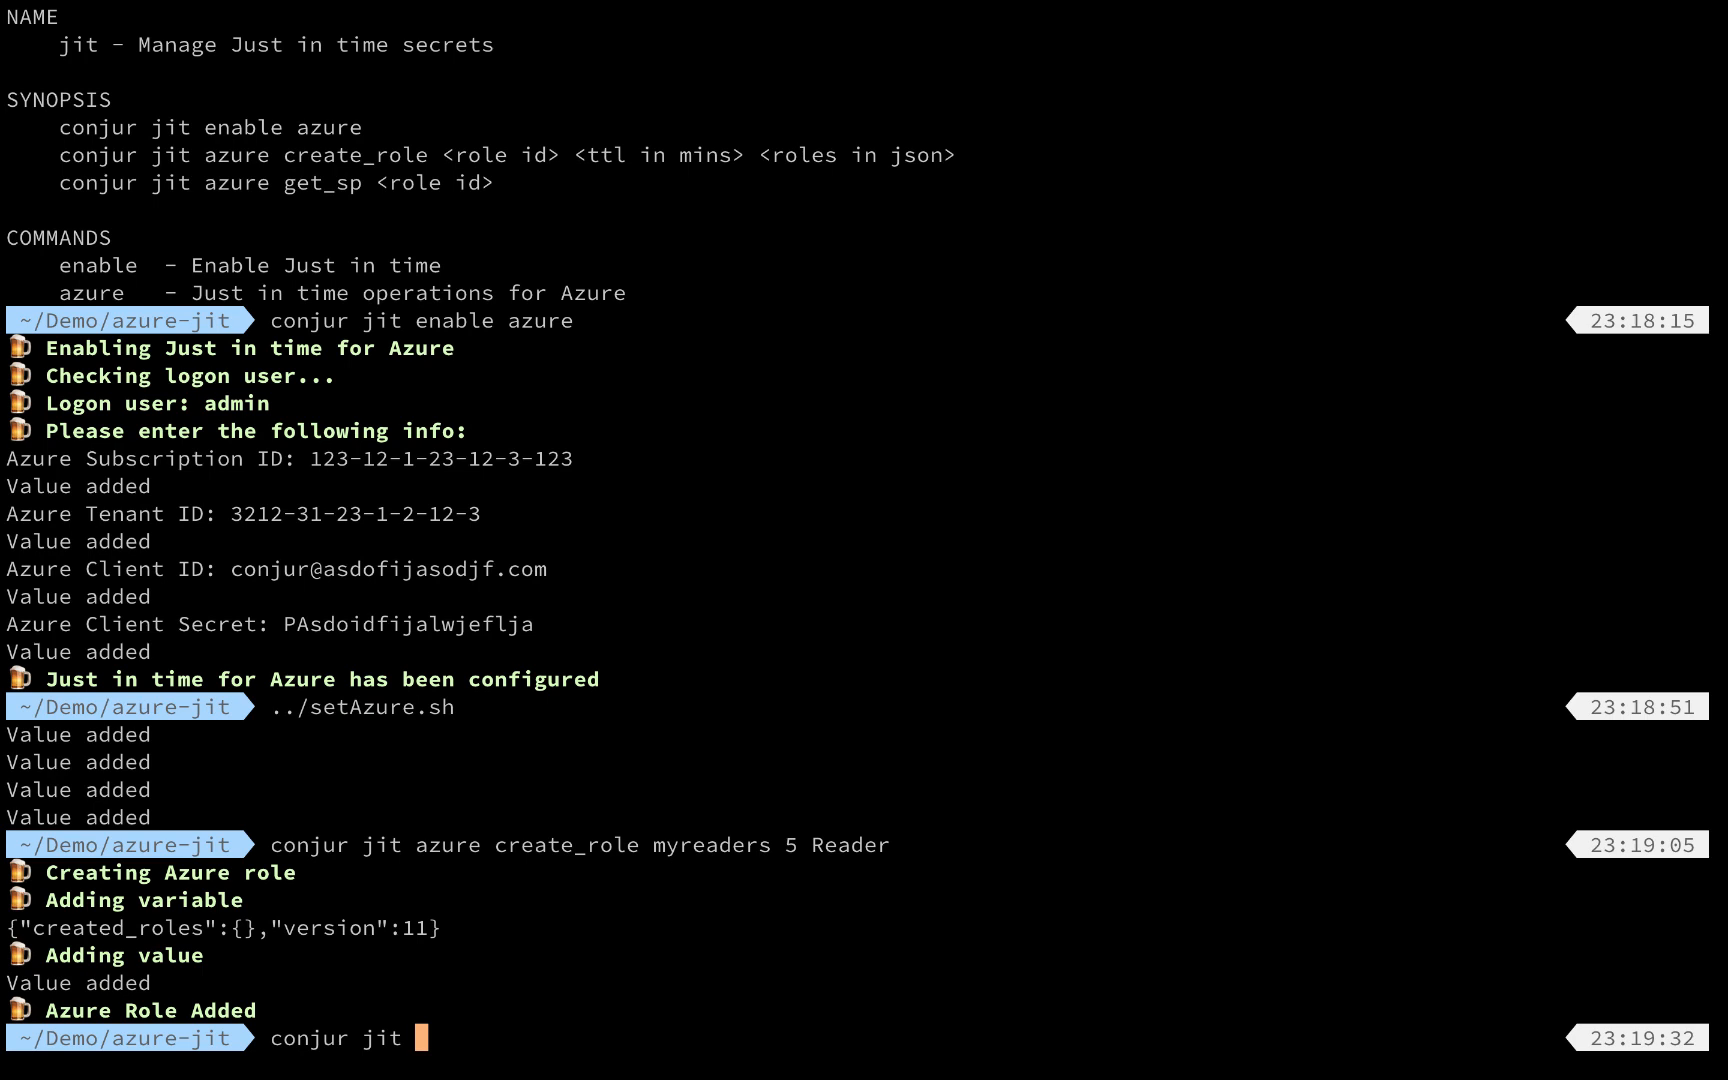
pyautogui.write('azure get_s')
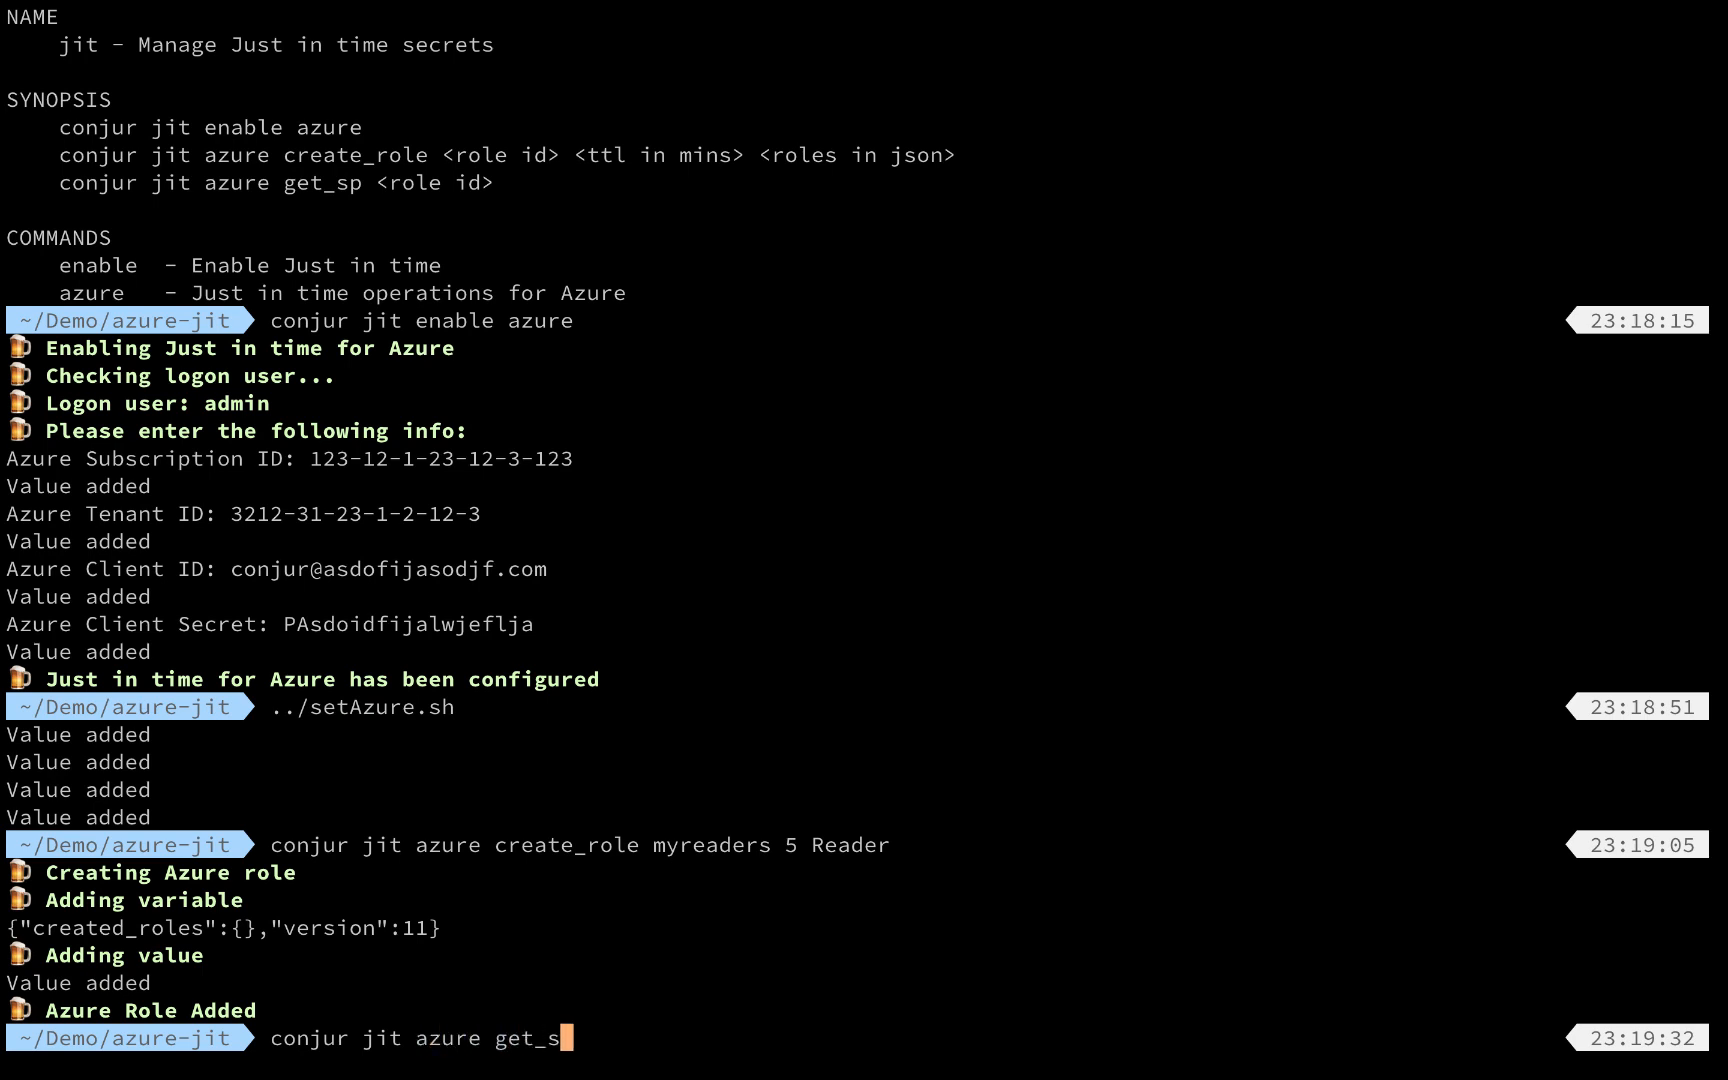
pyautogui.write('p')
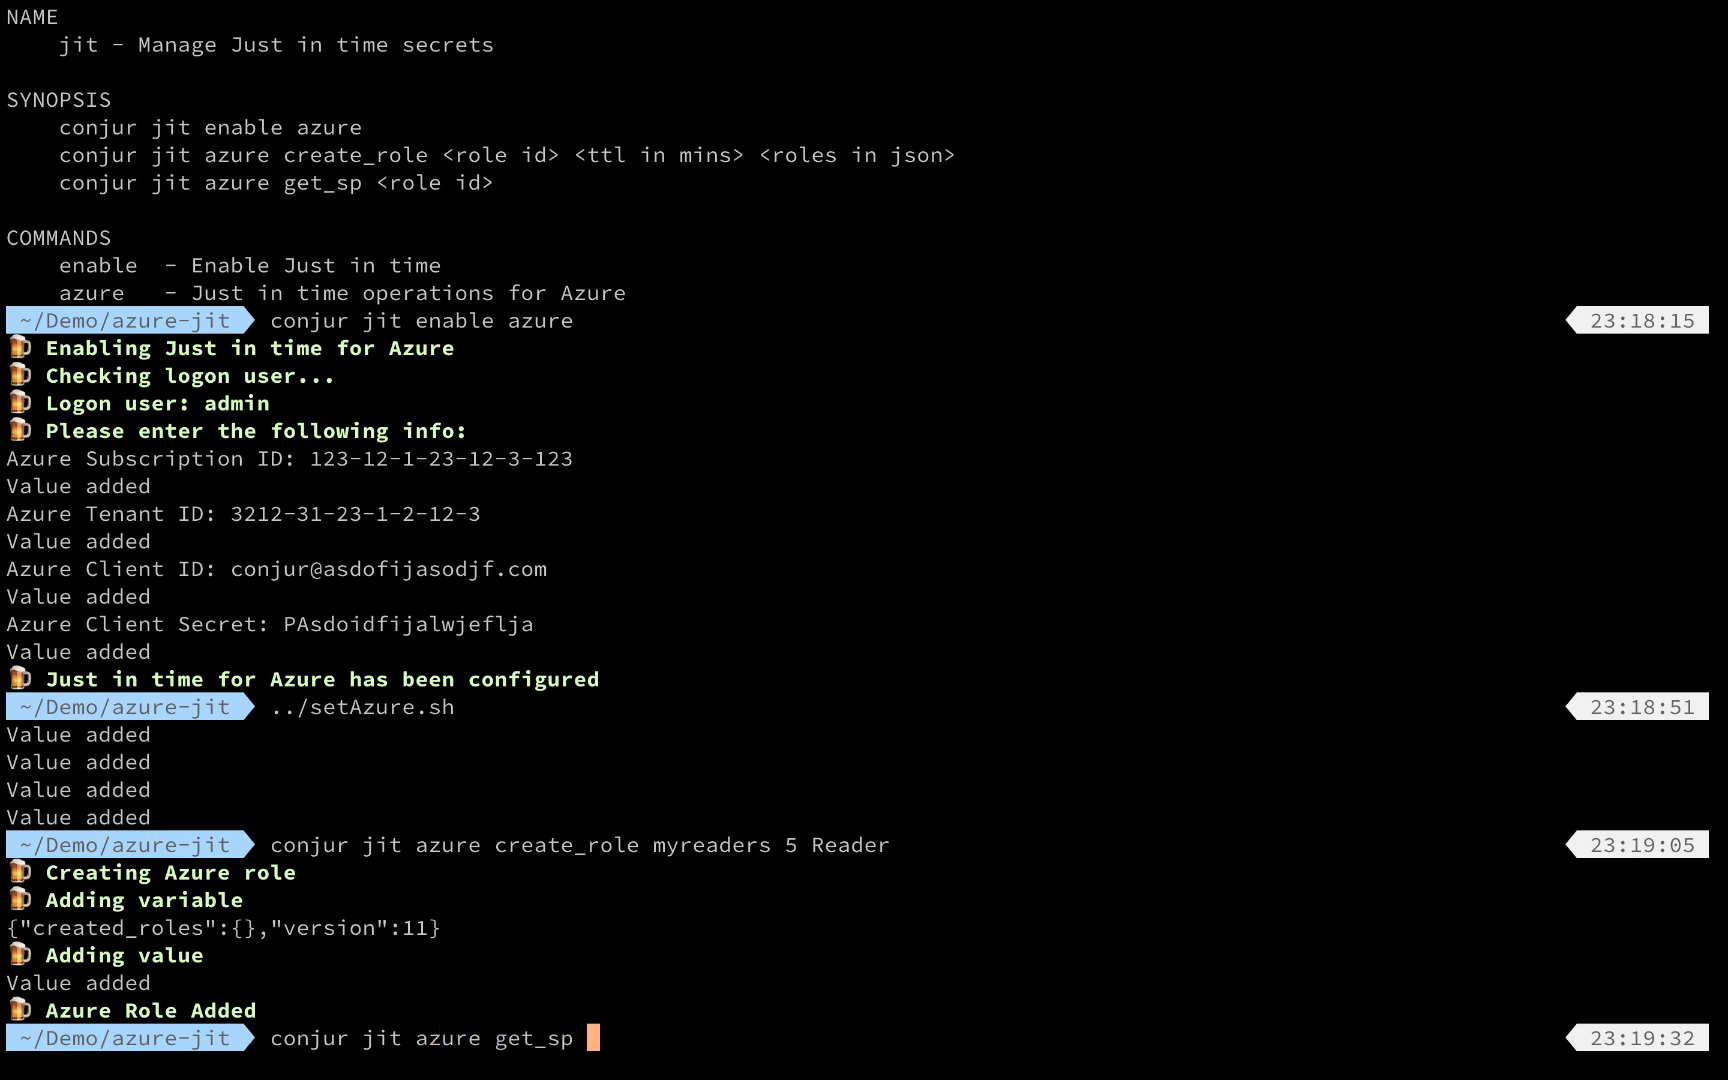
pyautogui.write('myreade')
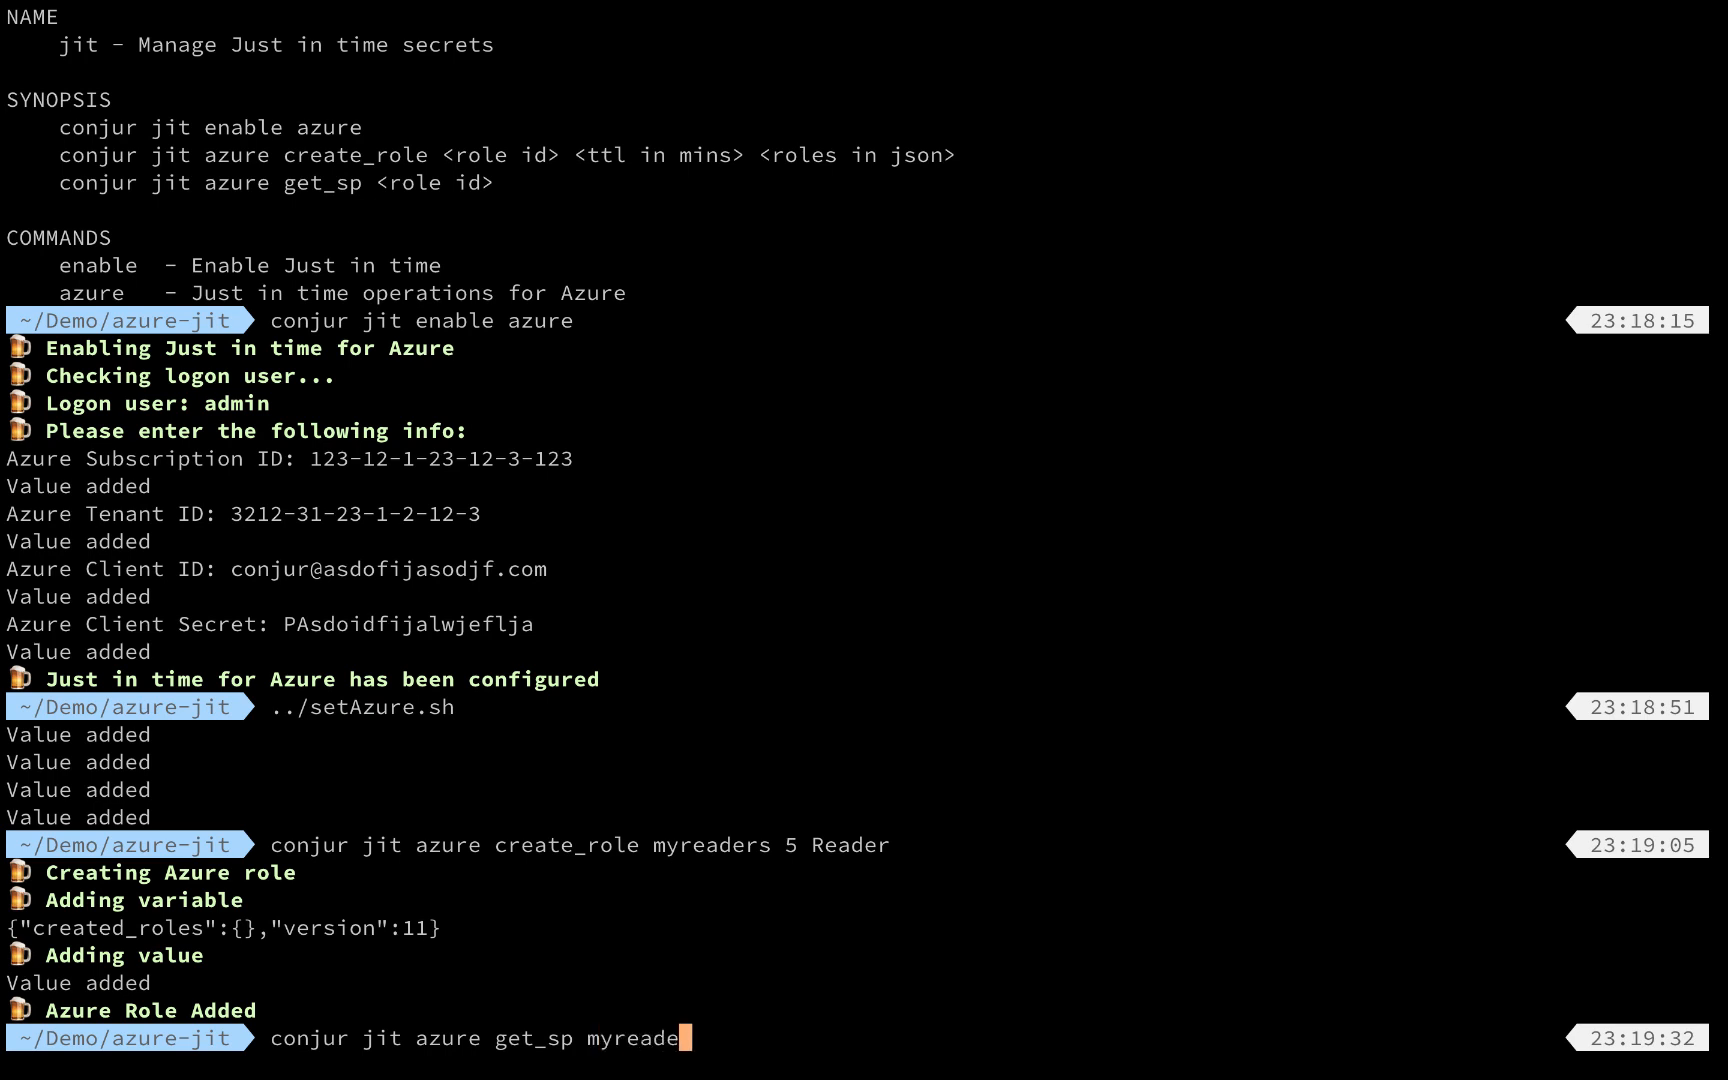
pyautogui.write('rs')
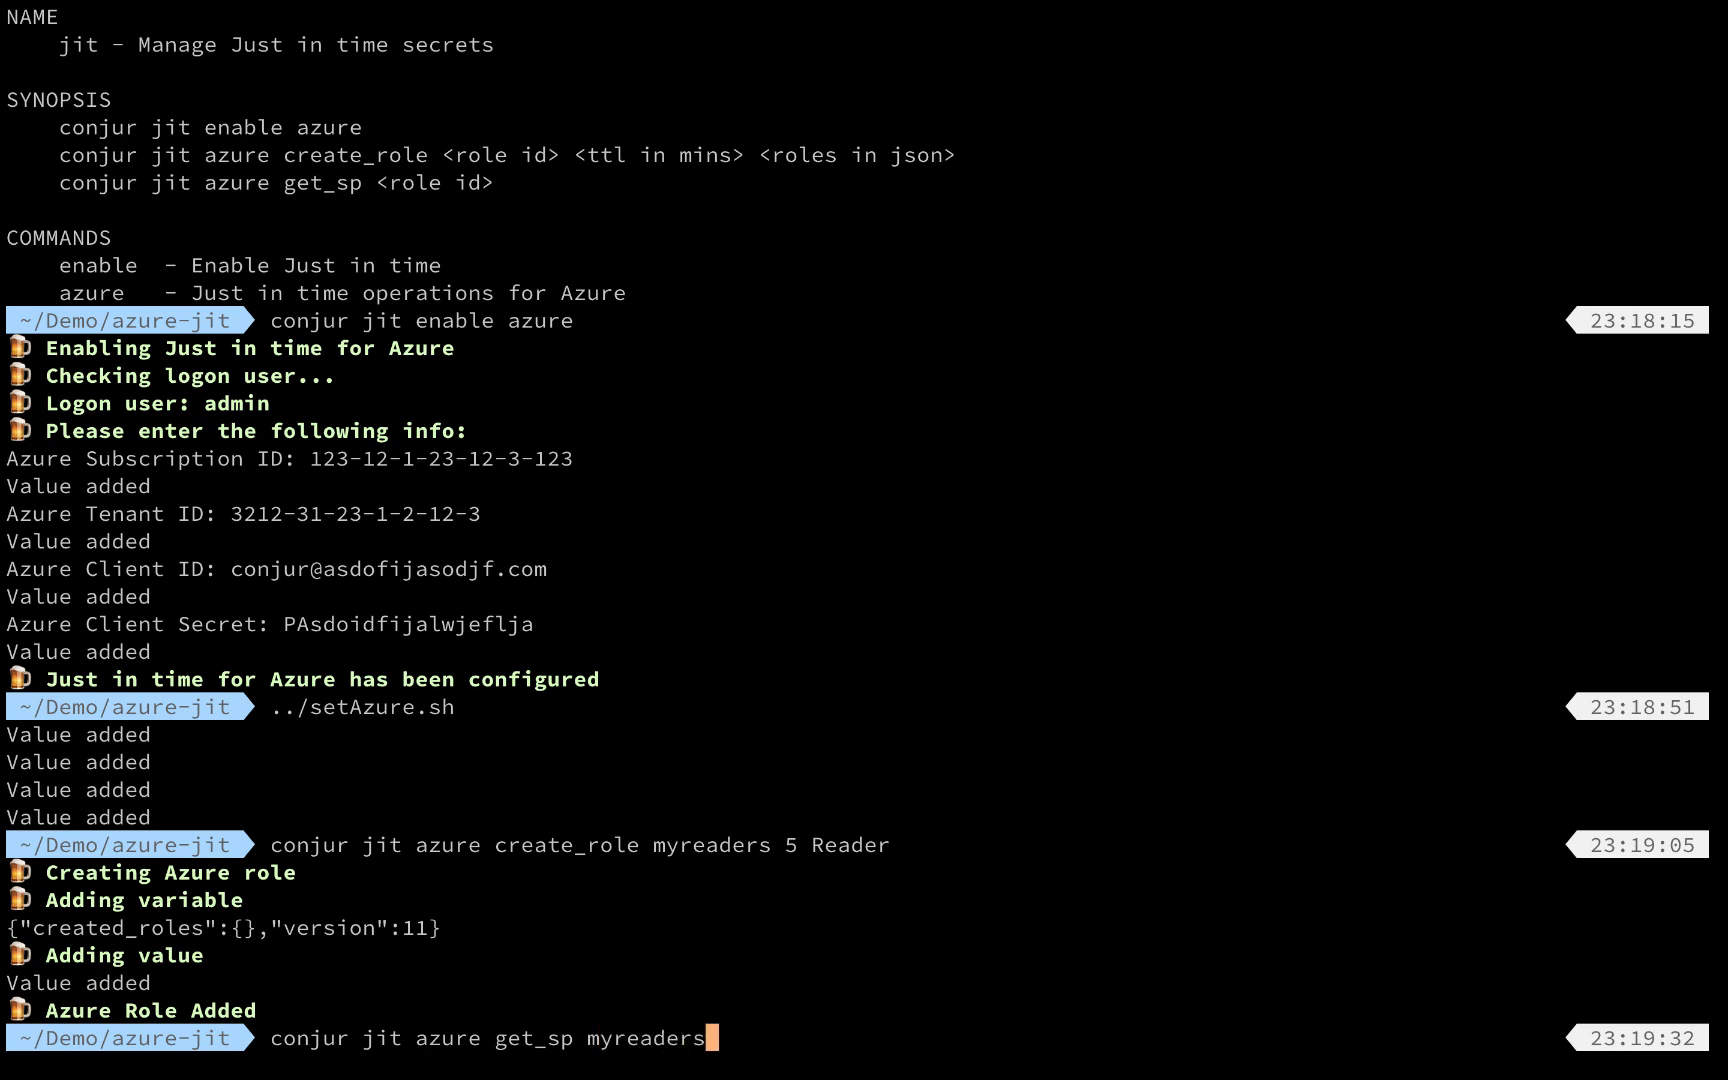
pyautogui.press('Return')
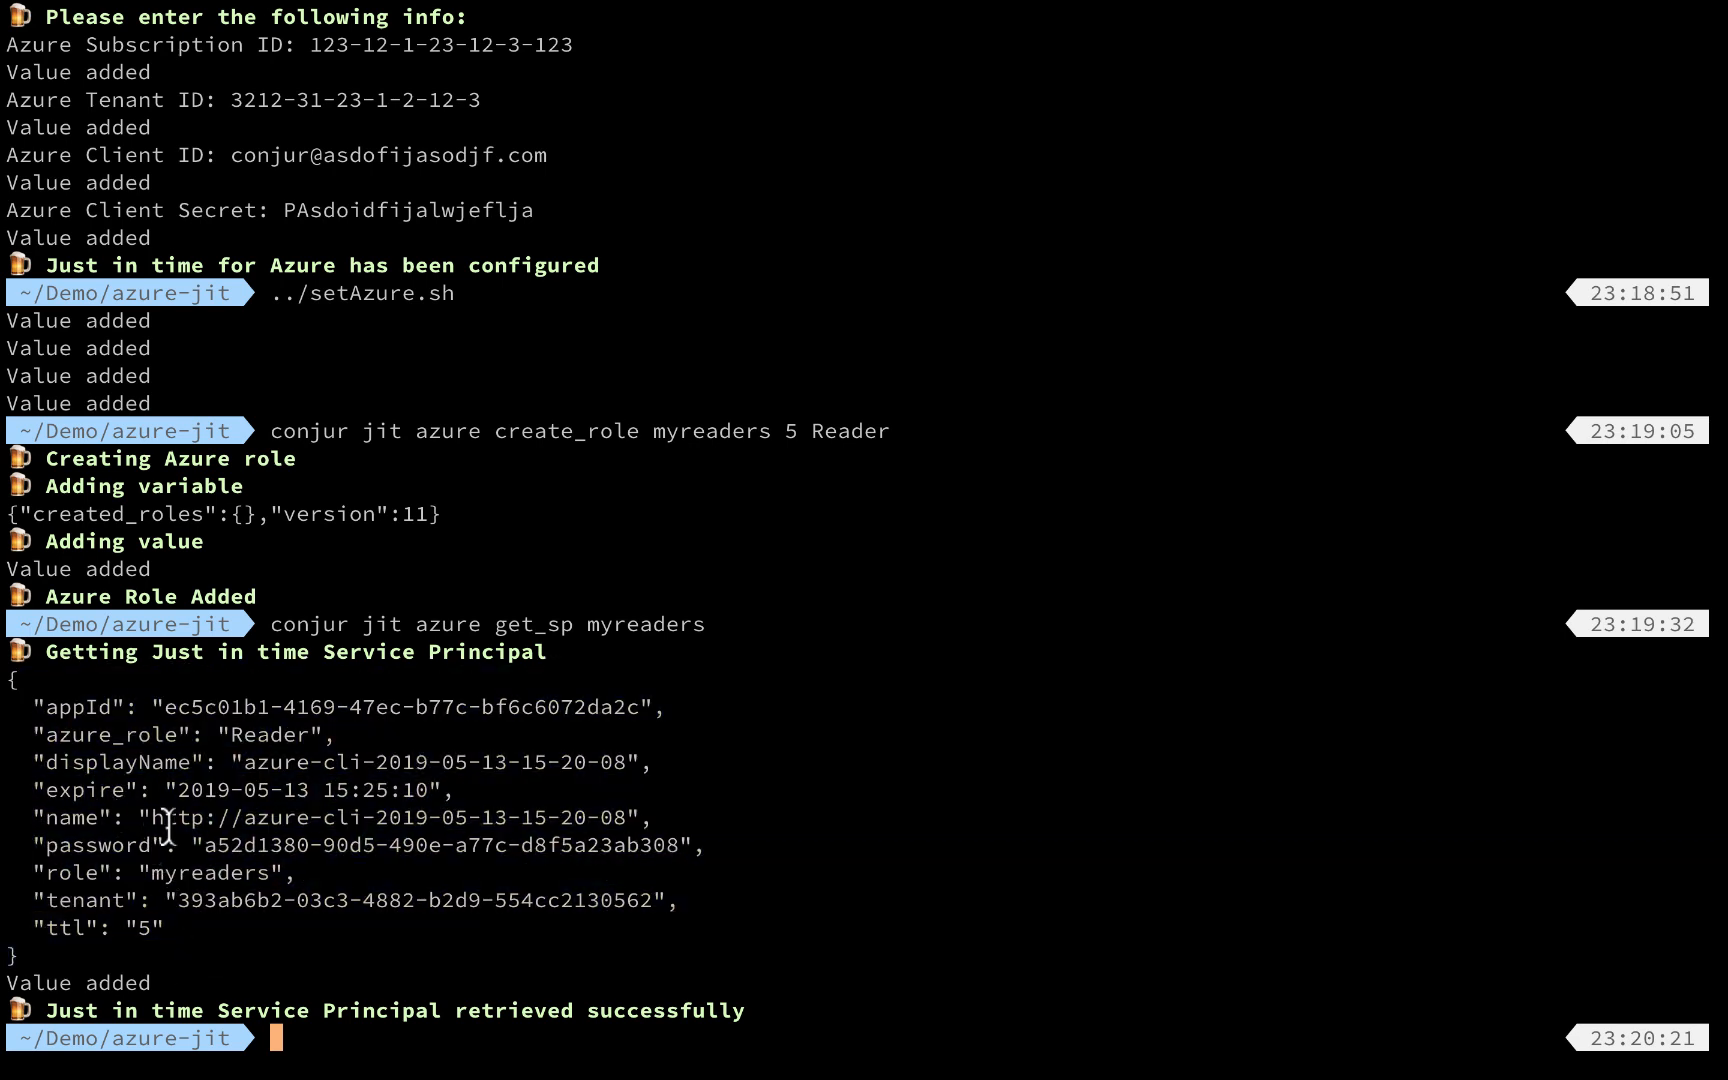
pyautogui.moveTo(78, 710)
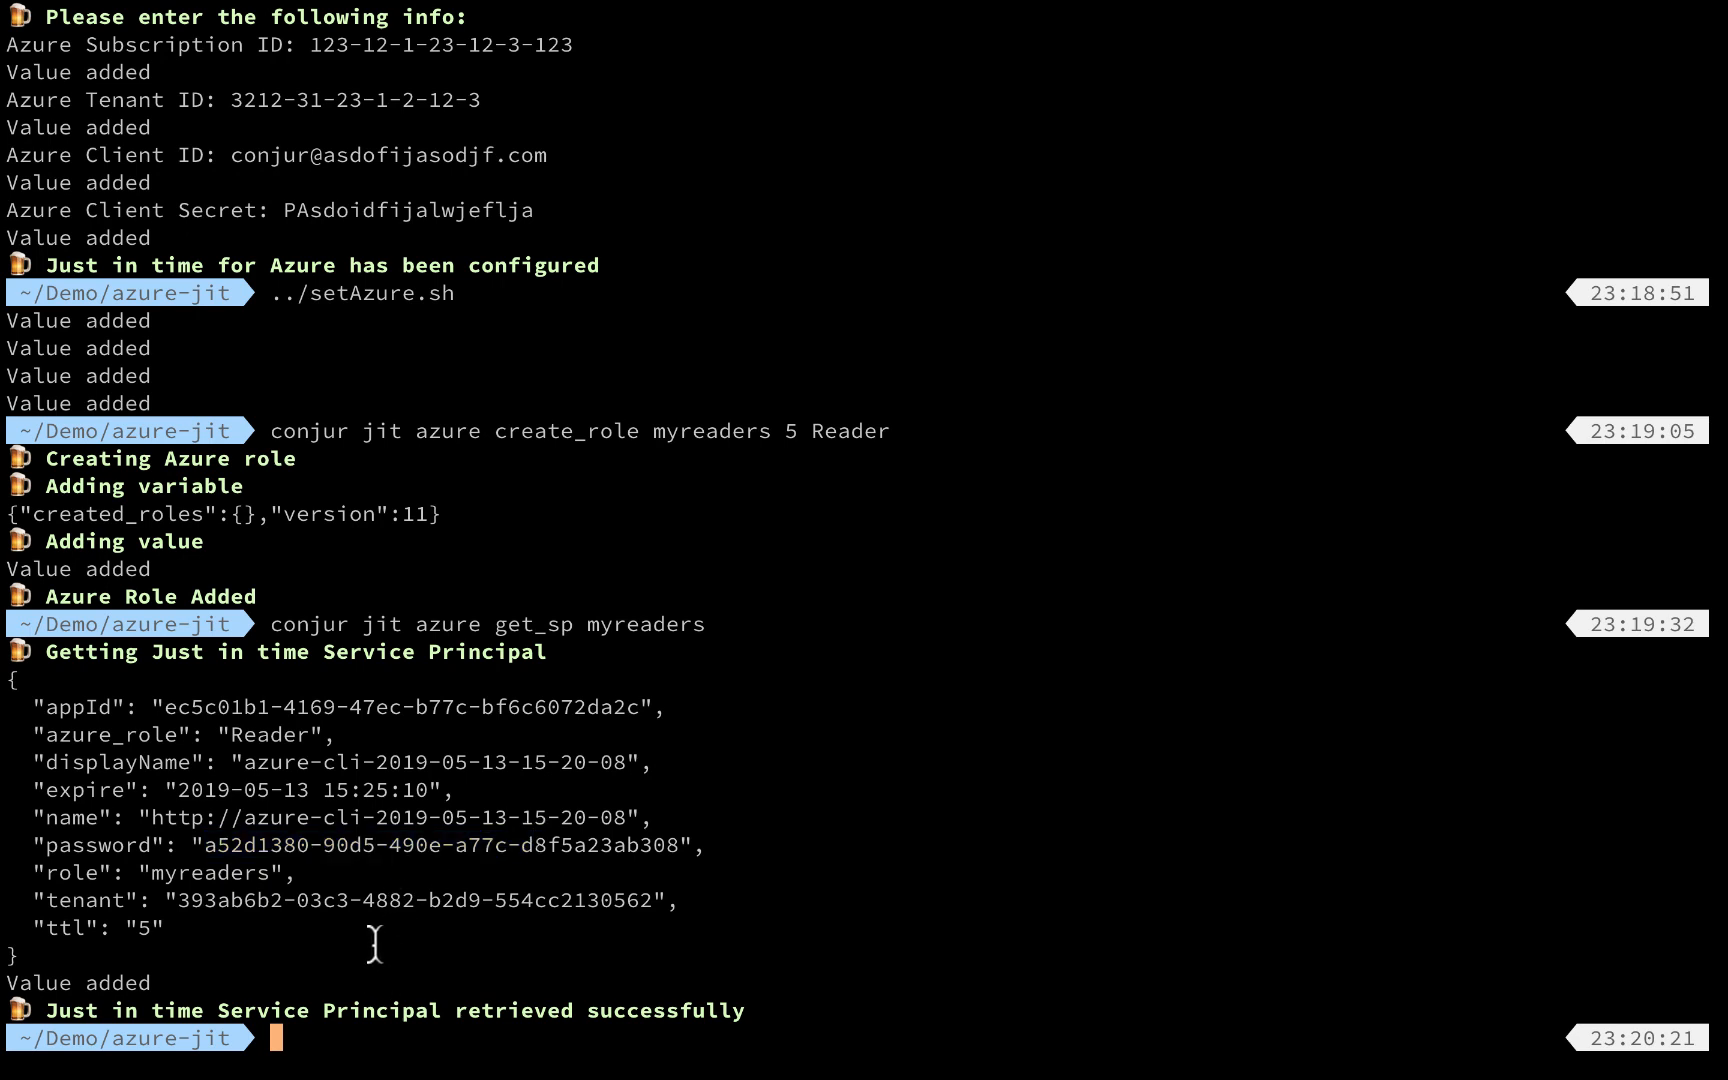
pyautogui.moveTo(234, 718)
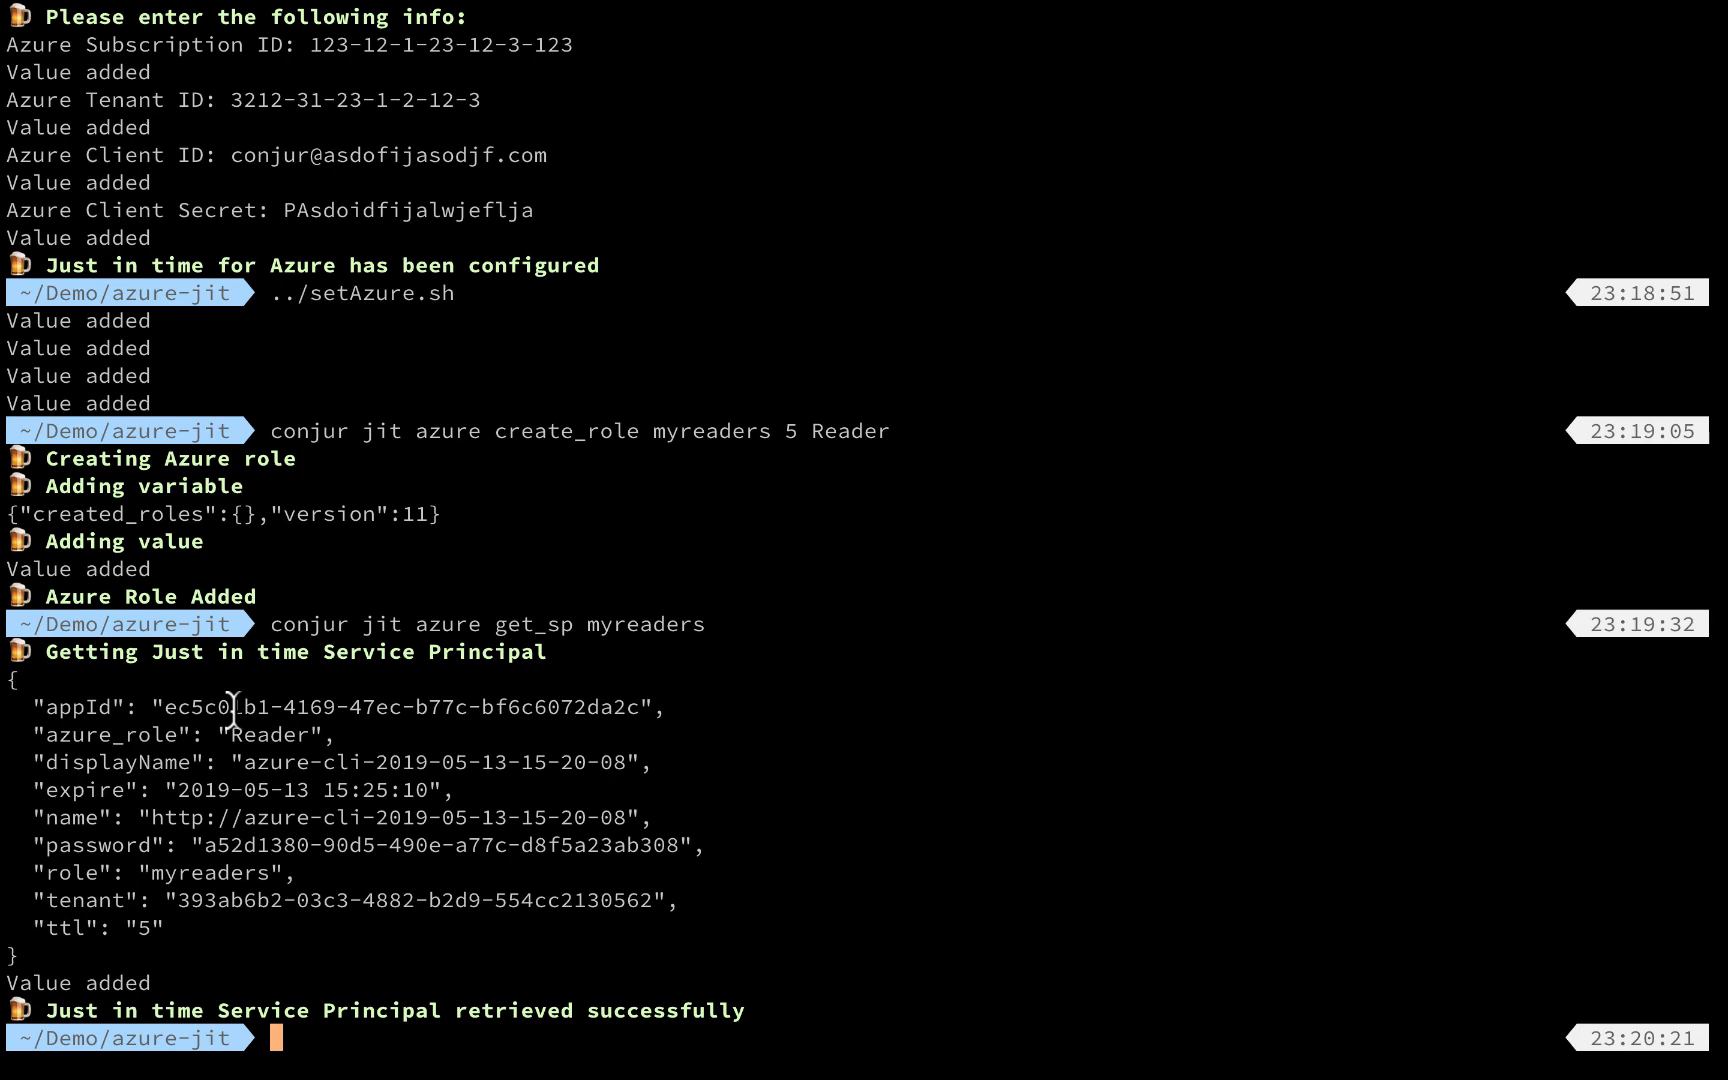
# Copy the appId ec5c01b1-4169-47fc-b77c-bf6c6072da2c from the terminal and search it in Azure Check access
pyautogui.rightClick(232, 706)
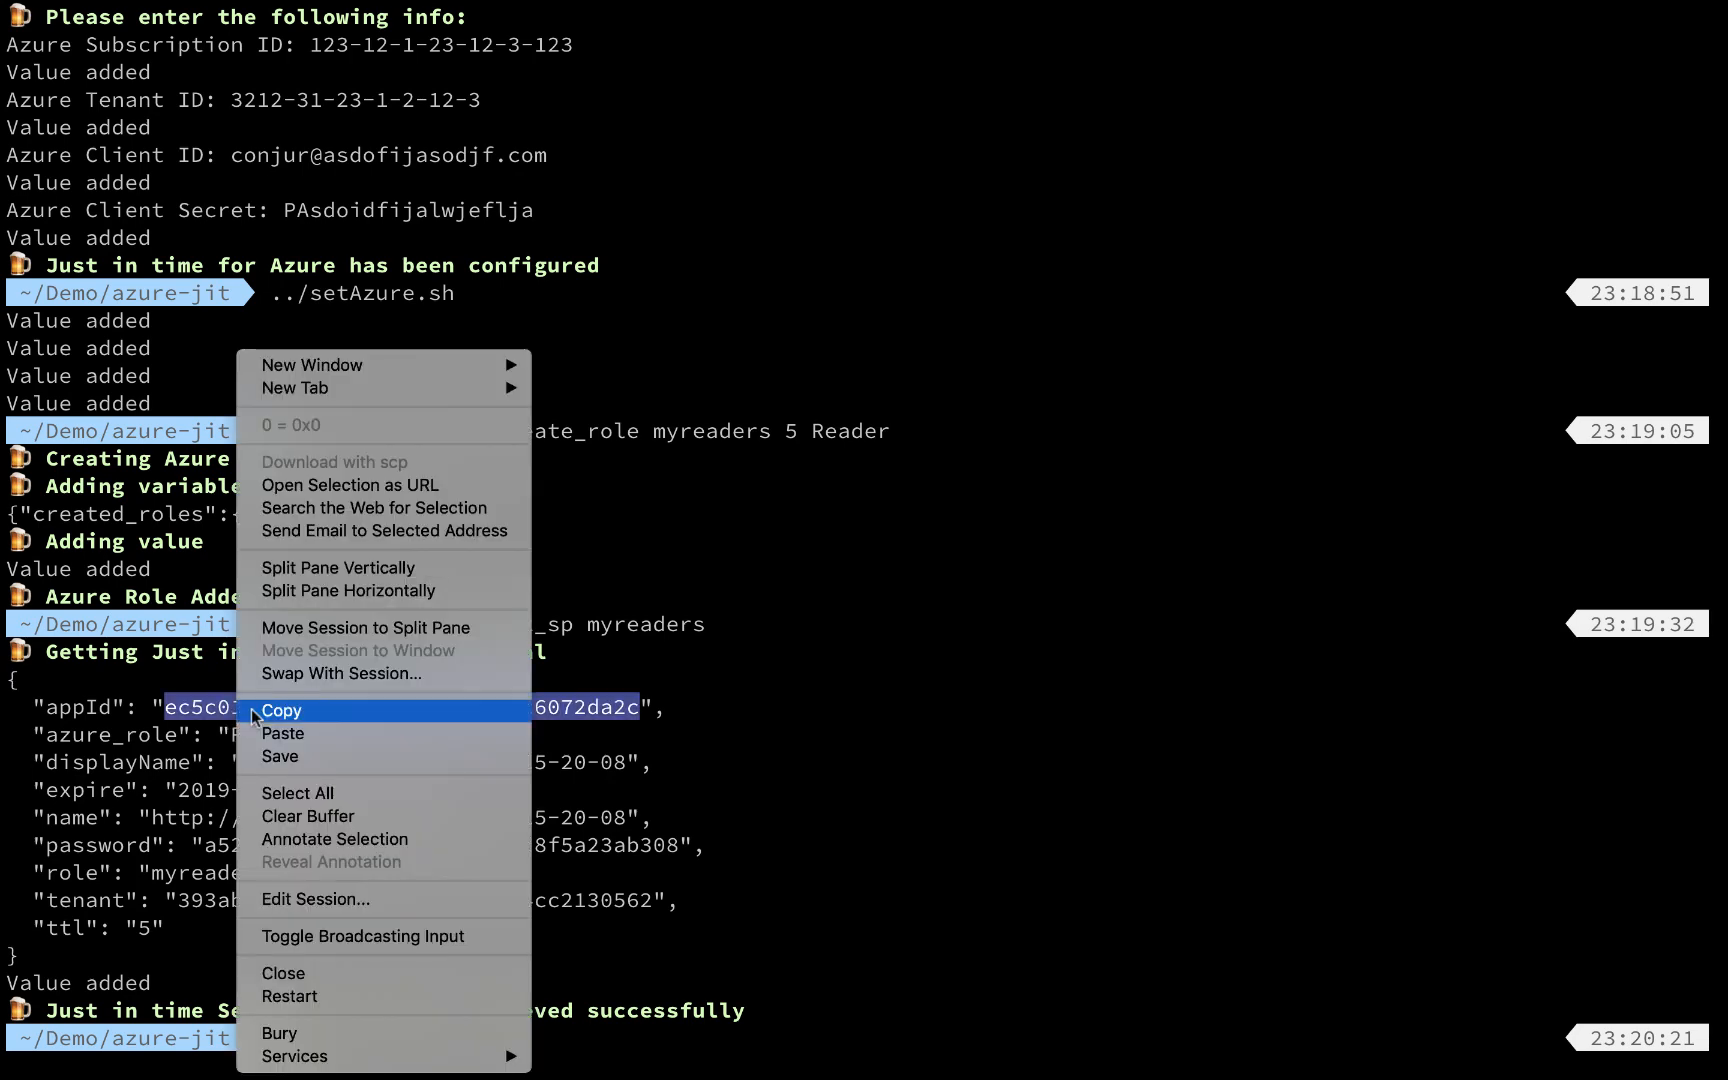
pyautogui.click(282, 710)
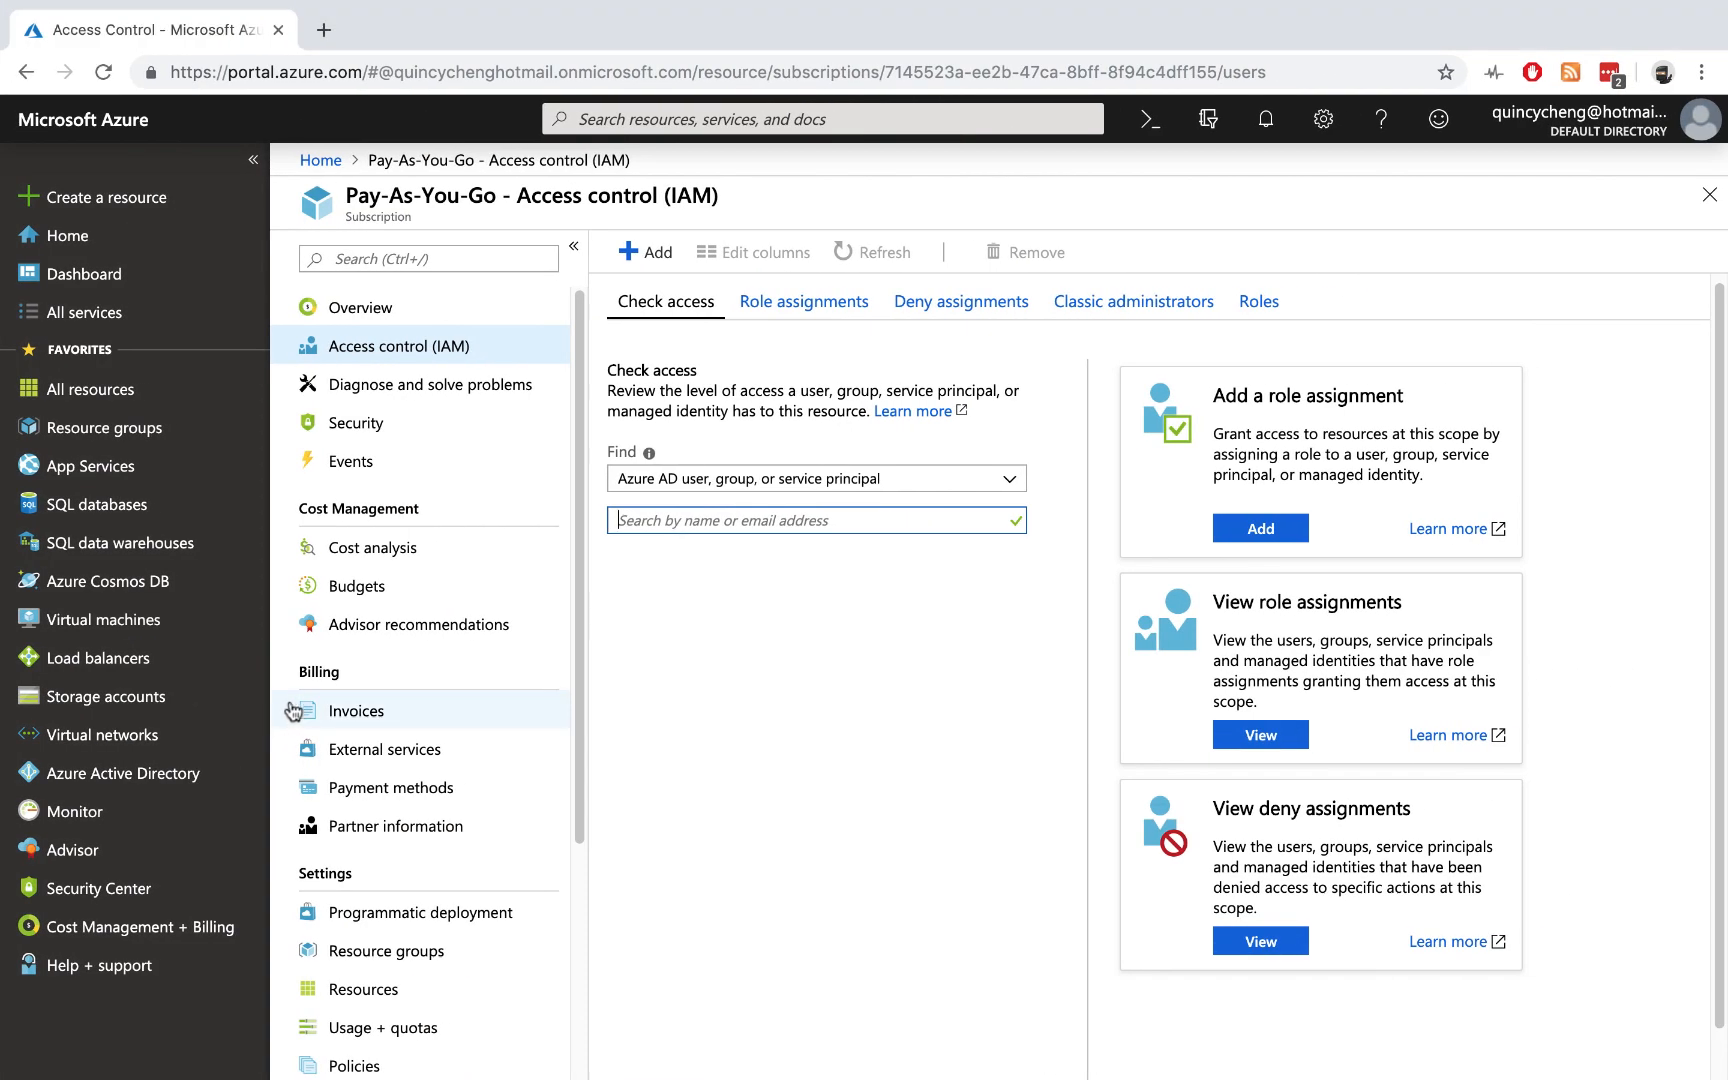
pyautogui.moveTo(730, 654)
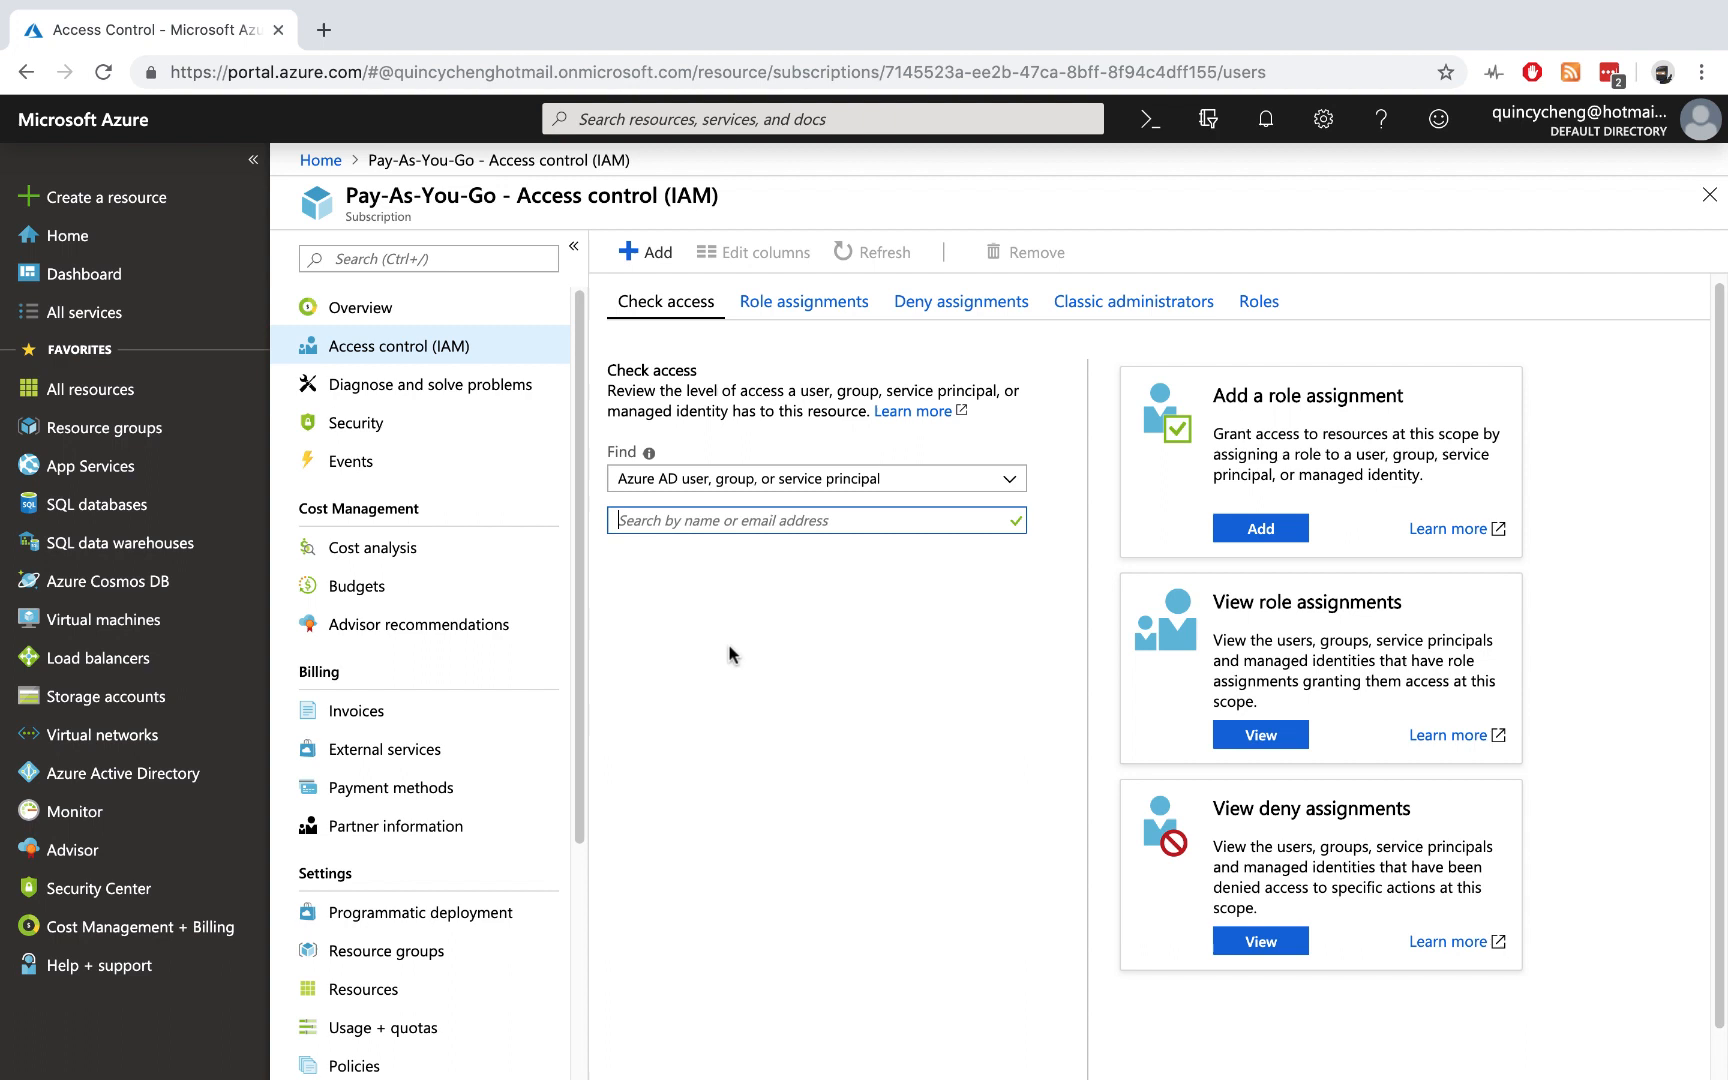
pyautogui.moveTo(710, 628)
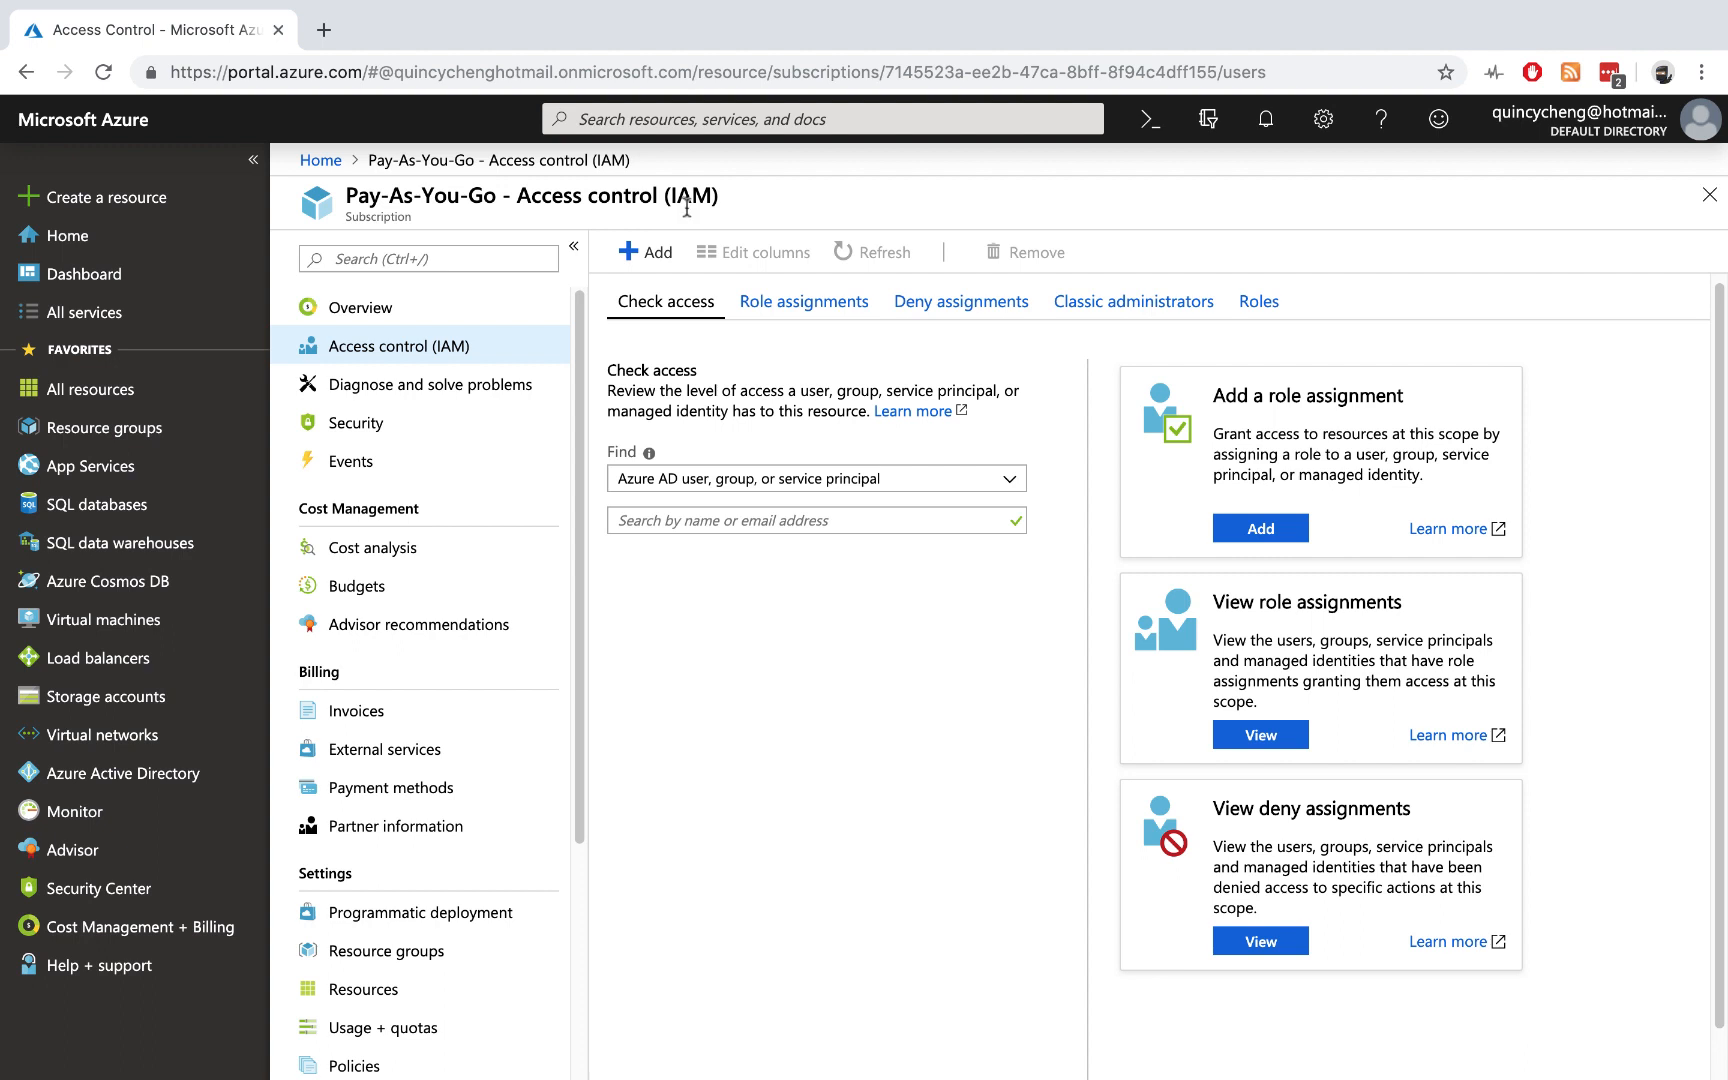
pyautogui.click(816, 520)
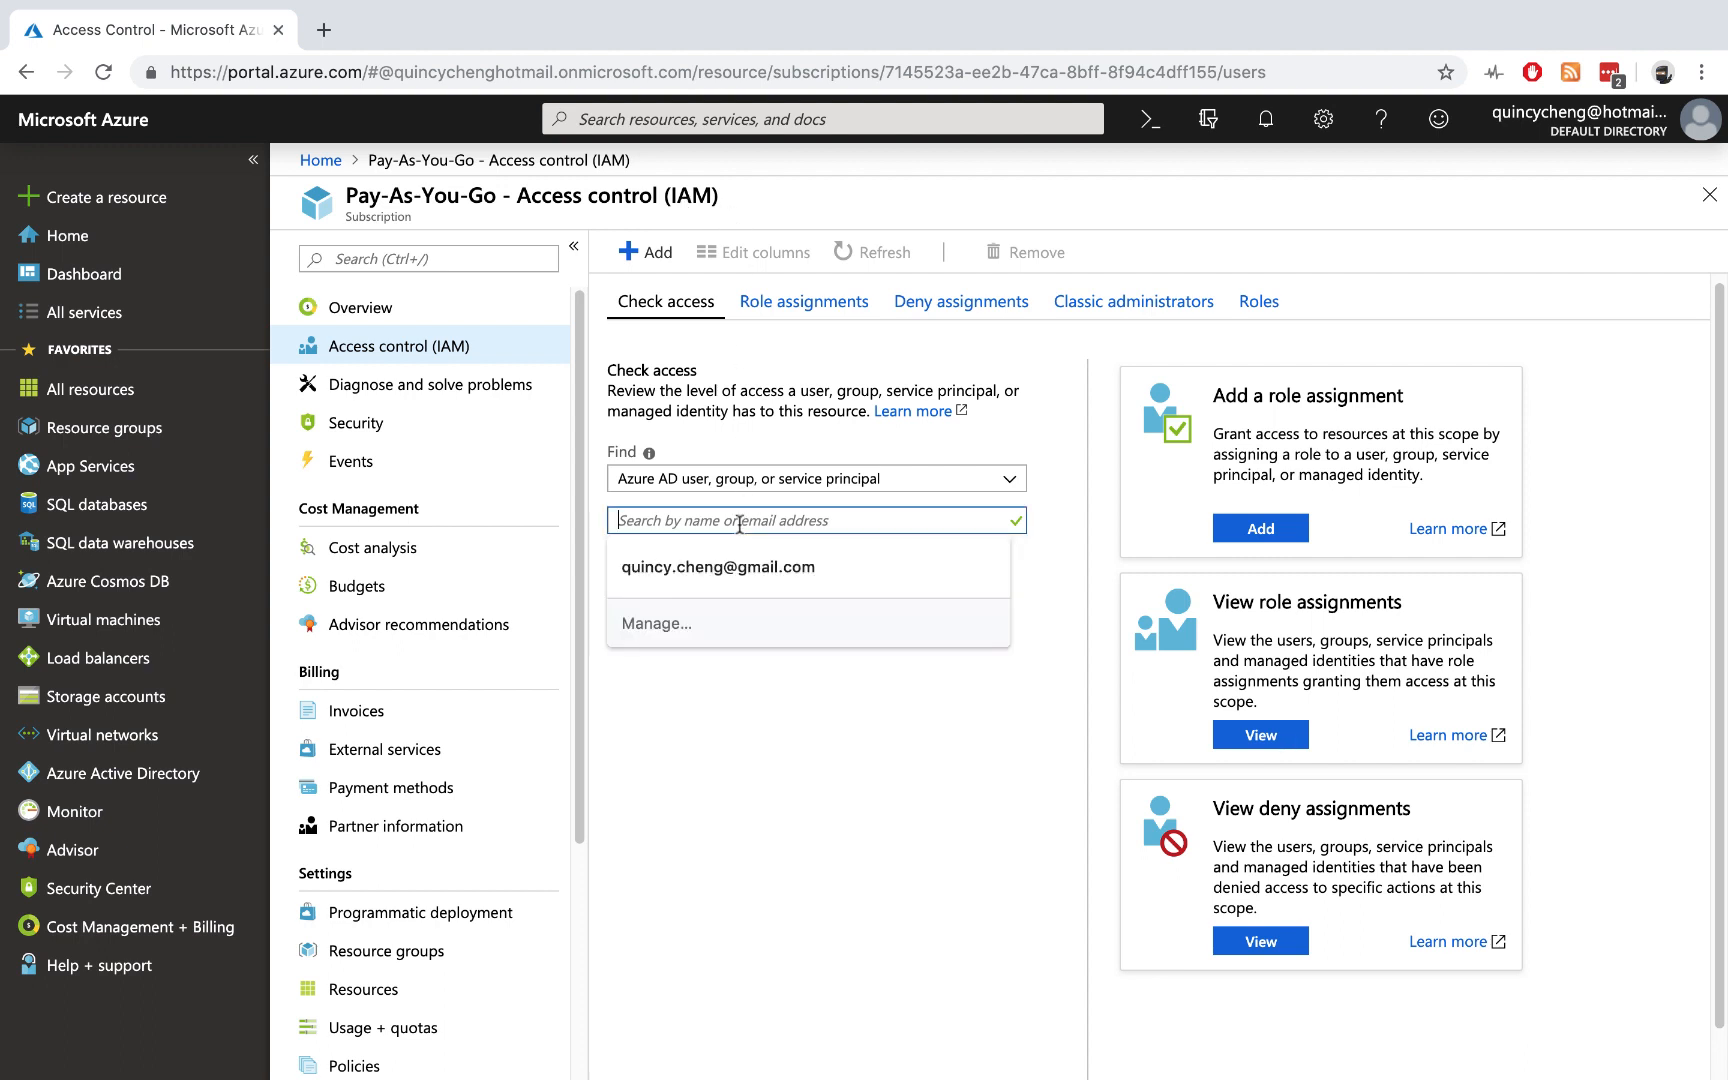
pyautogui.write('ec5c01b1-4169-47fc-b77c-bf6c6072da2c')
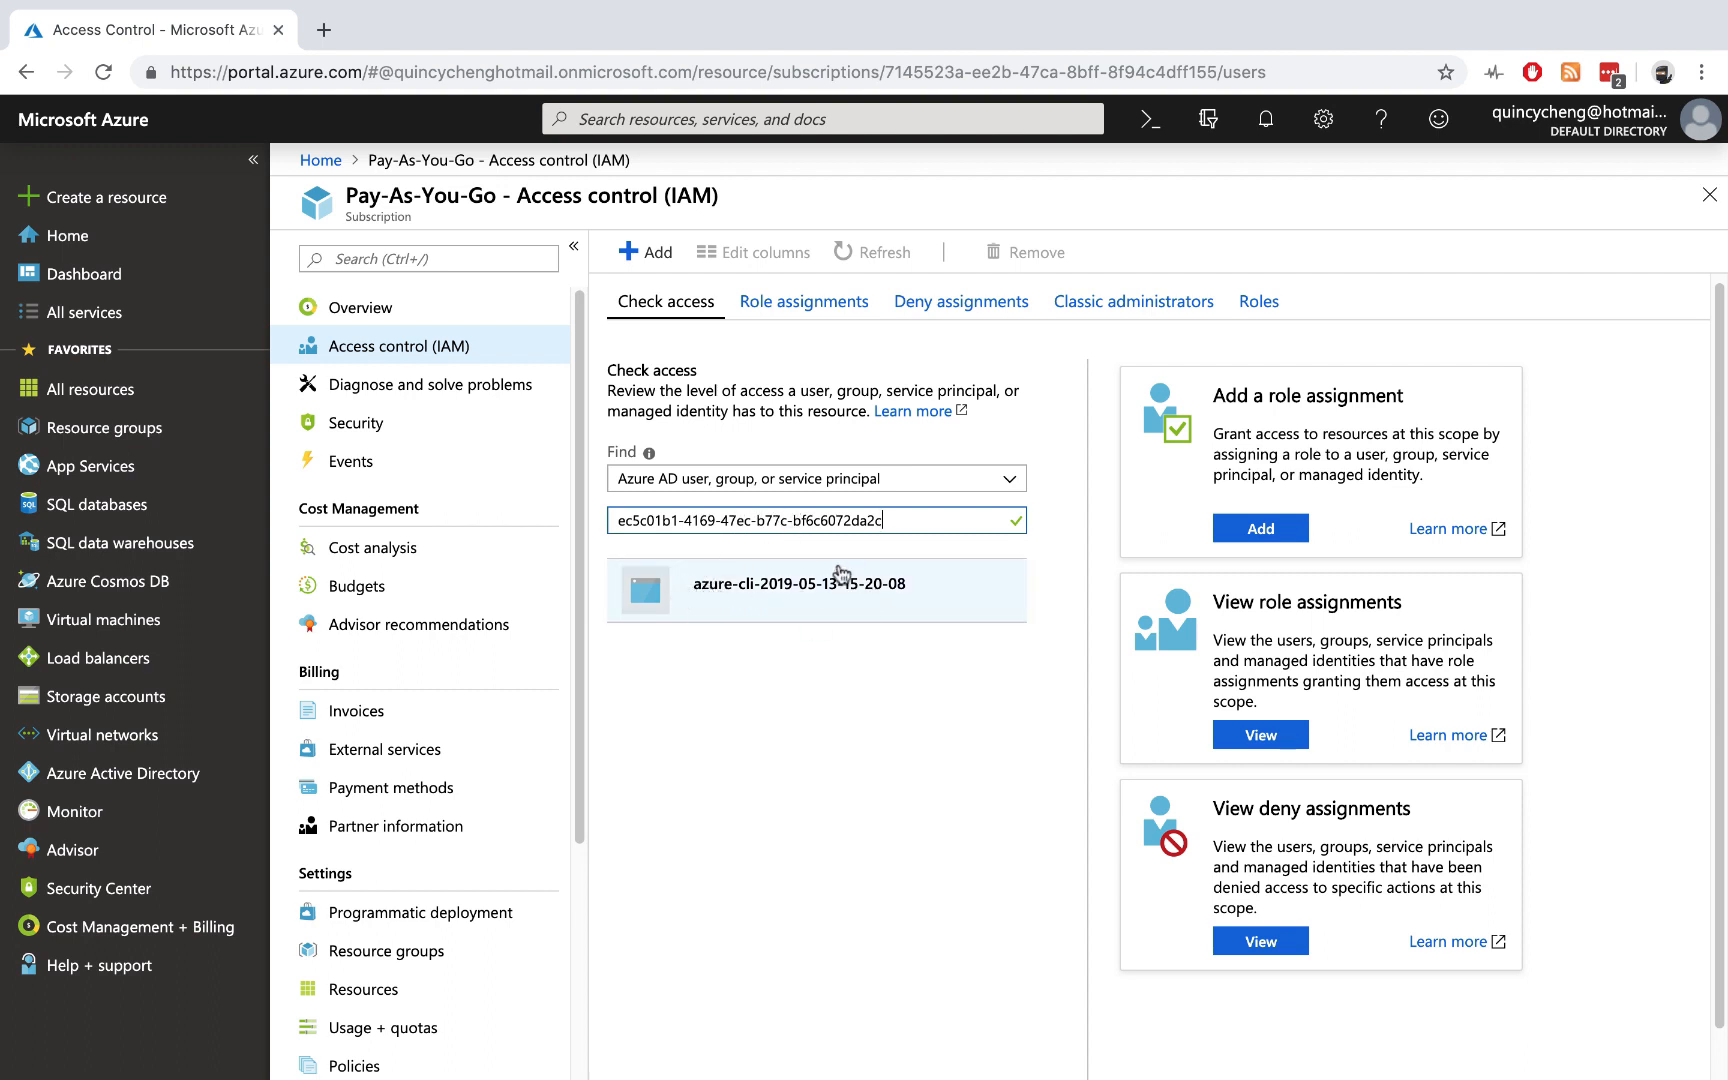
pyautogui.moveTo(856, 624)
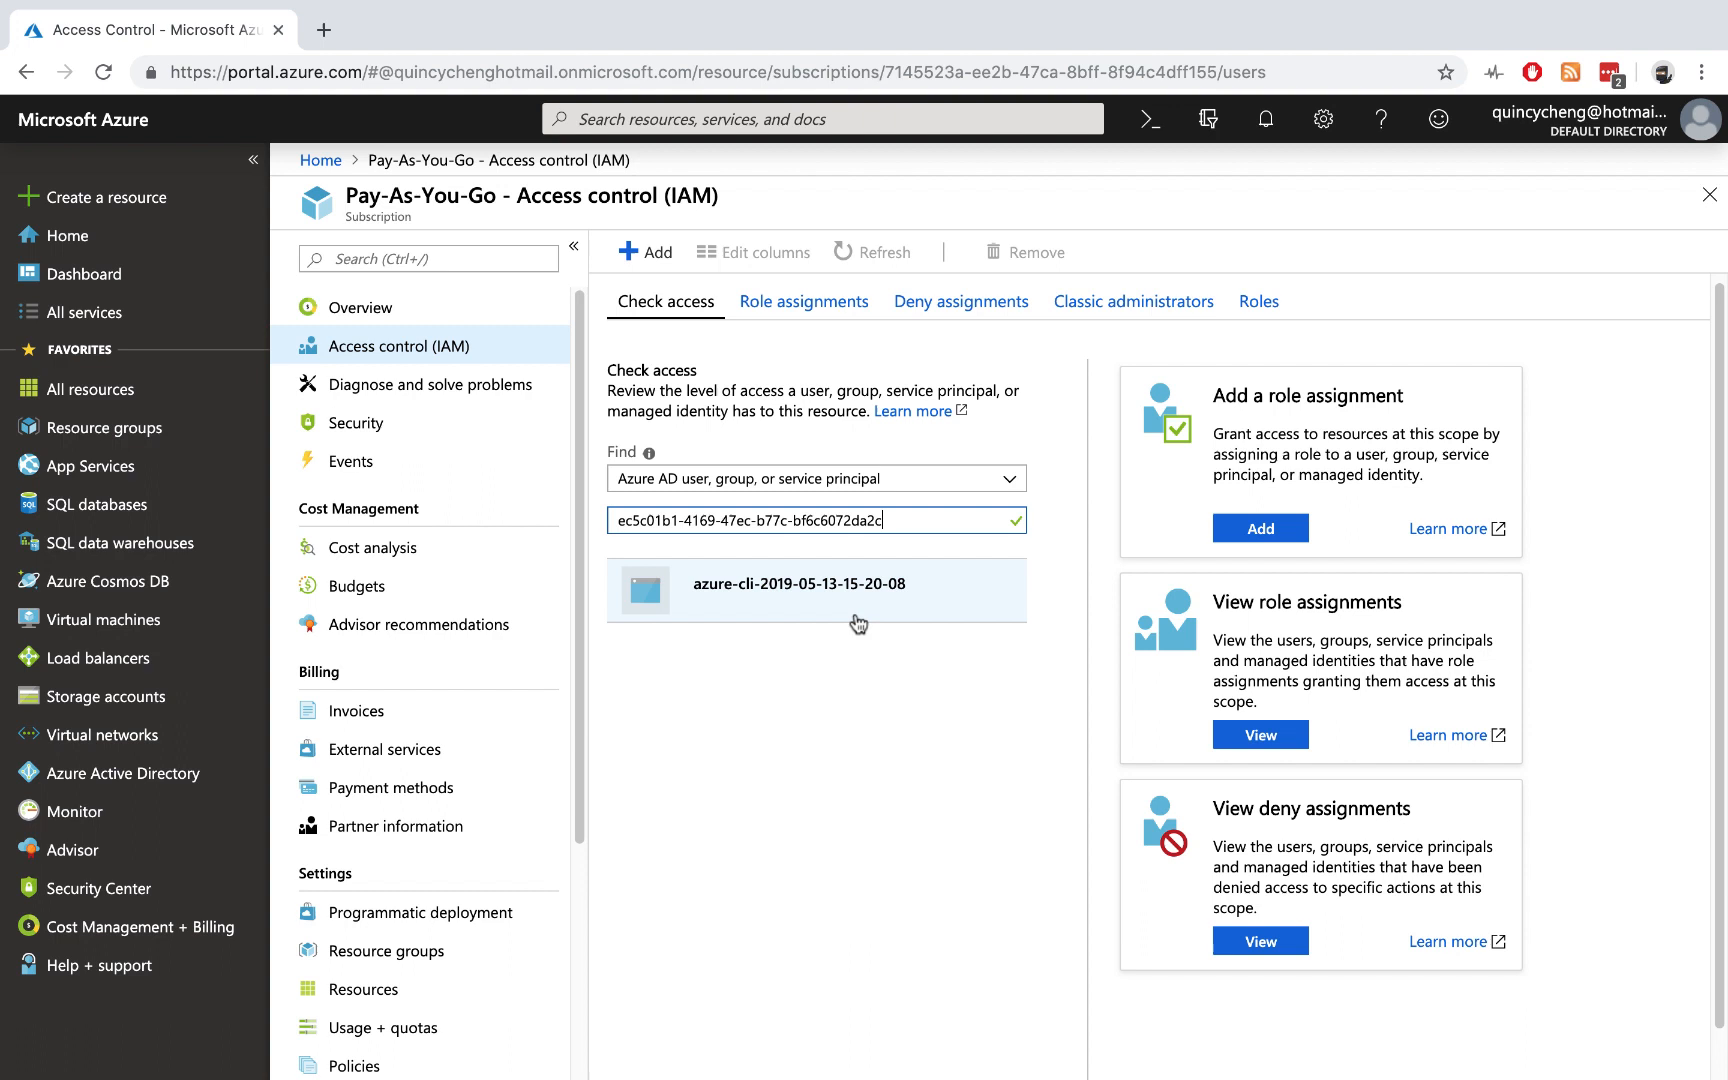
pyautogui.click(798, 584)
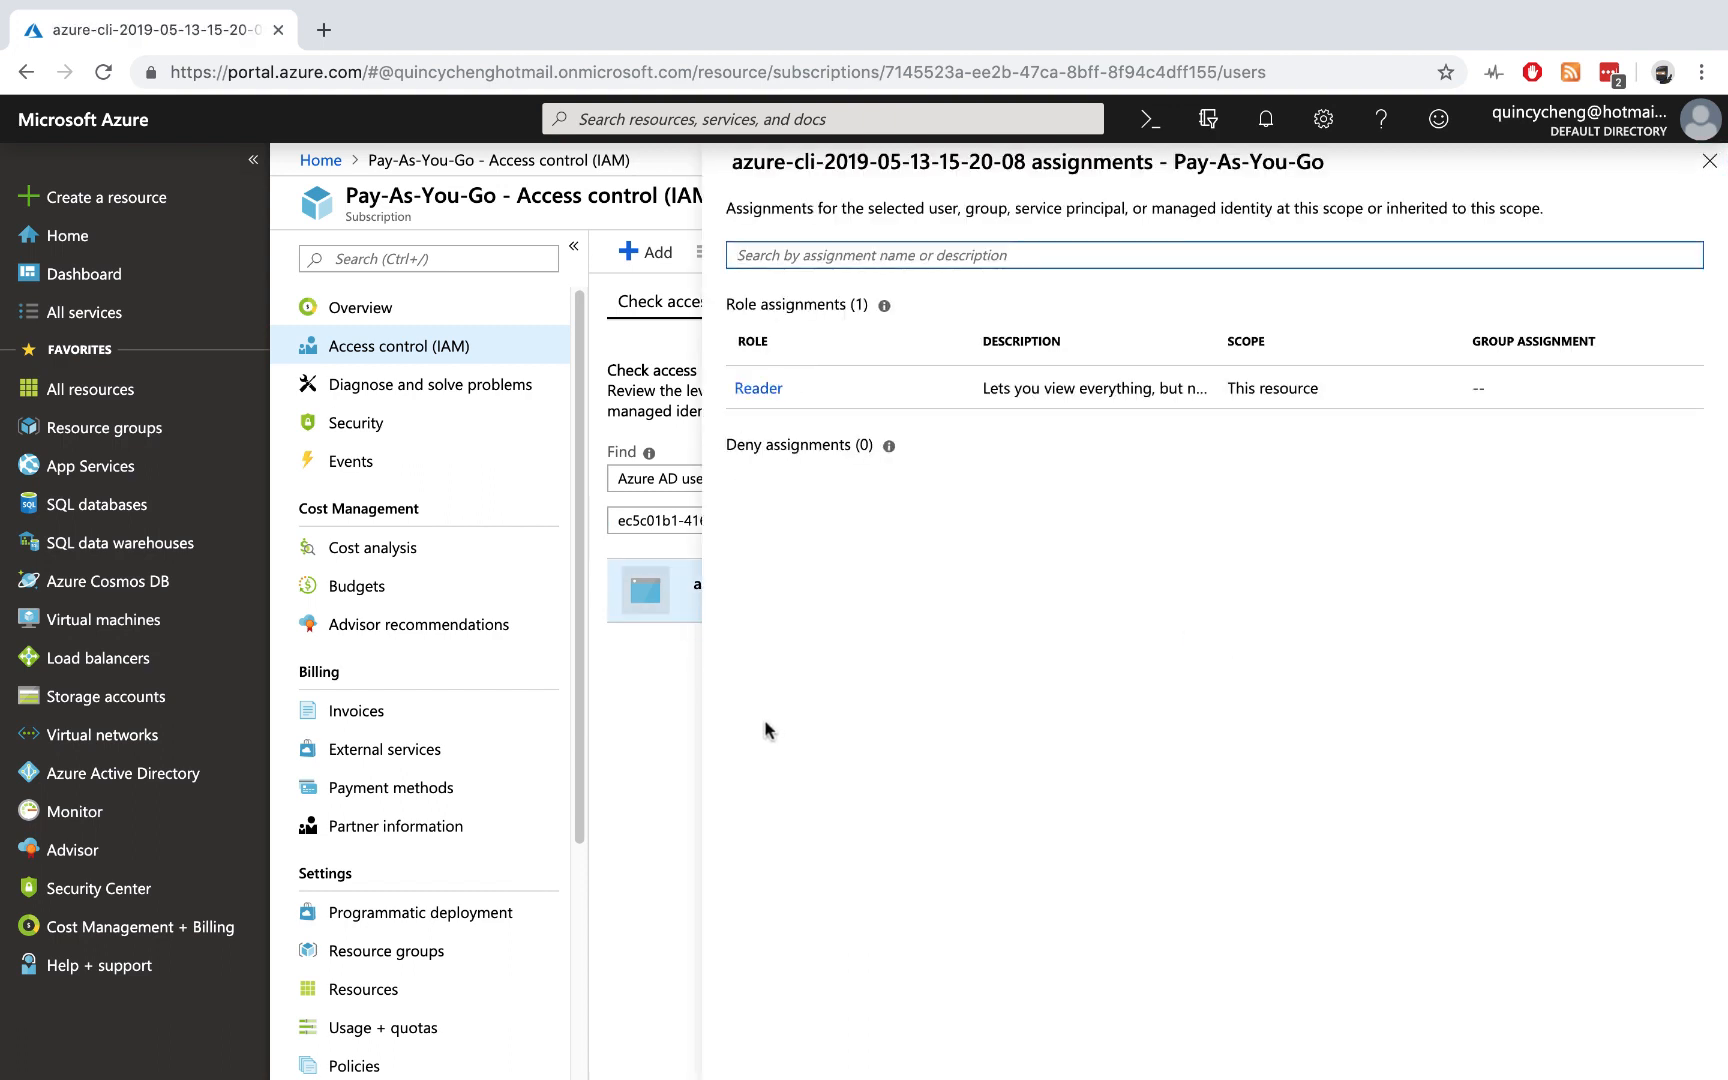
pyautogui.moveTo(754, 326)
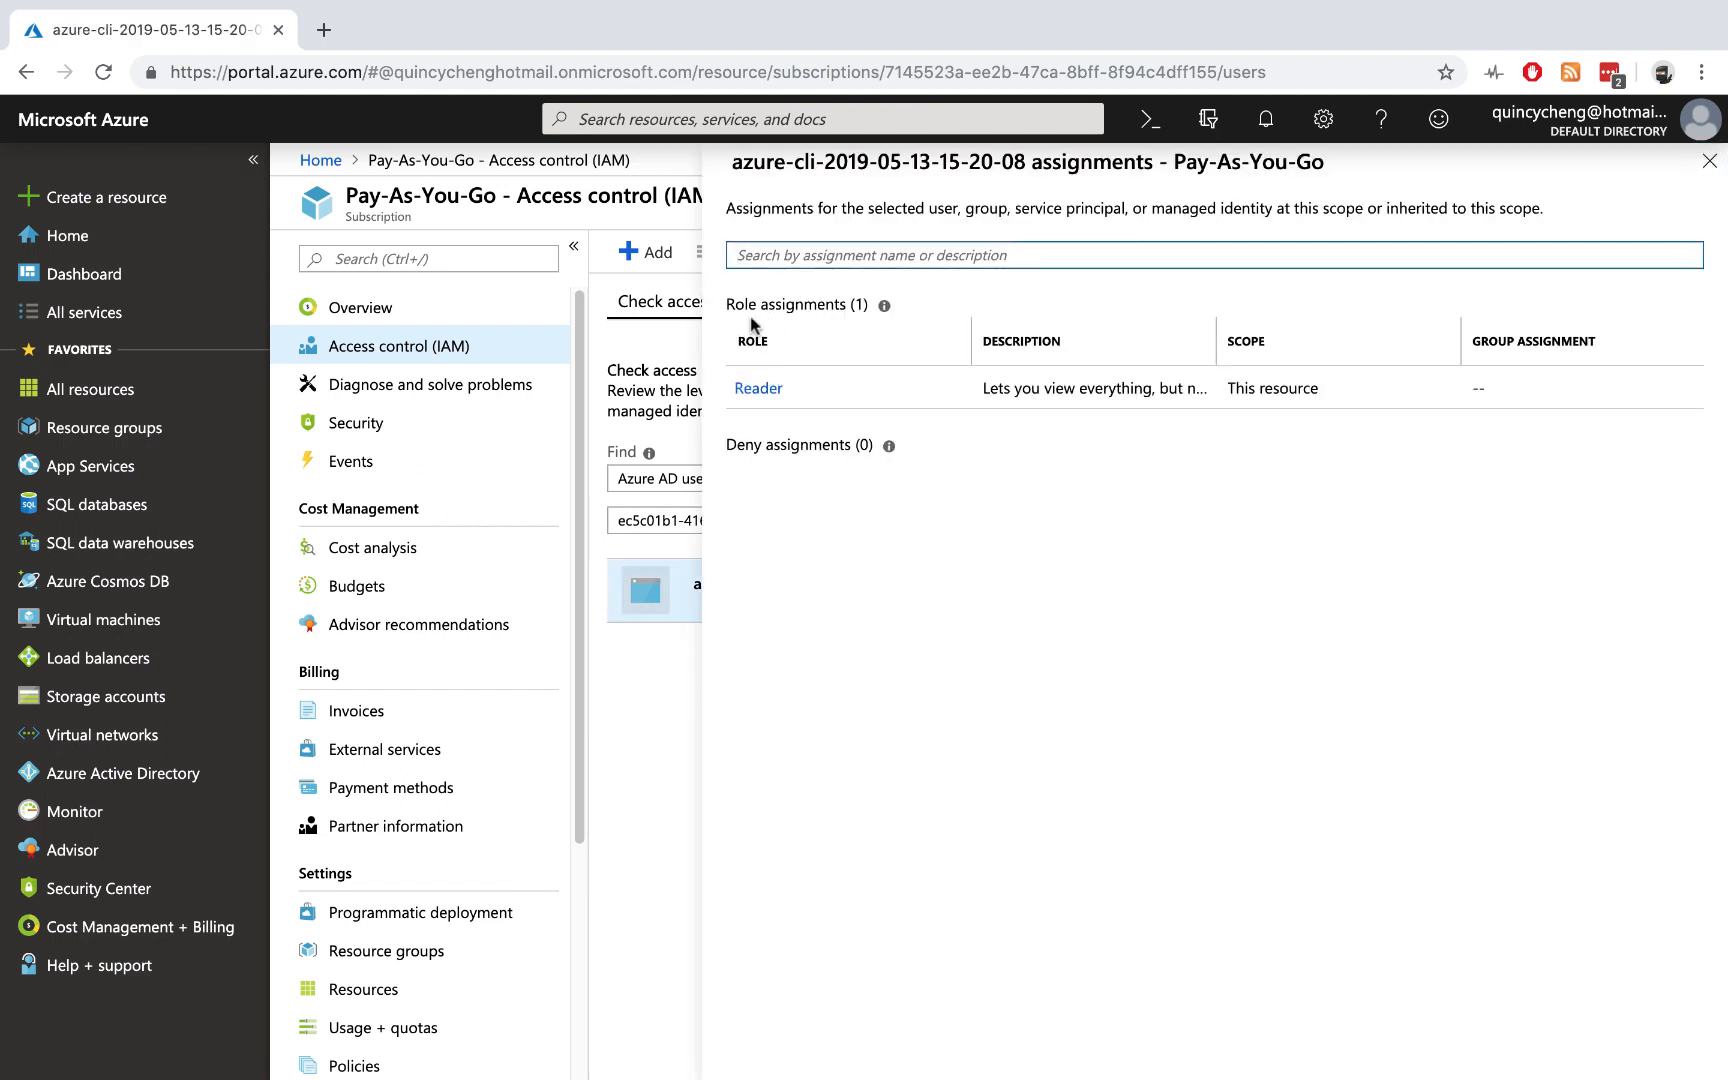
pyautogui.moveTo(826, 320)
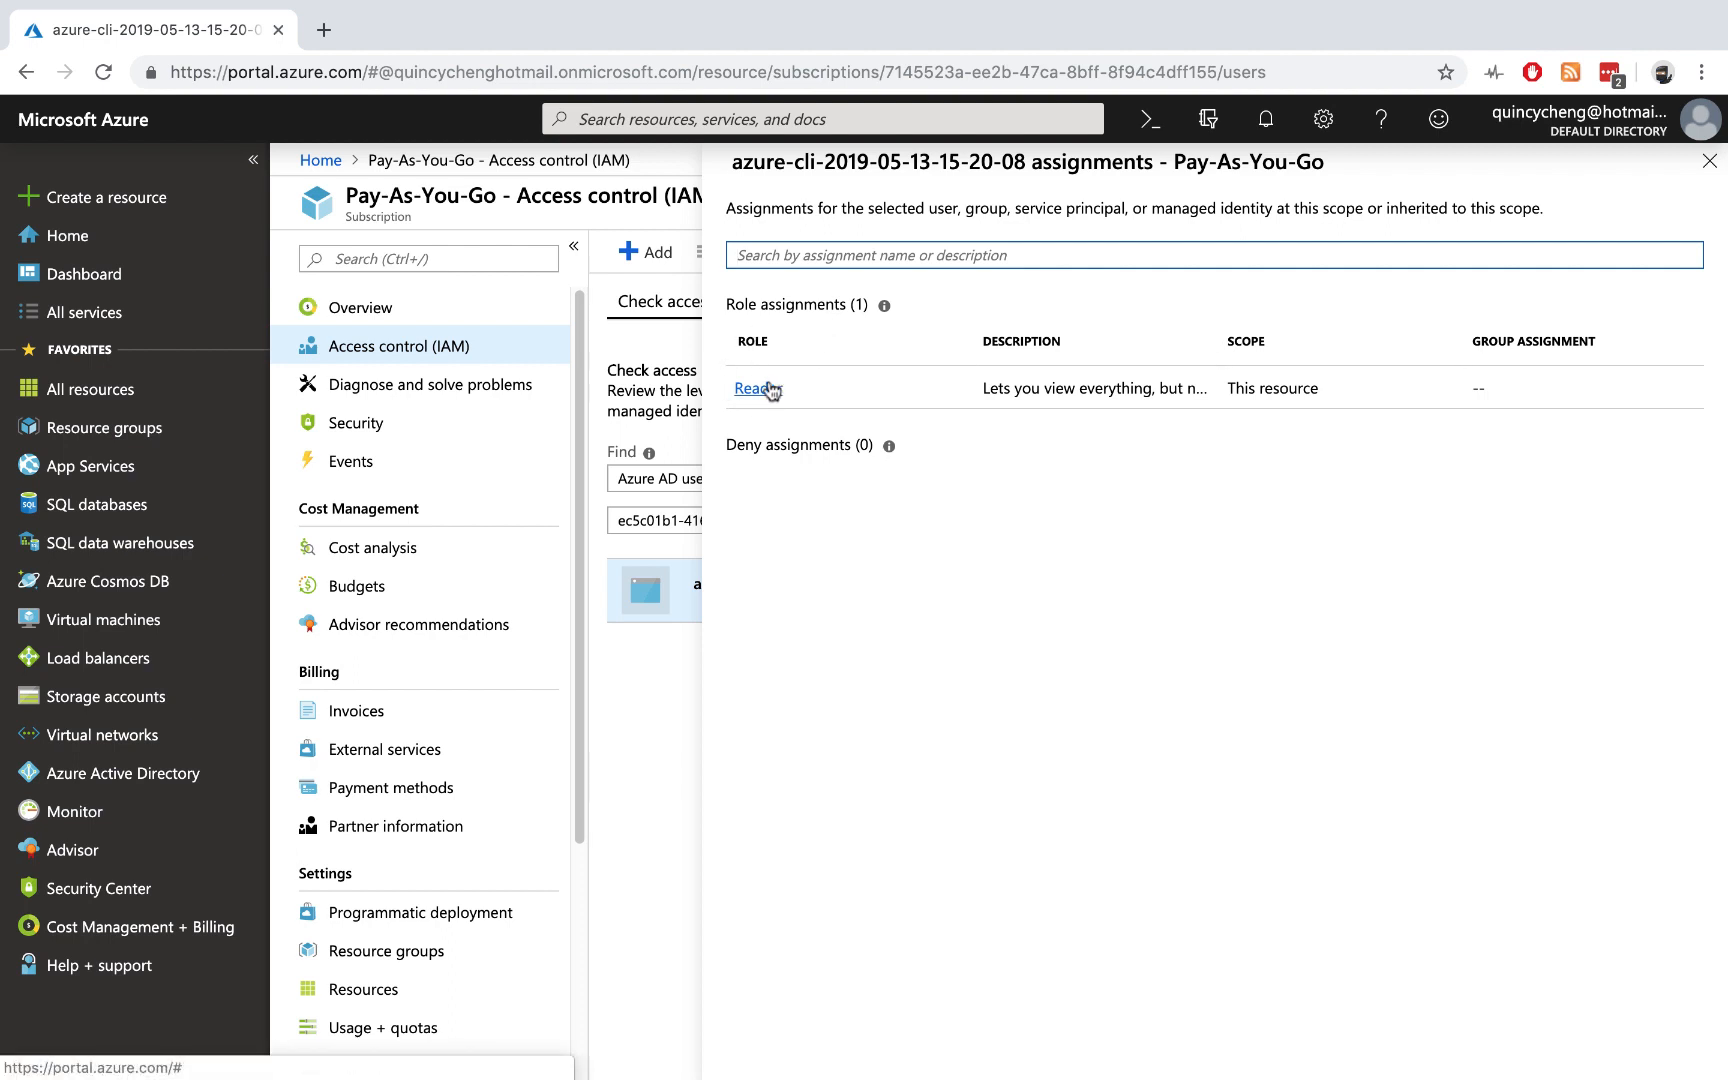
pyautogui.moveTo(754, 388)
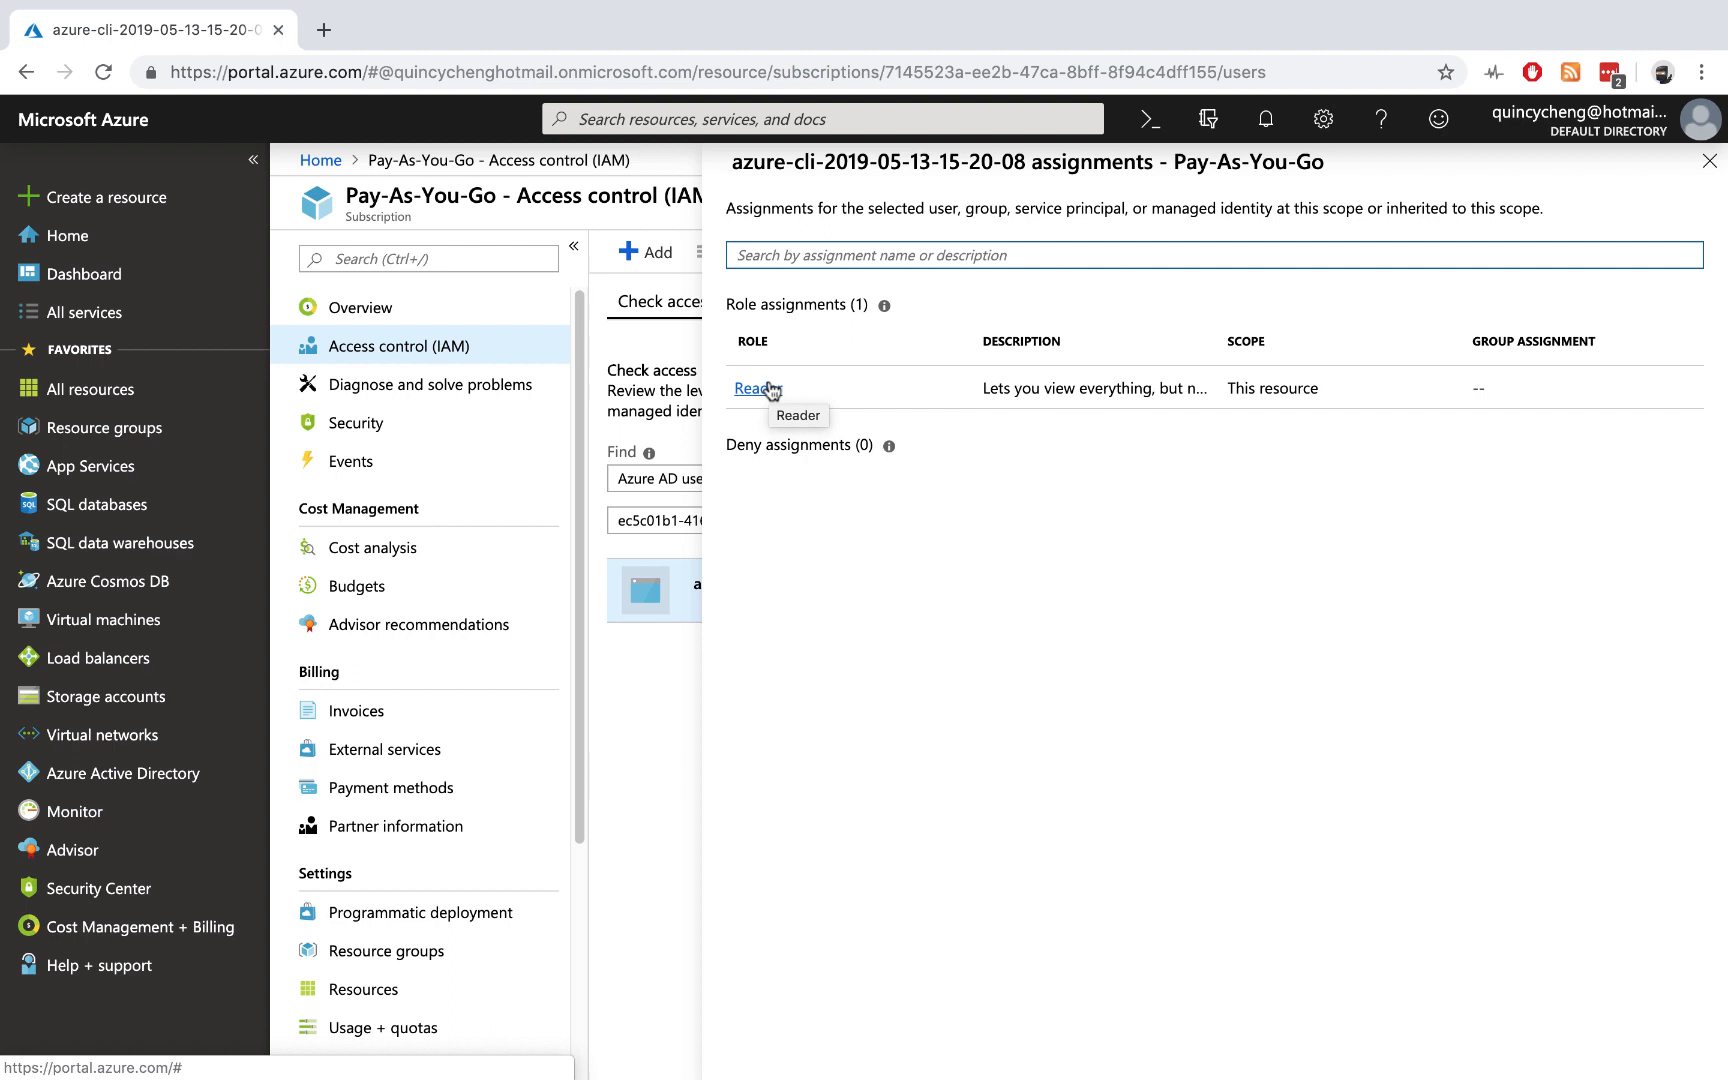
pyautogui.moveTo(888, 414)
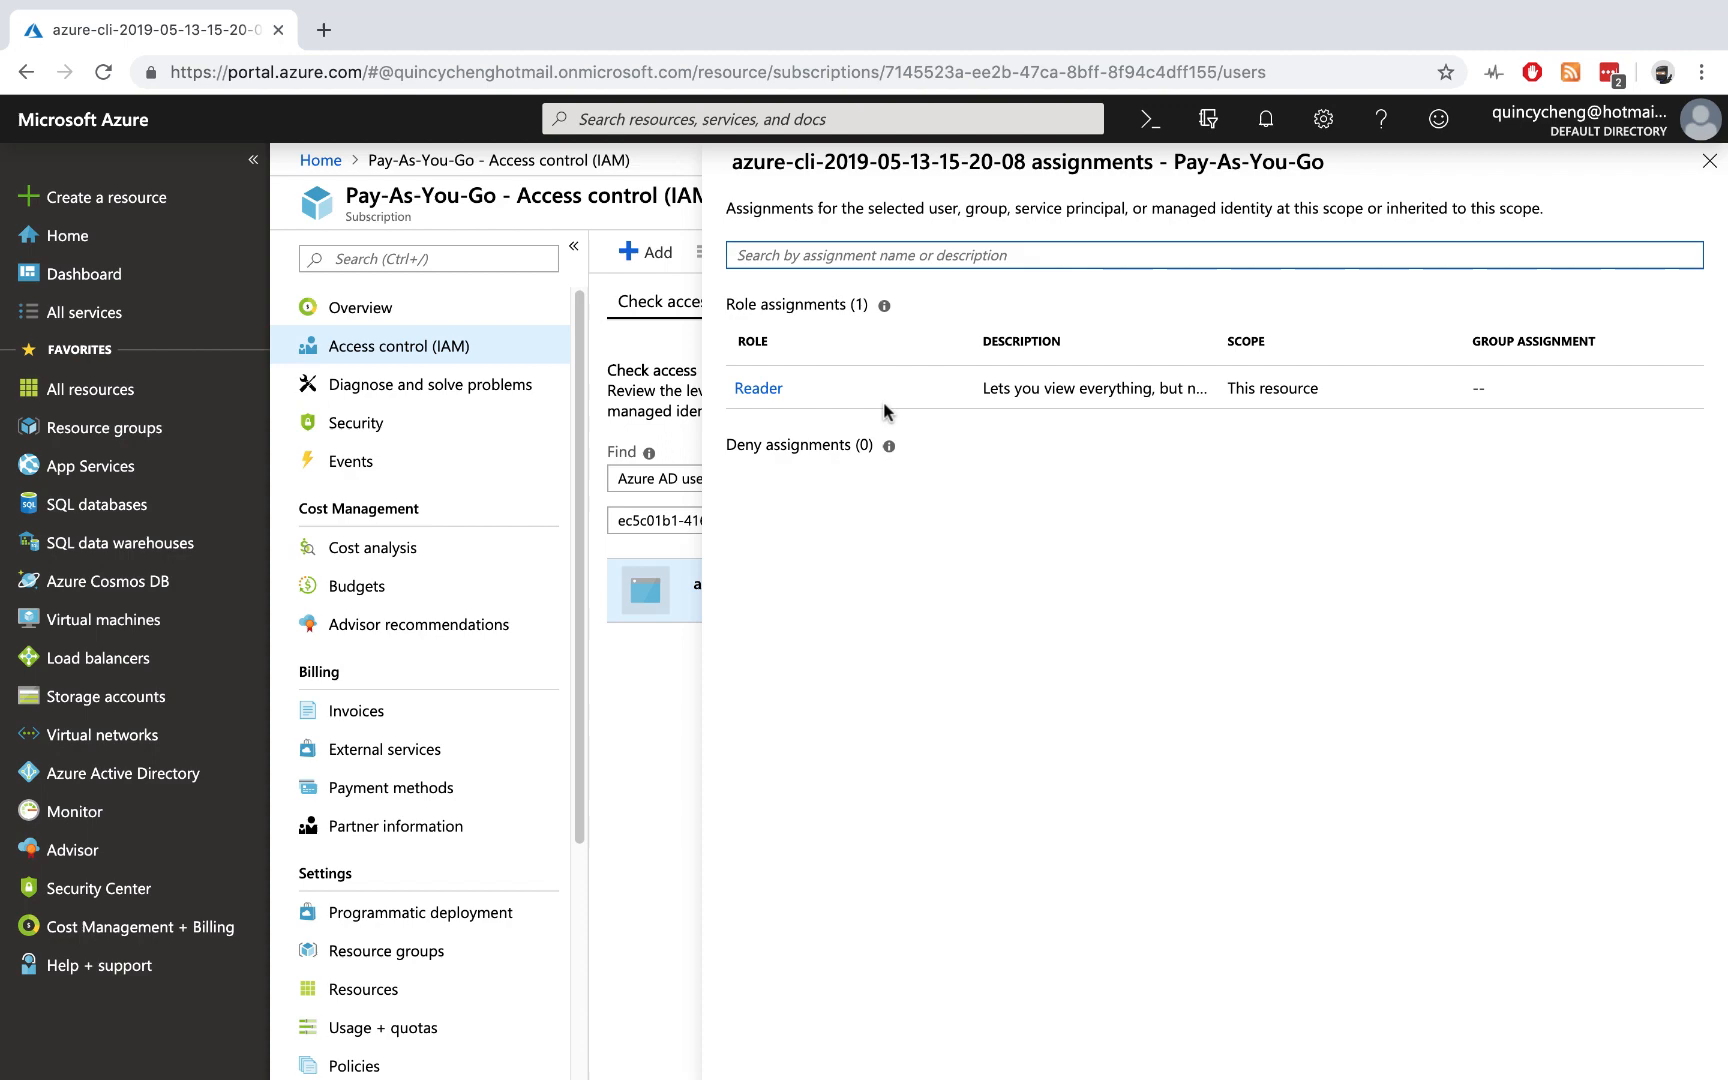
pyautogui.moveTo(922, 430)
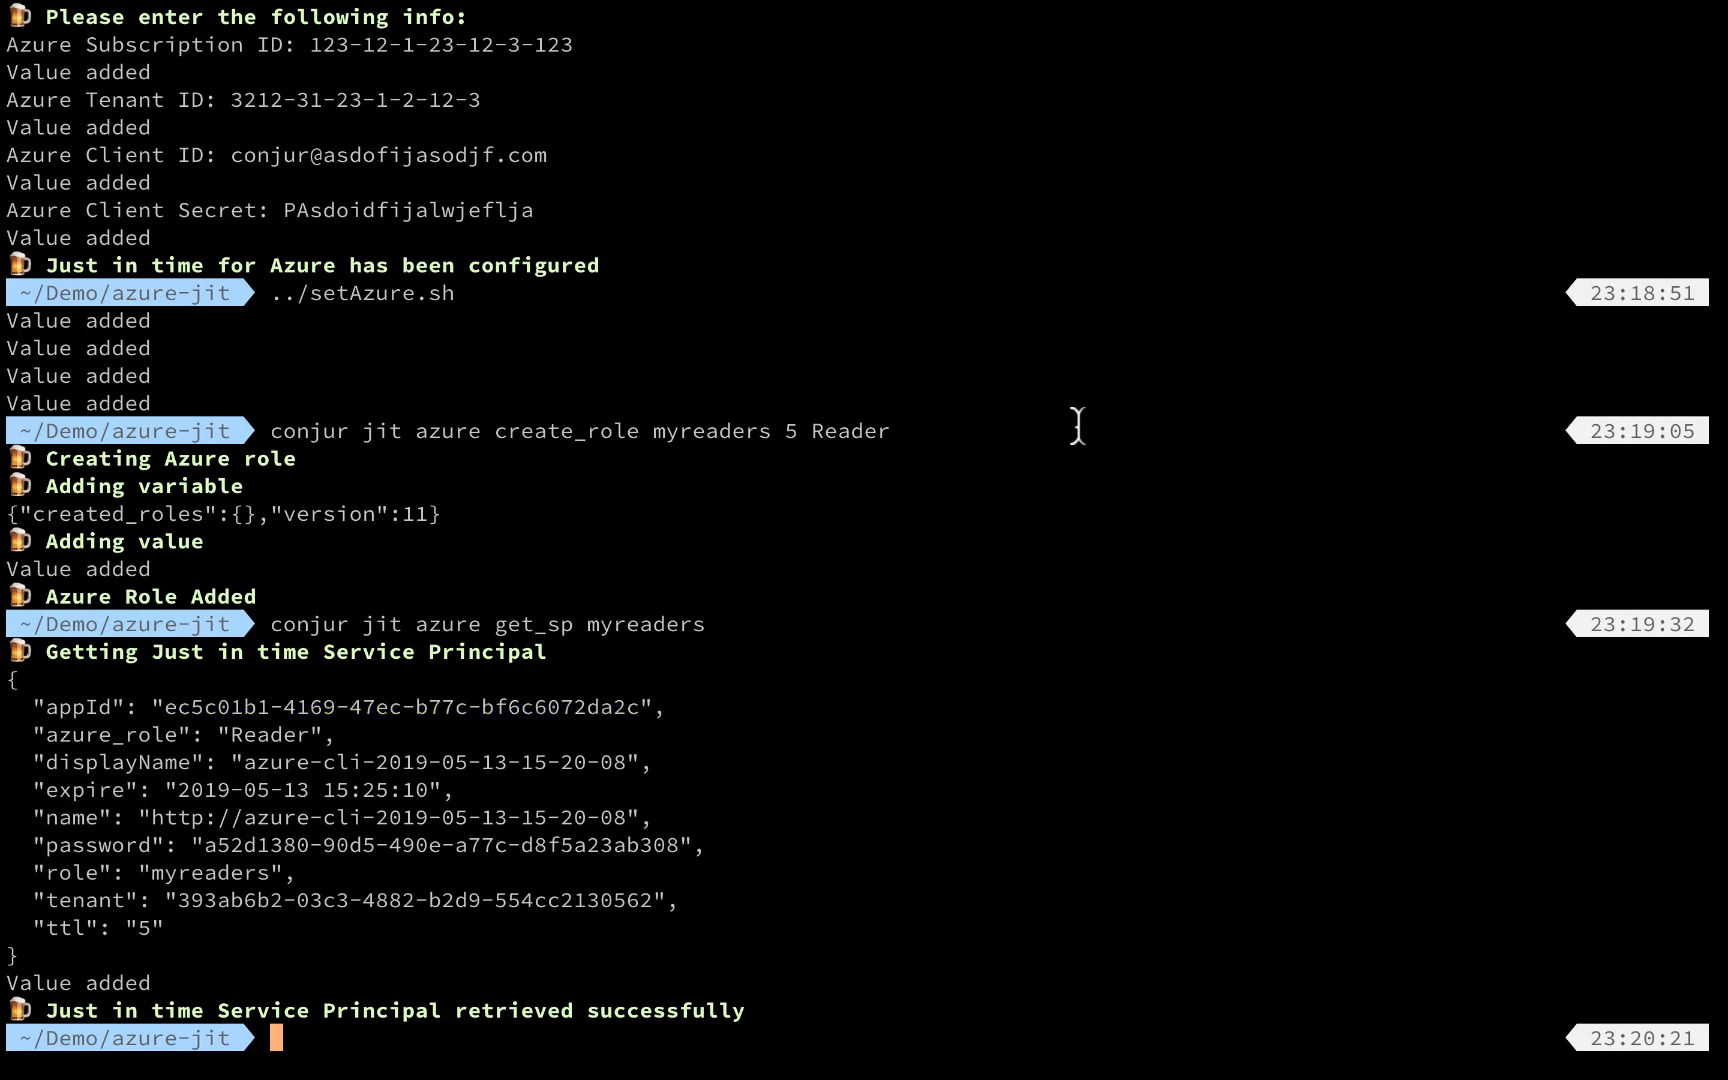
pyautogui.moveTo(904, 436)
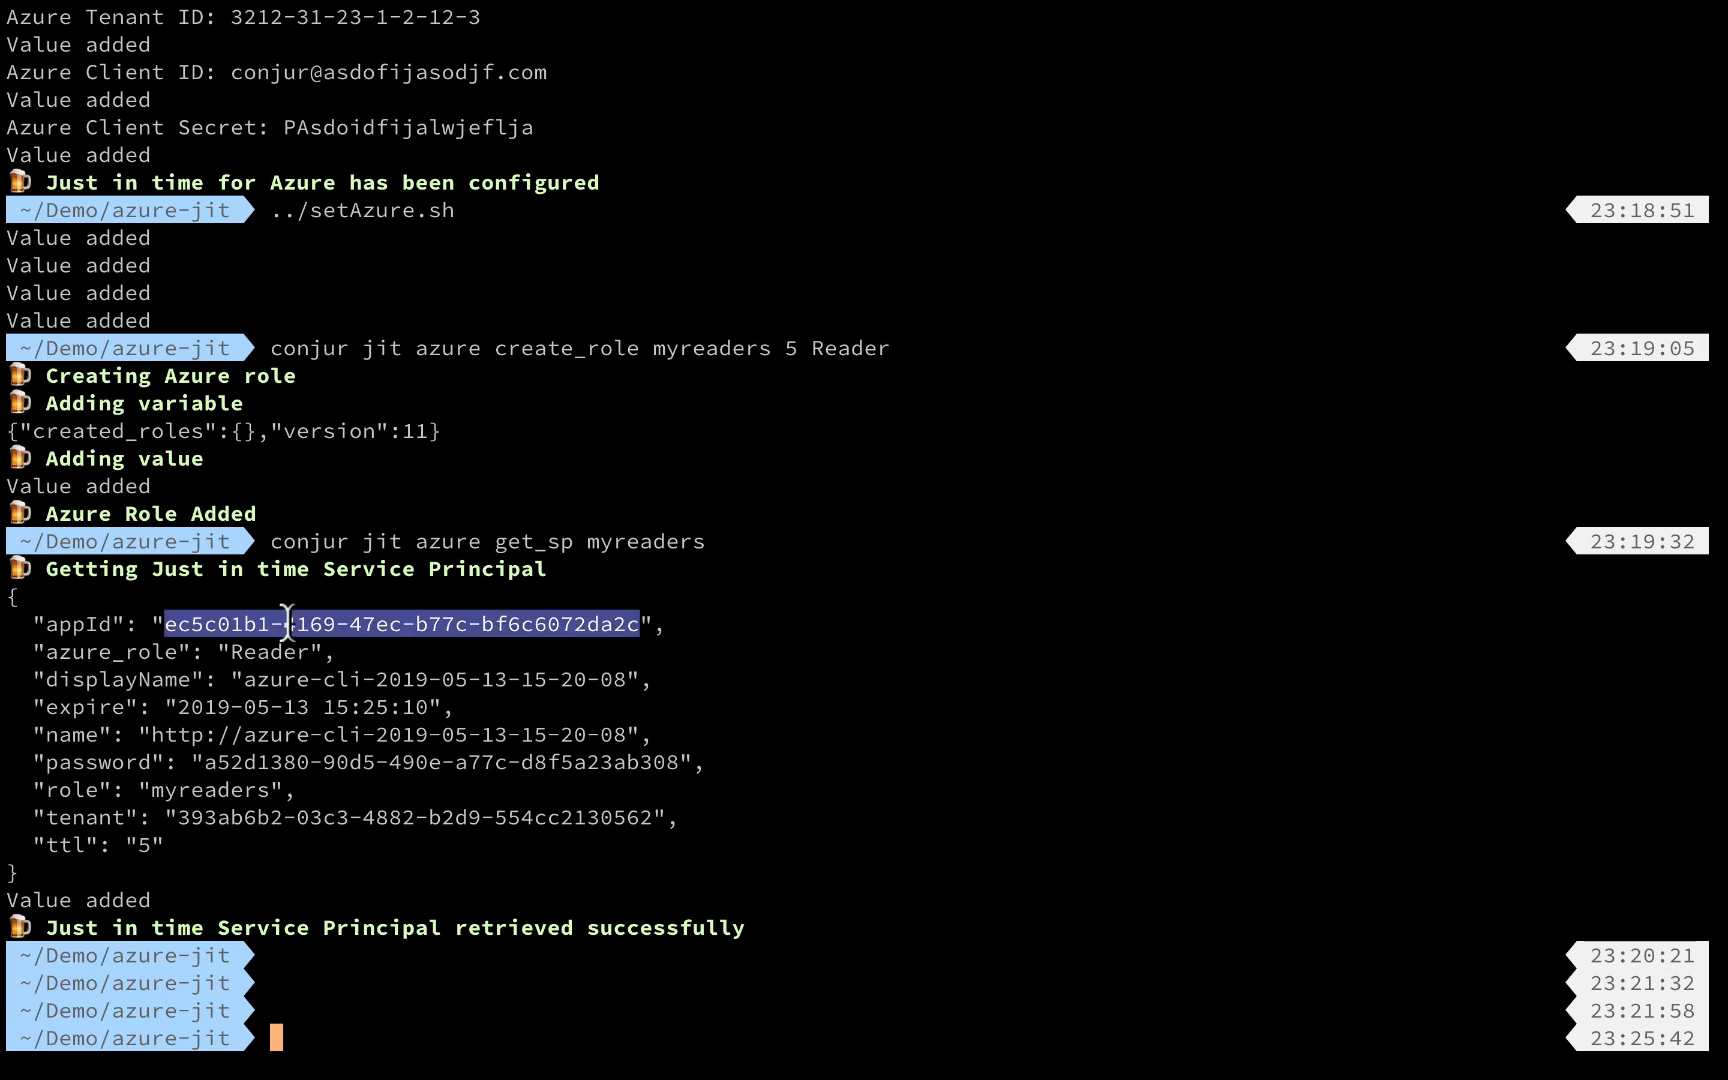
# Copy the service principal's appId again after the 5-minute lifetime has passed
pyautogui.rightClick(286, 622)
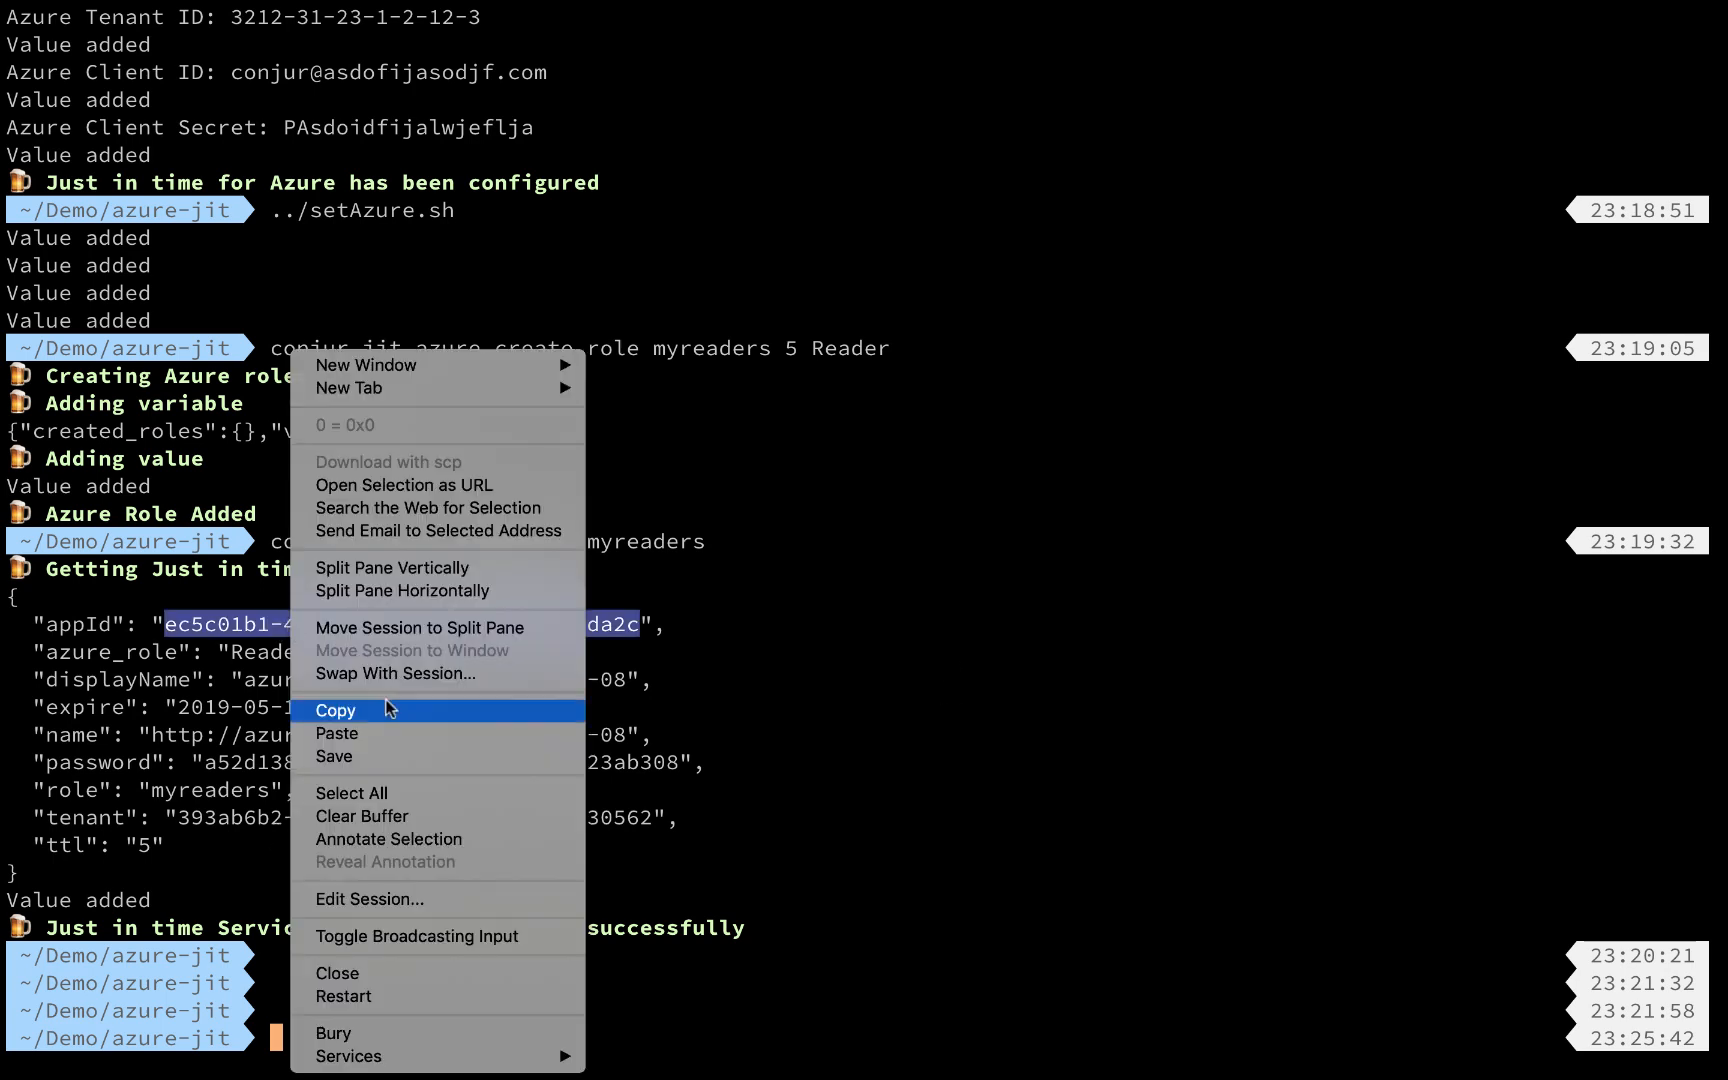
pyautogui.click(336, 710)
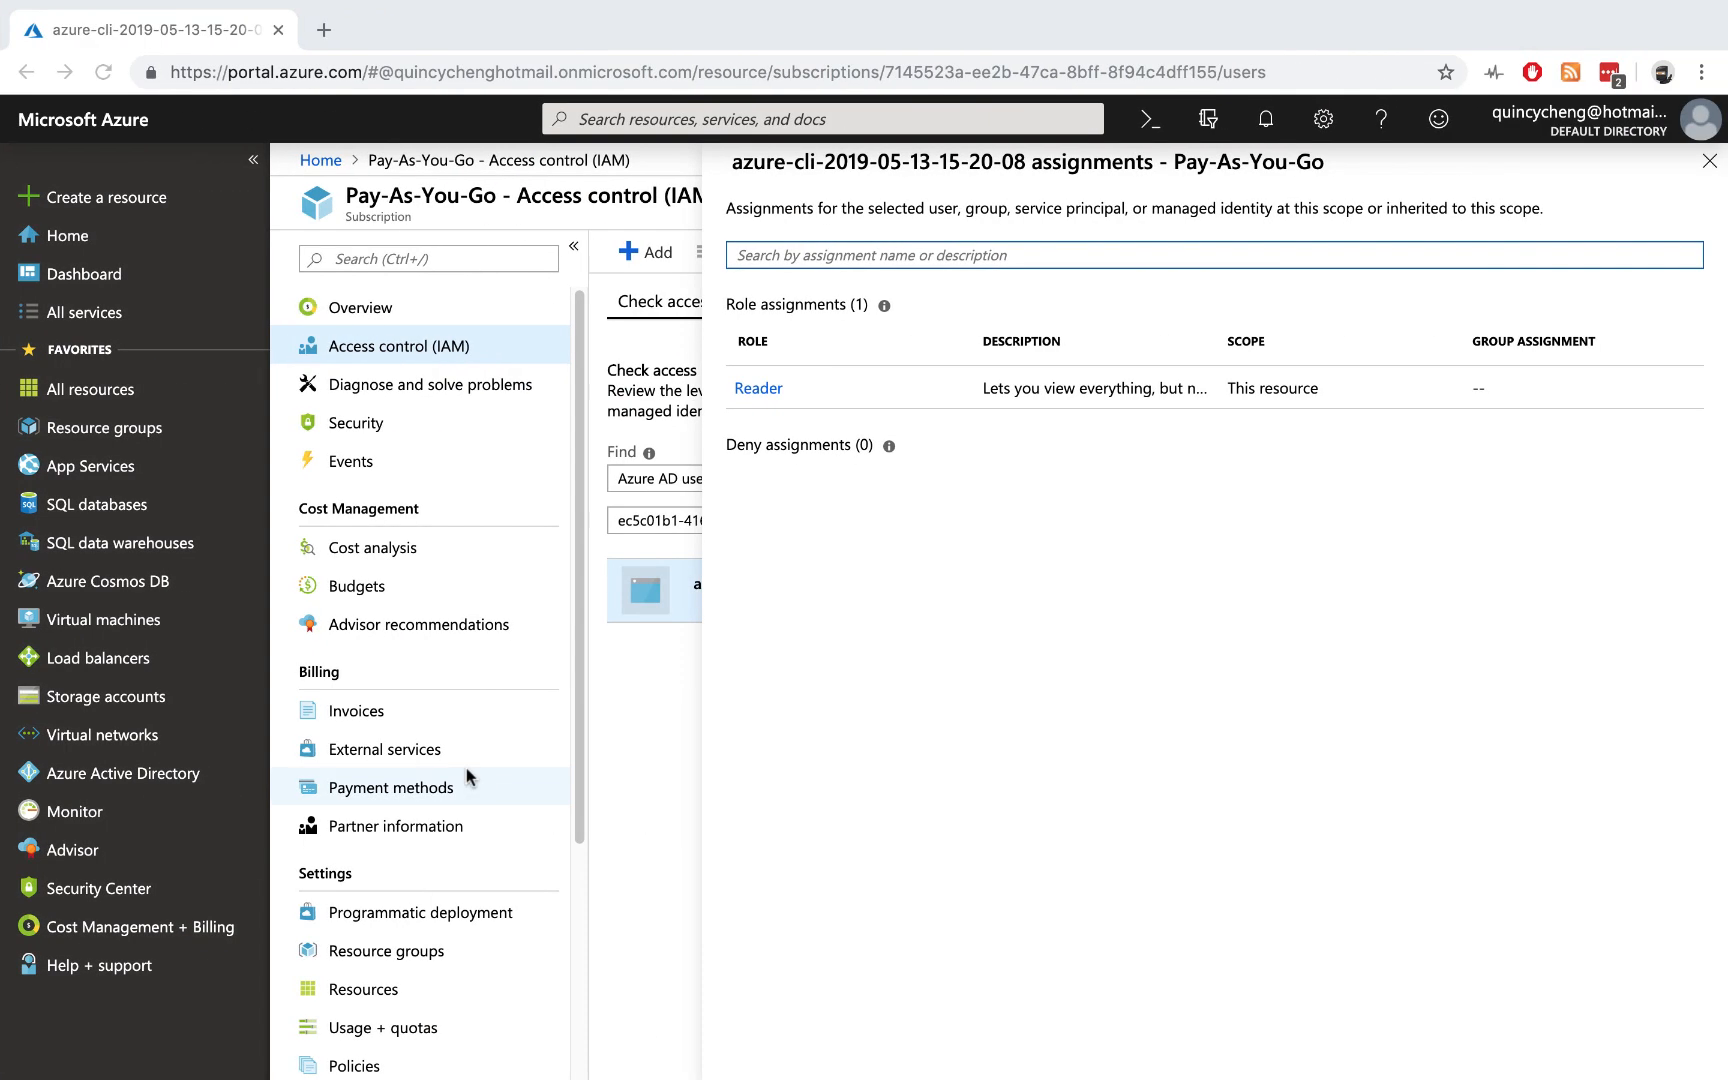
# Close the assignments blade and search the appId in Check access again, now finding no service principal
pyautogui.click(1710, 160)
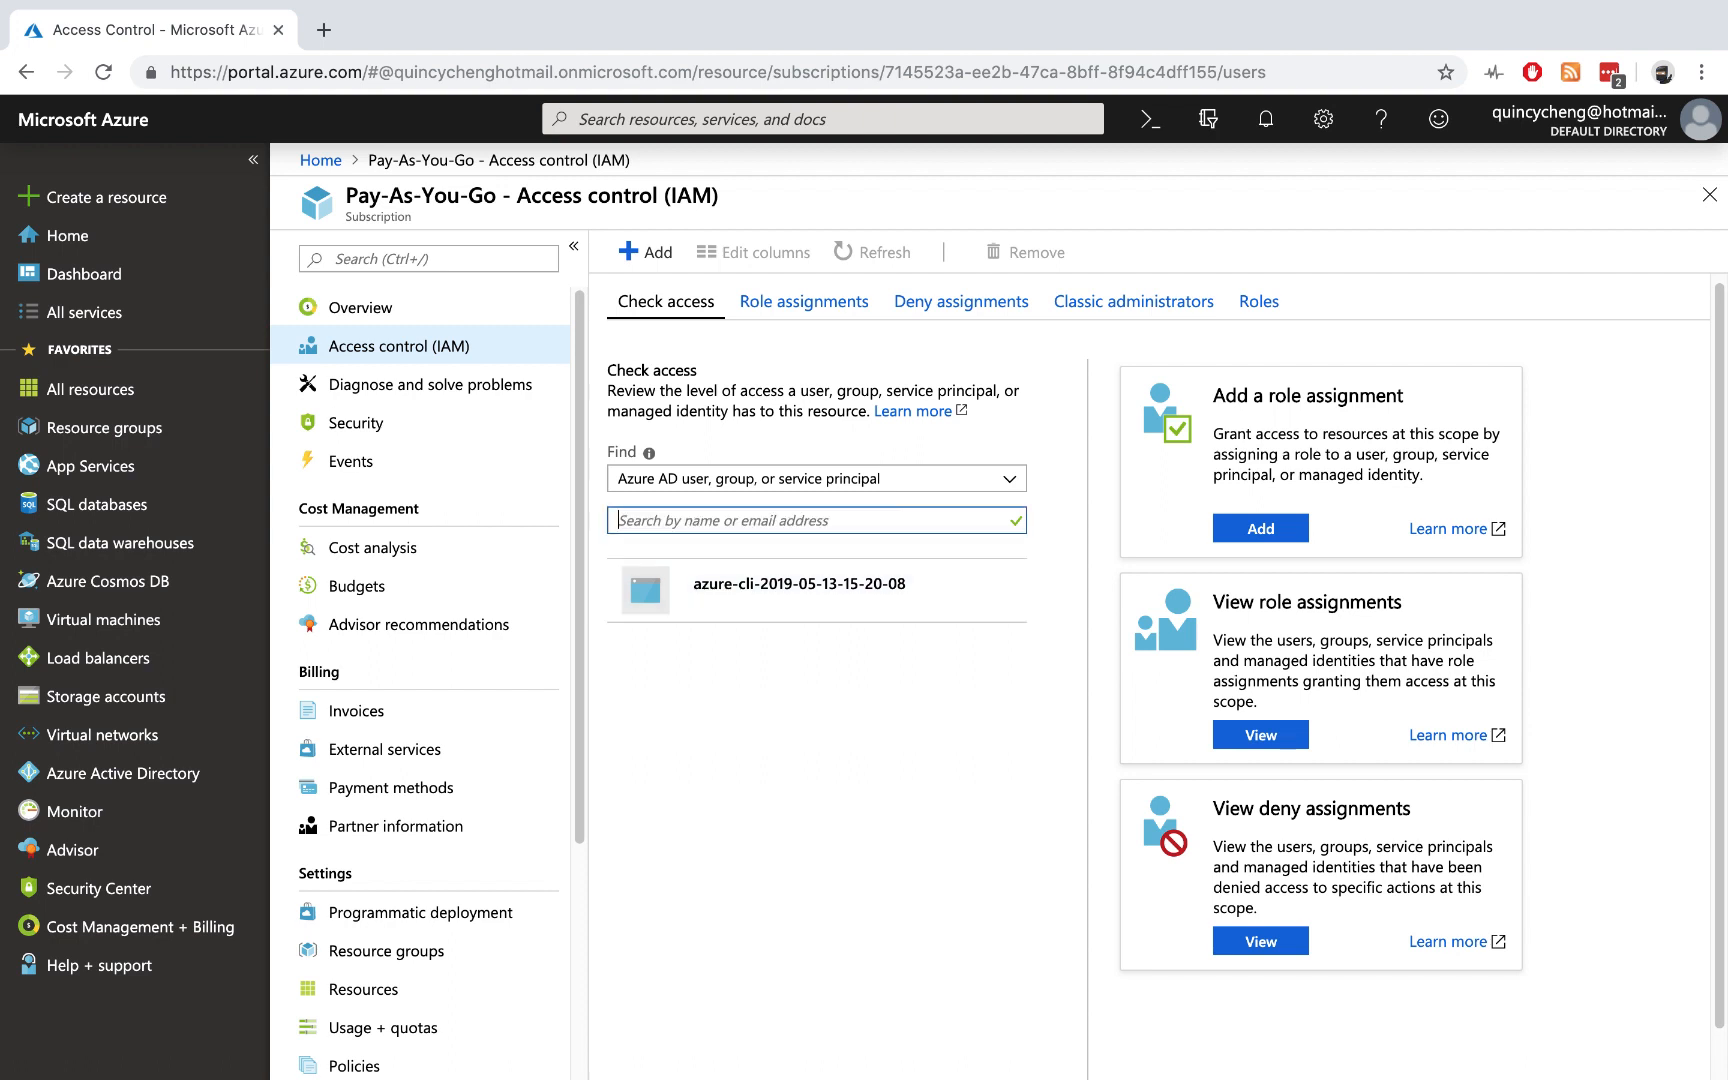
pyautogui.click(814, 520)
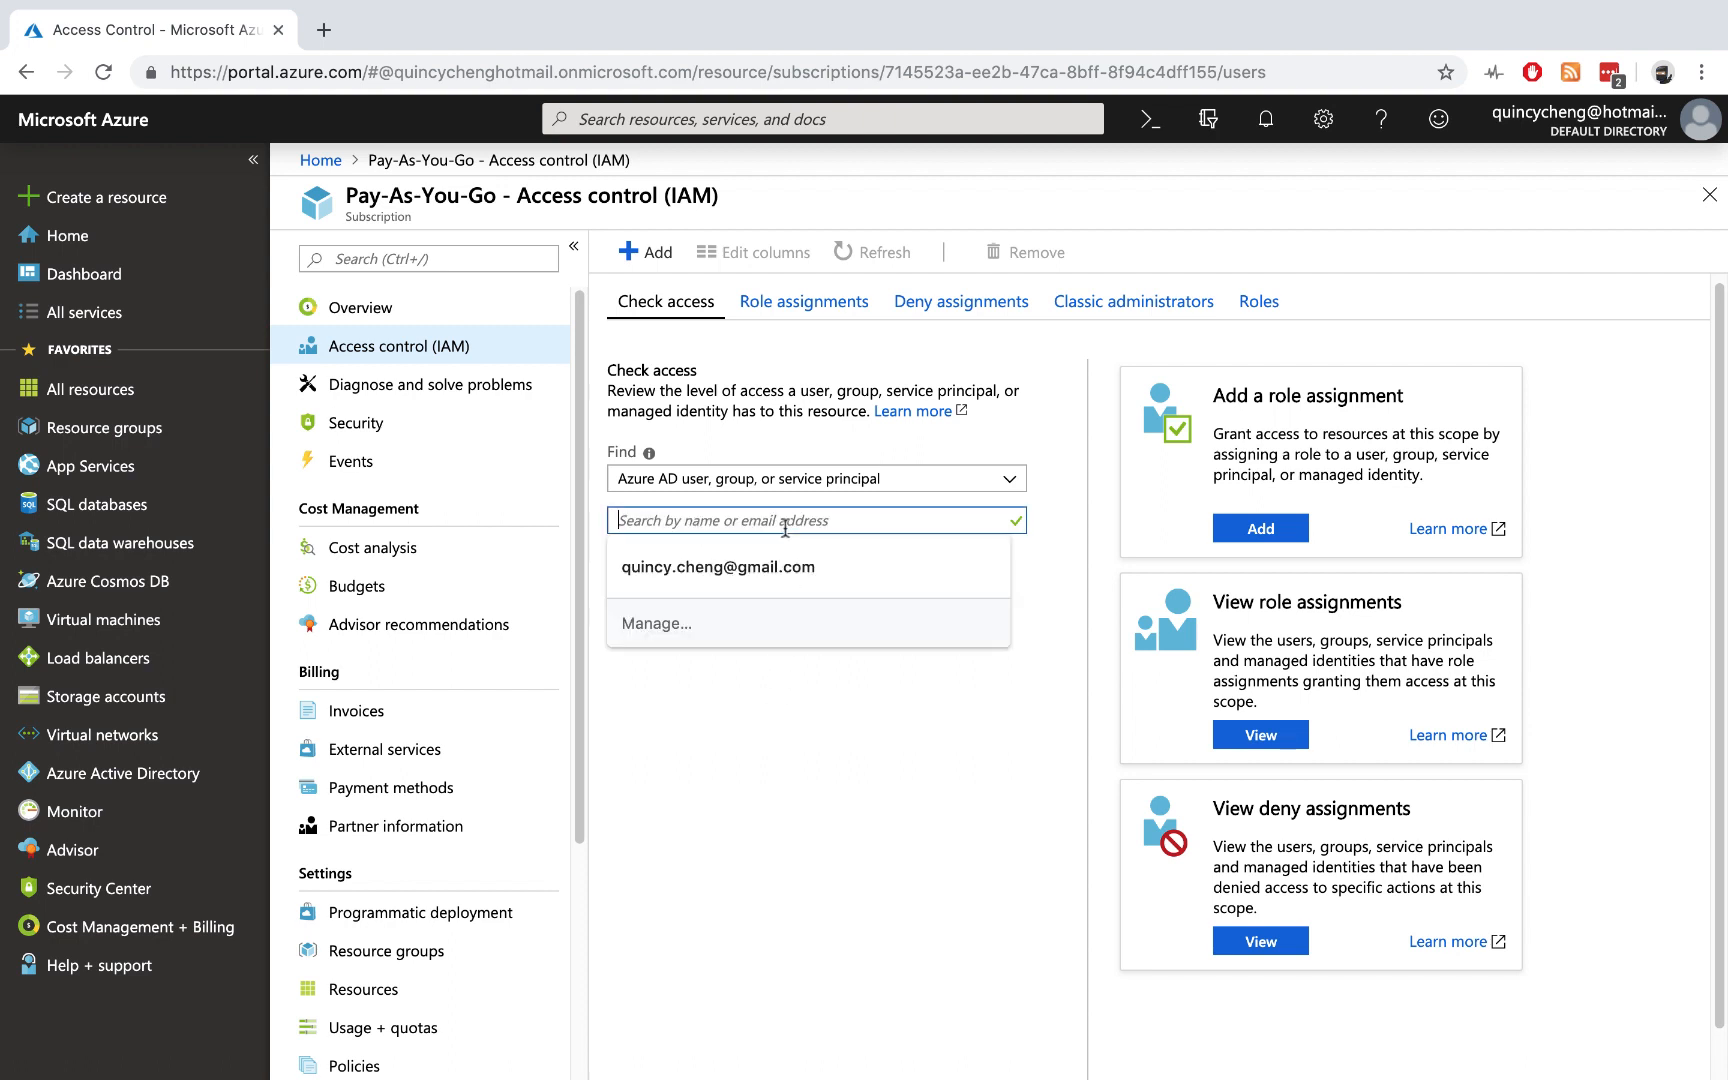
pyautogui.write('ec5c01b1-4169-47ec-b77c-bf6c6072da2c')
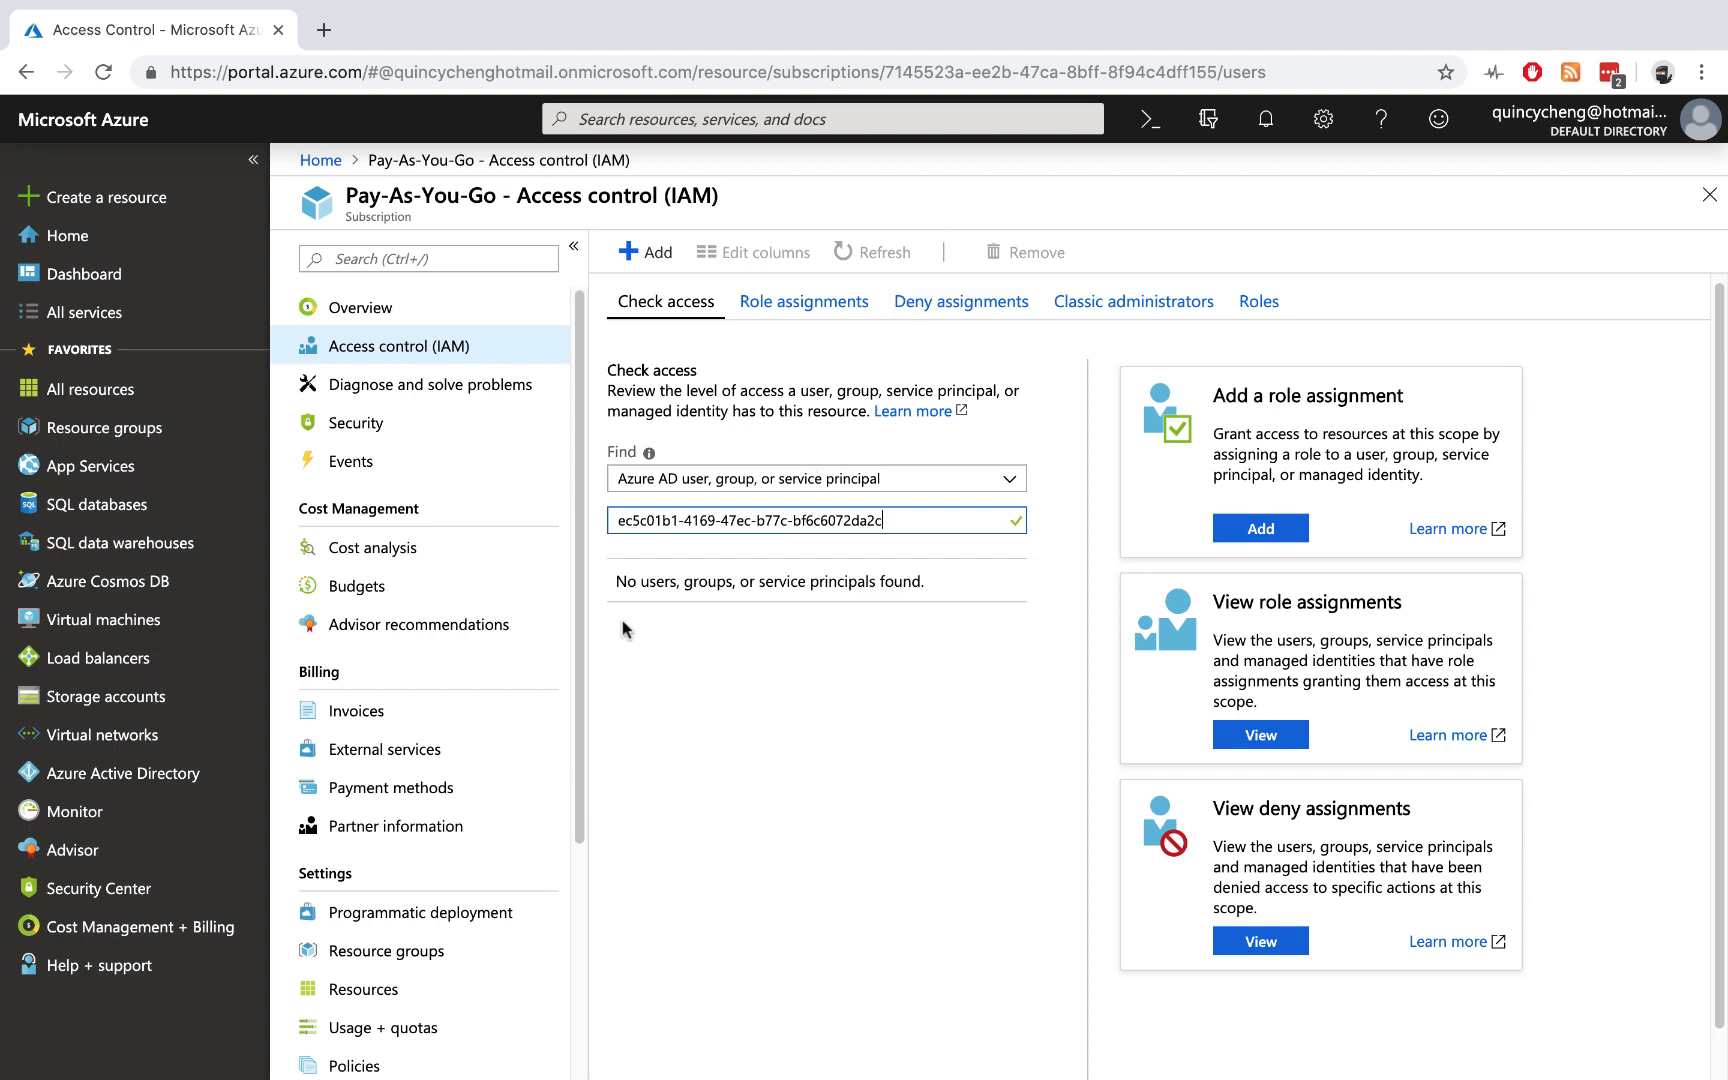
pyautogui.moveTo(596, 632)
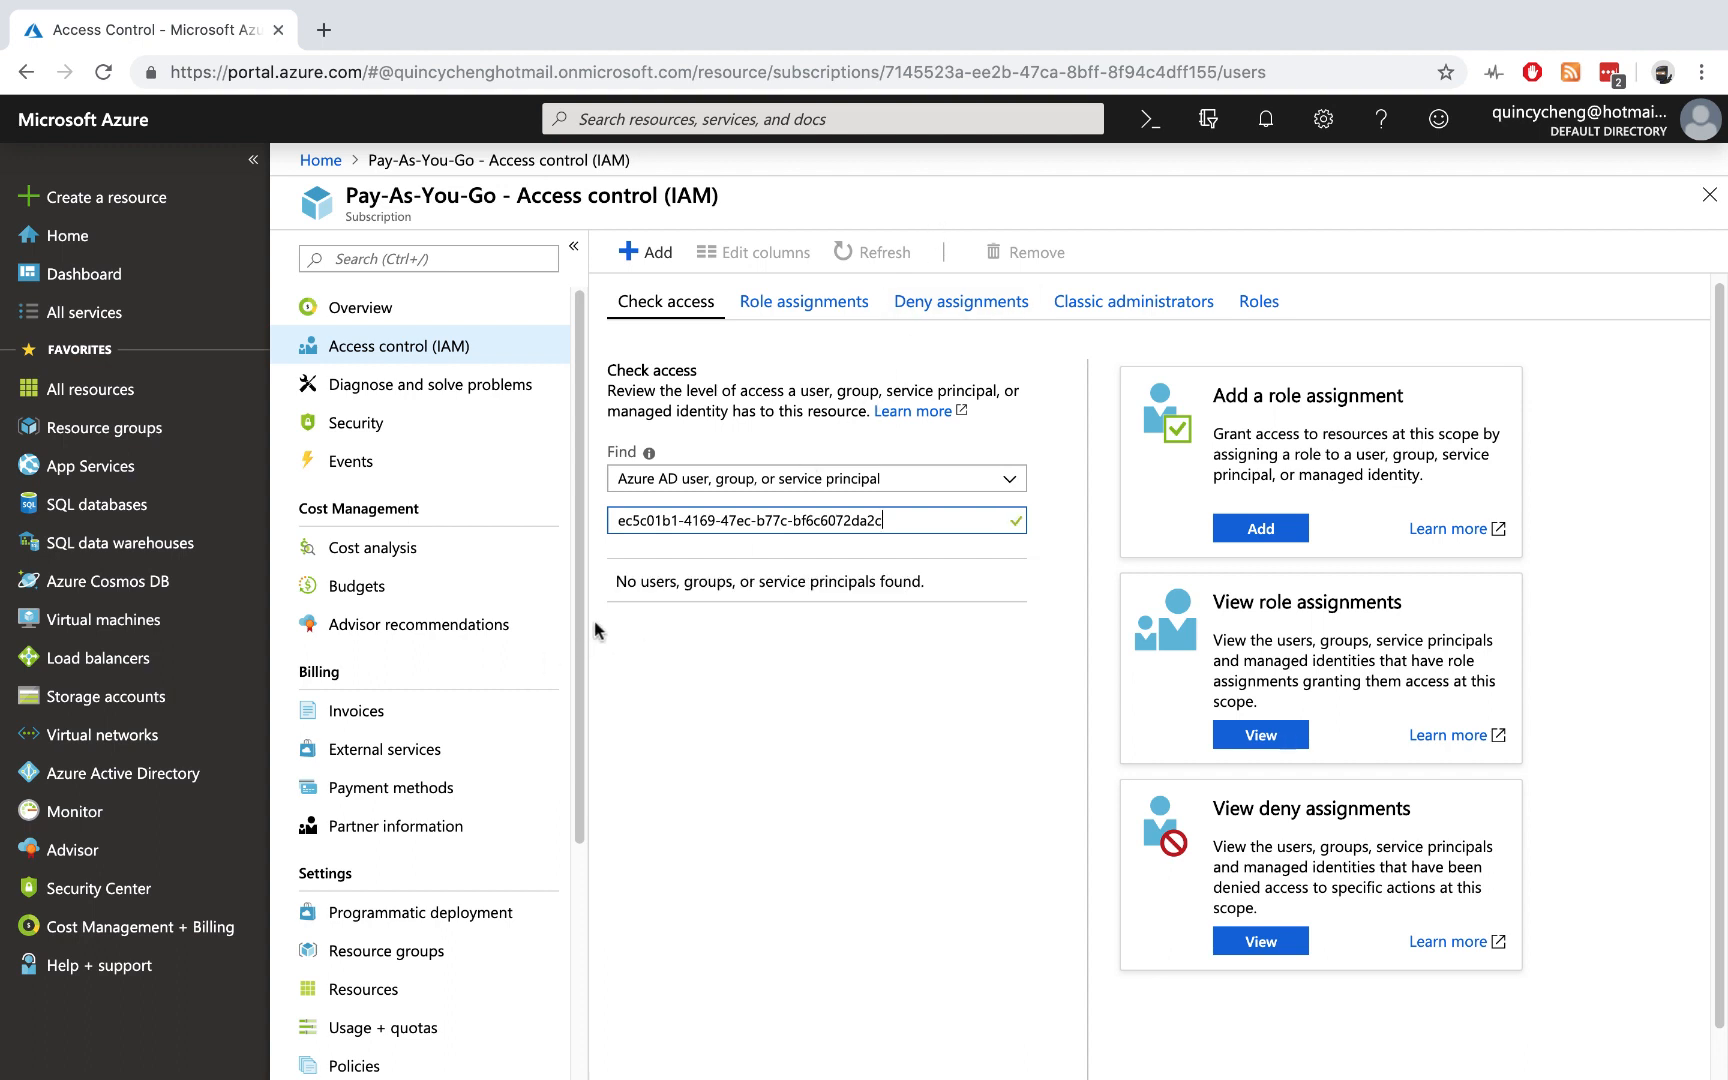